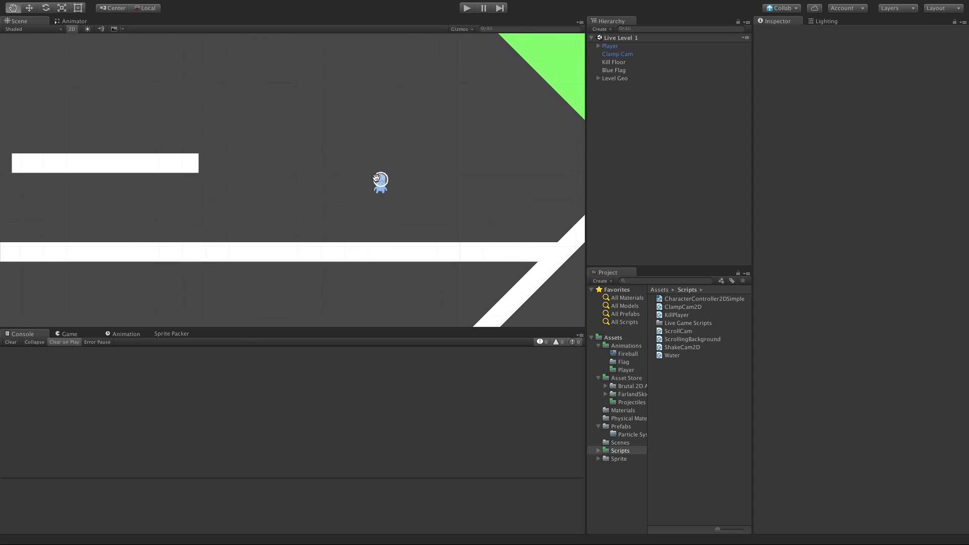
# Set the Projectiles 'fireball red' sheet to Multiple sprite mode with Point (no filter) filtering
pyautogui.click(631, 402)
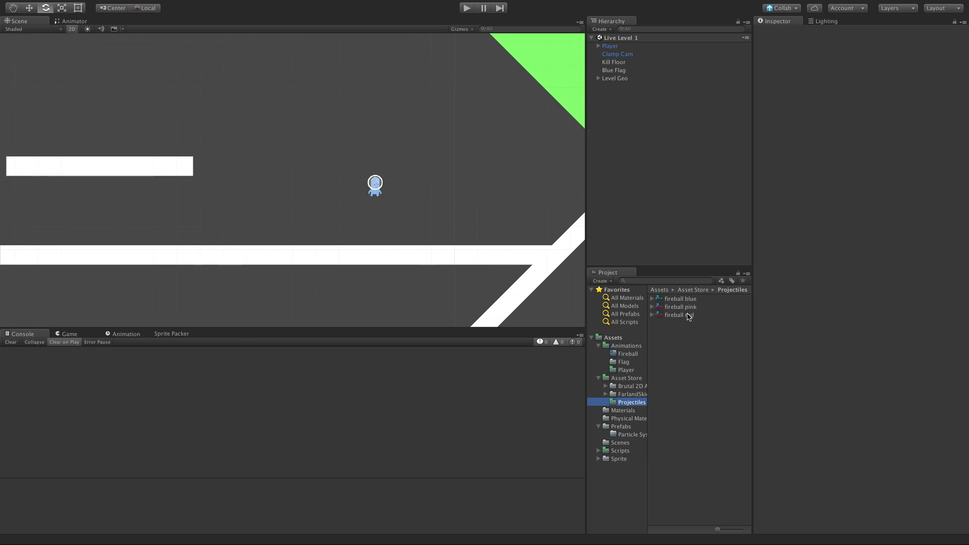
pyautogui.click(677, 315)
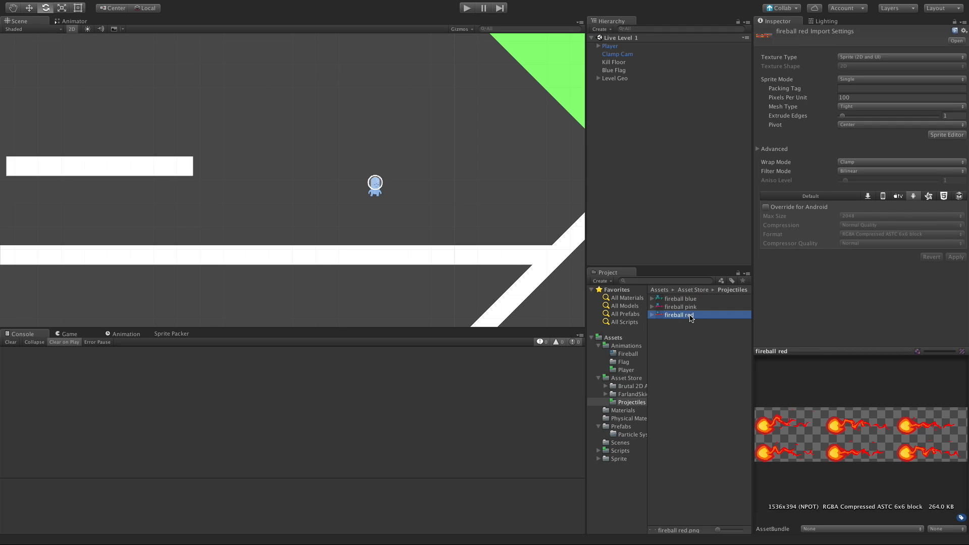
pyautogui.moveTo(861, 86)
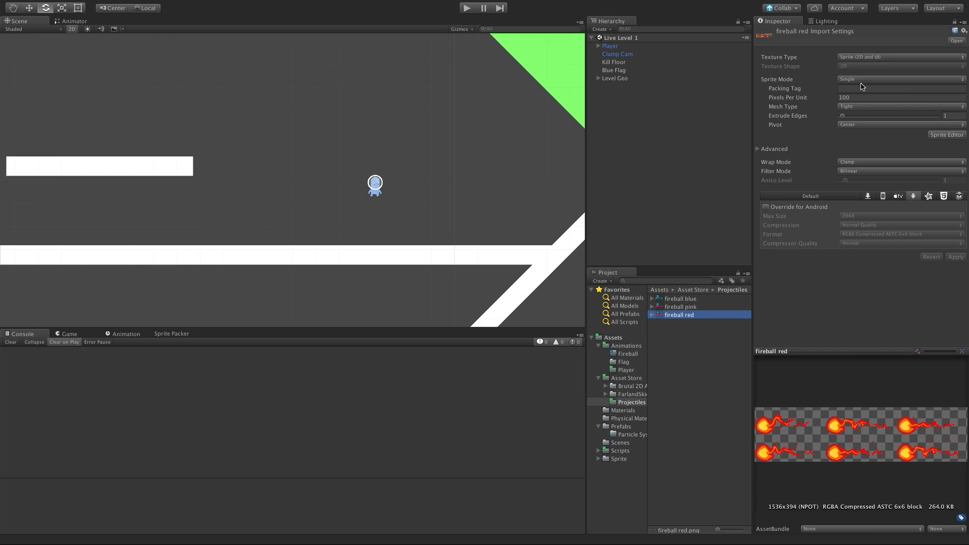
pyautogui.moveTo(886, 57)
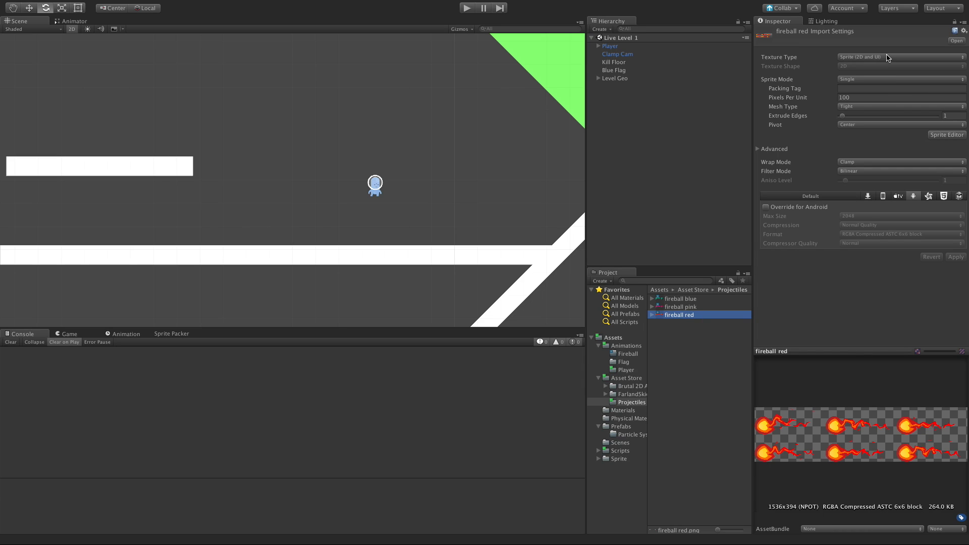
pyautogui.click(899, 79)
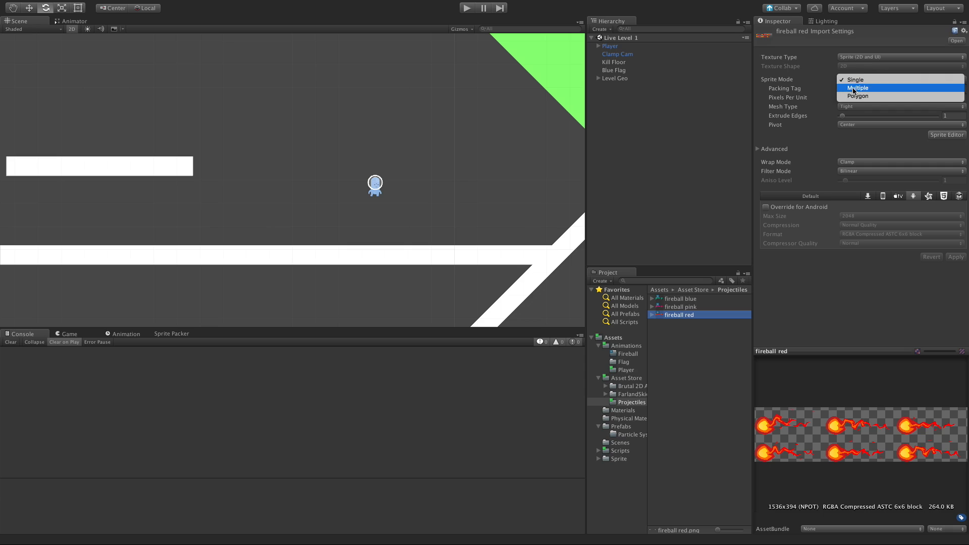
pyautogui.click(857, 88)
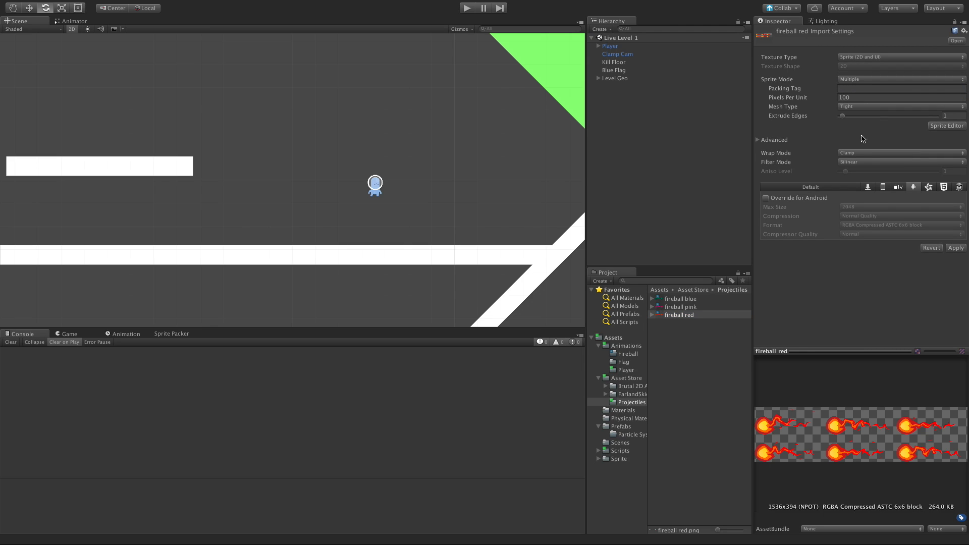
pyautogui.click(901, 162)
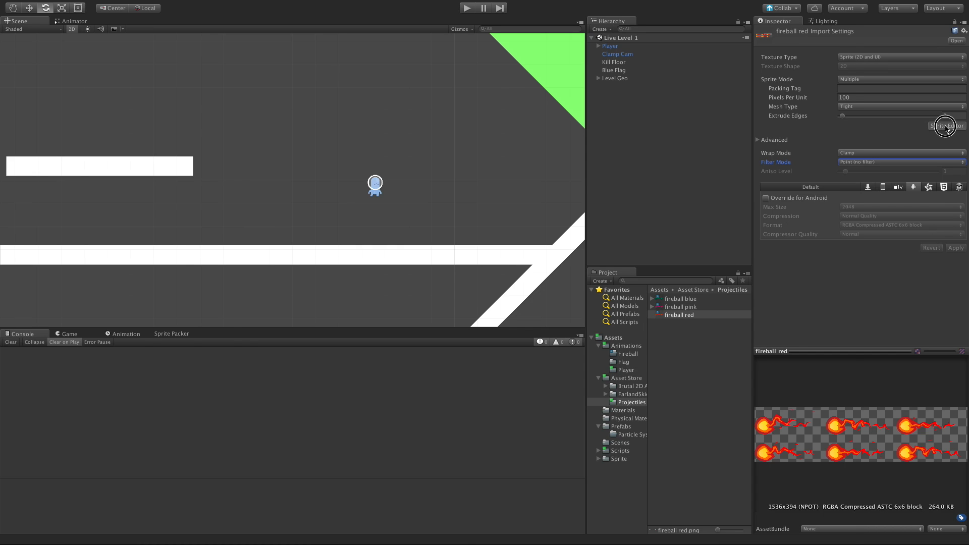
# Slice 'fireball red' by cell count into 3 columns and 2 rows, then apply
pyautogui.click(945, 126)
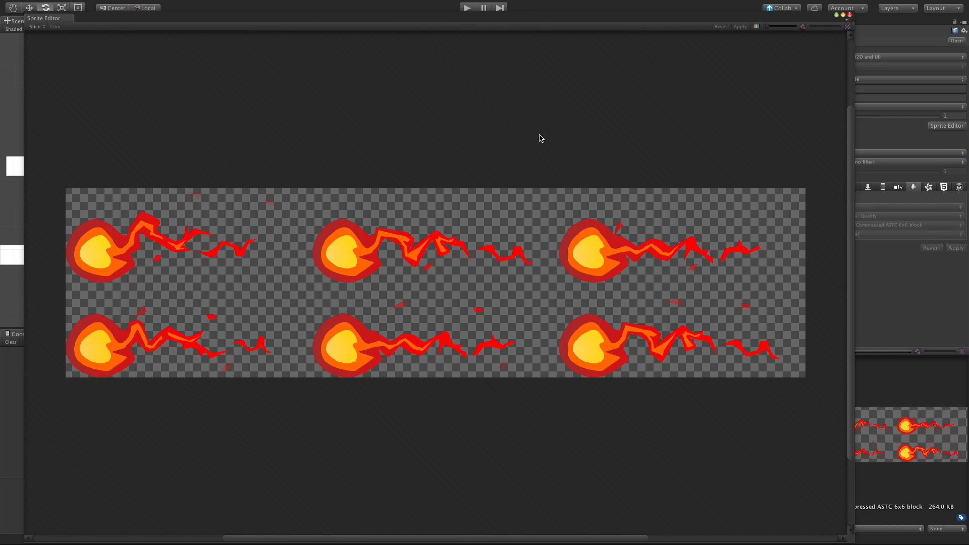
pyautogui.moveTo(204, 176)
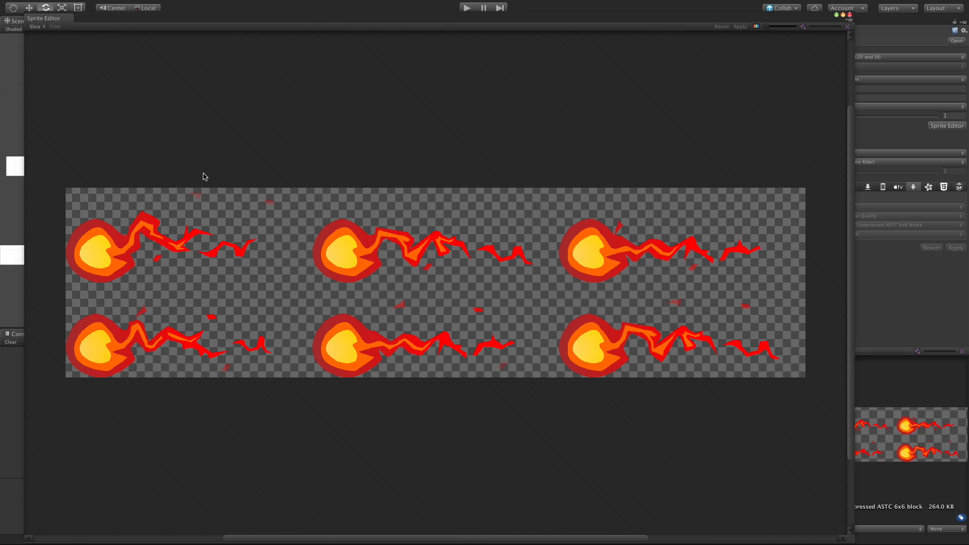
pyautogui.moveTo(463, 430)
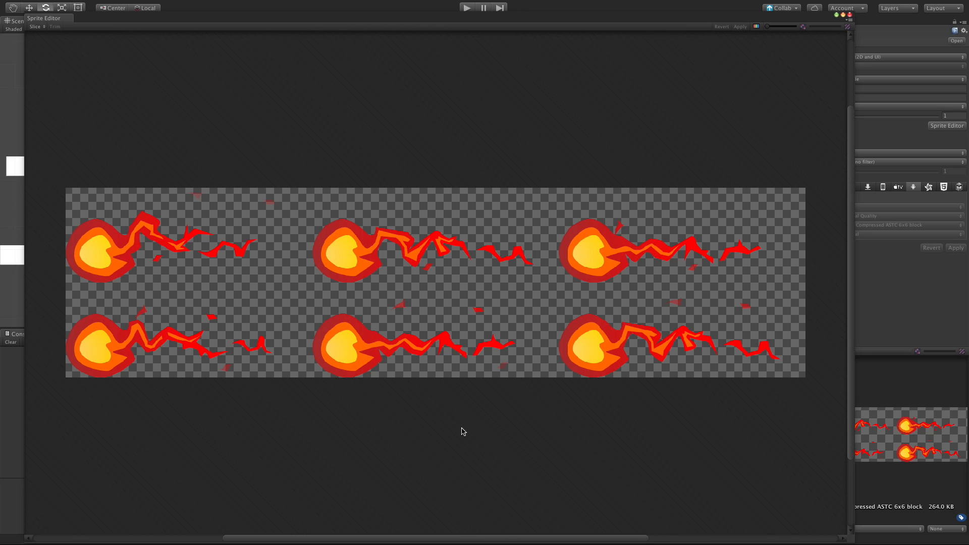
pyautogui.moveTo(774, 269)
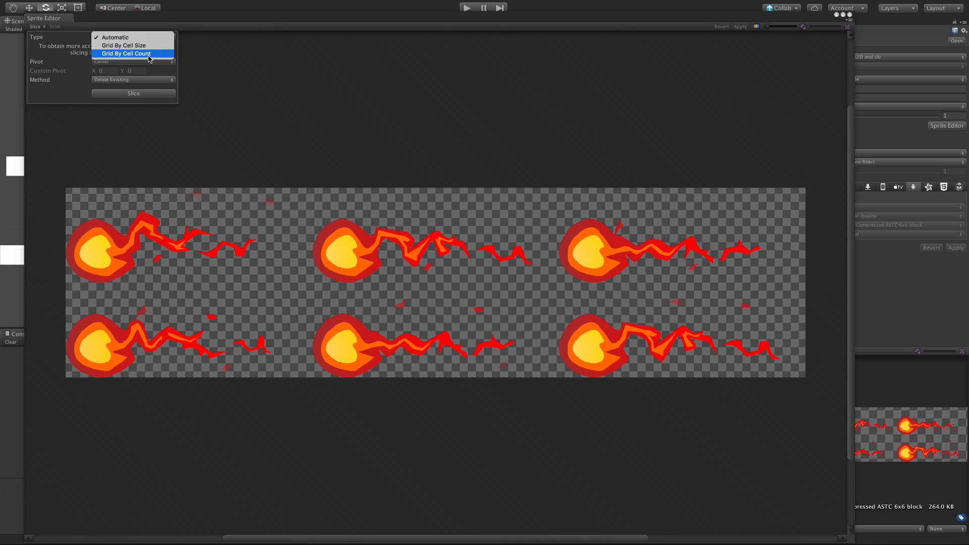
pyautogui.click(125, 53)
pyautogui.write('2')
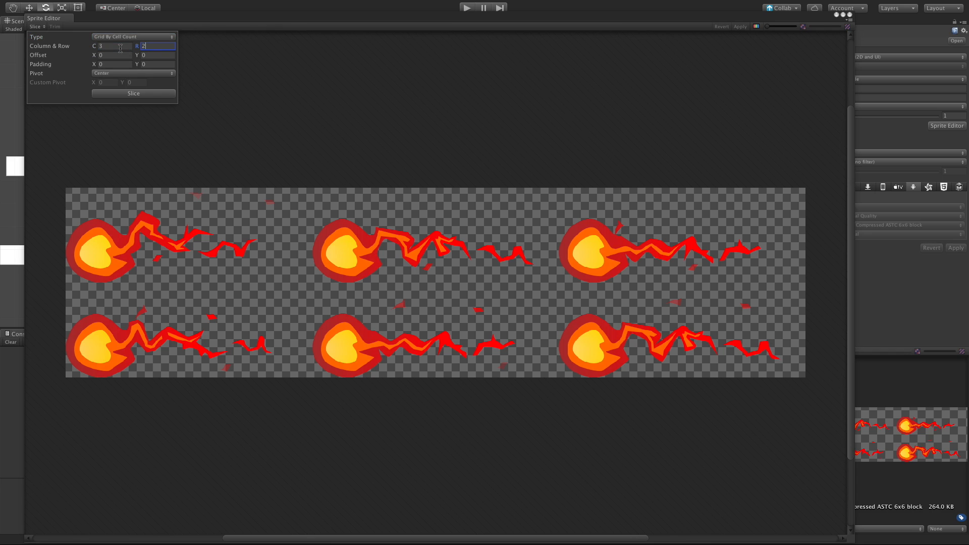
pyautogui.click(133, 94)
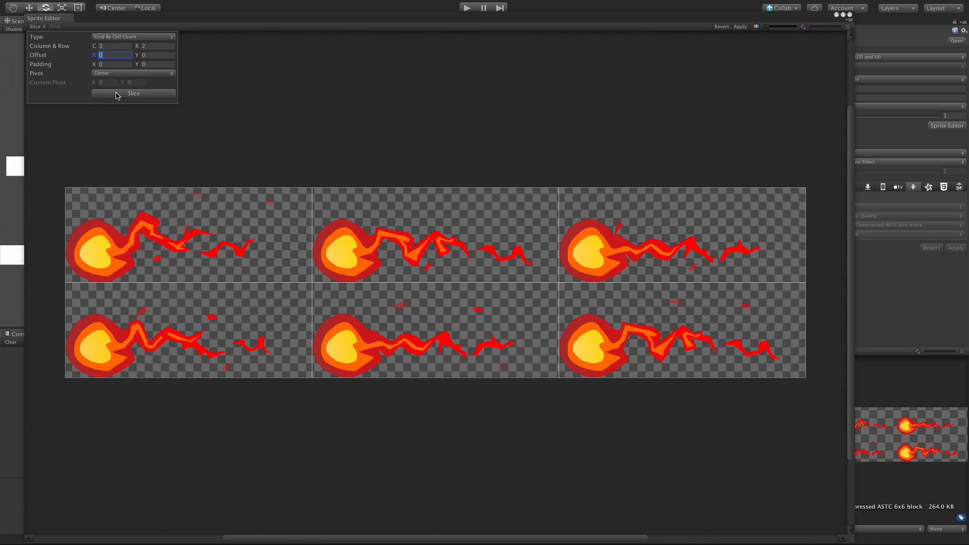
pyautogui.moveTo(702, 286)
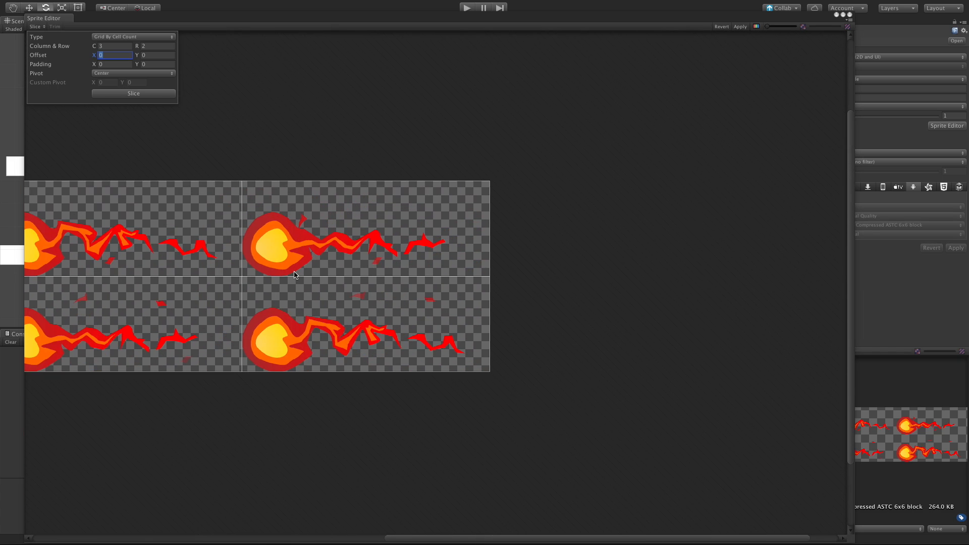
pyautogui.click(132, 93)
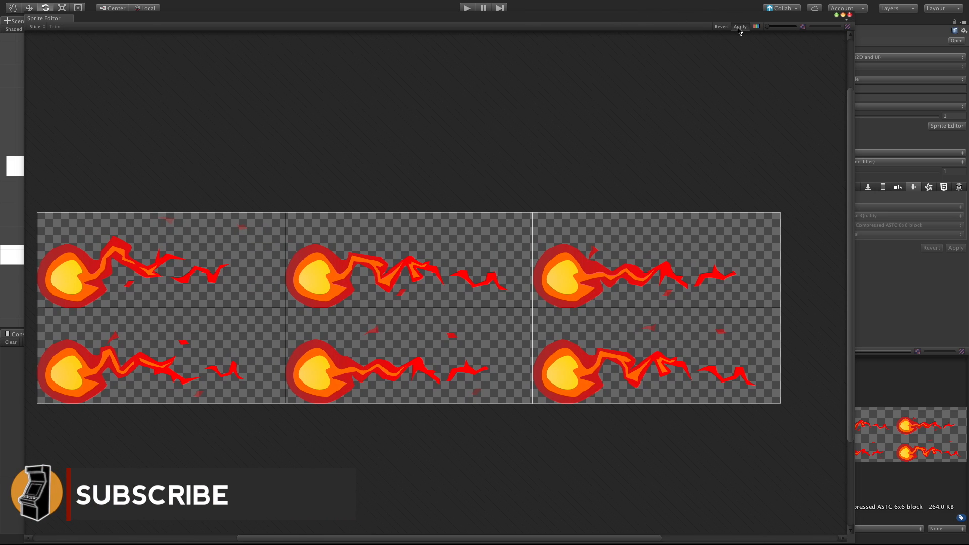
pyautogui.click(740, 27)
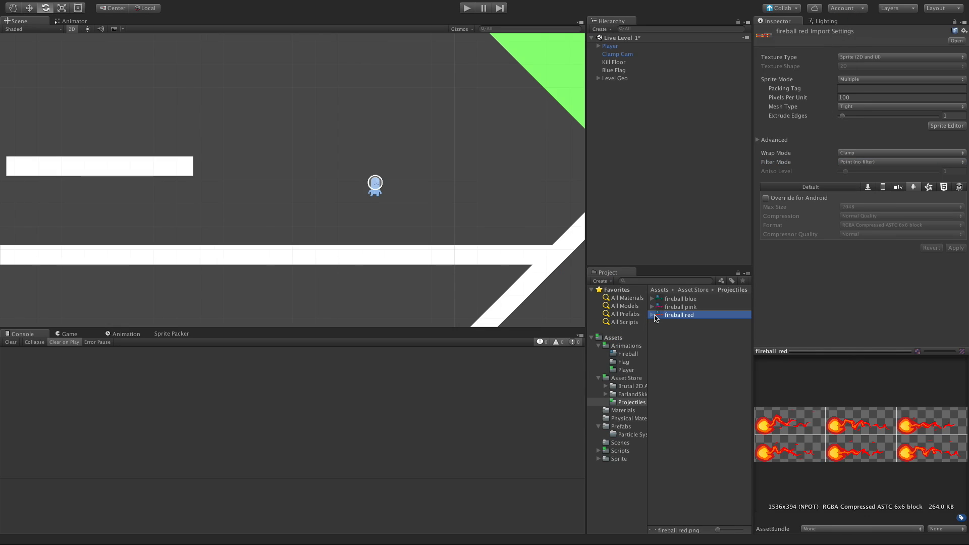
# Expand 'fireball red' and select frames fireball red_0 through fireball red_5
pyautogui.click(659, 315)
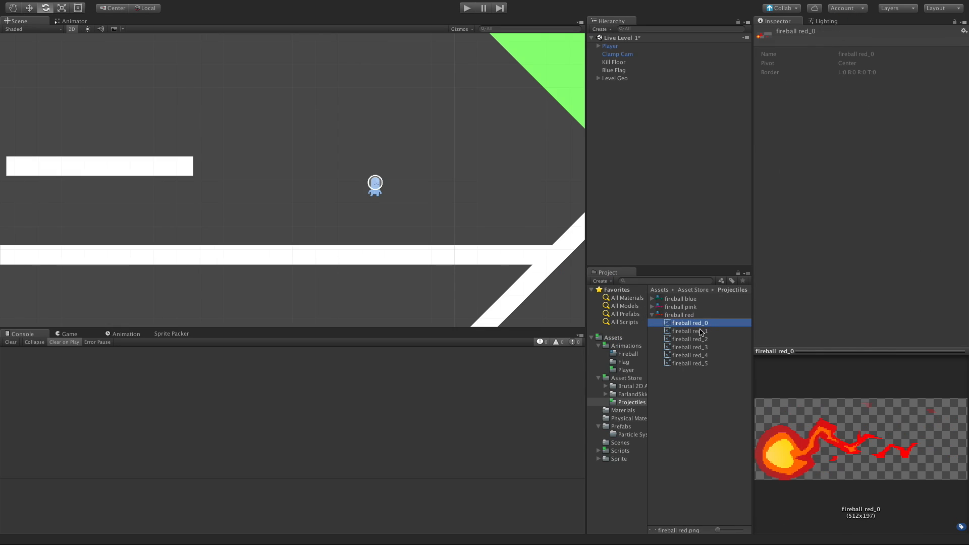
pyautogui.click(690, 364)
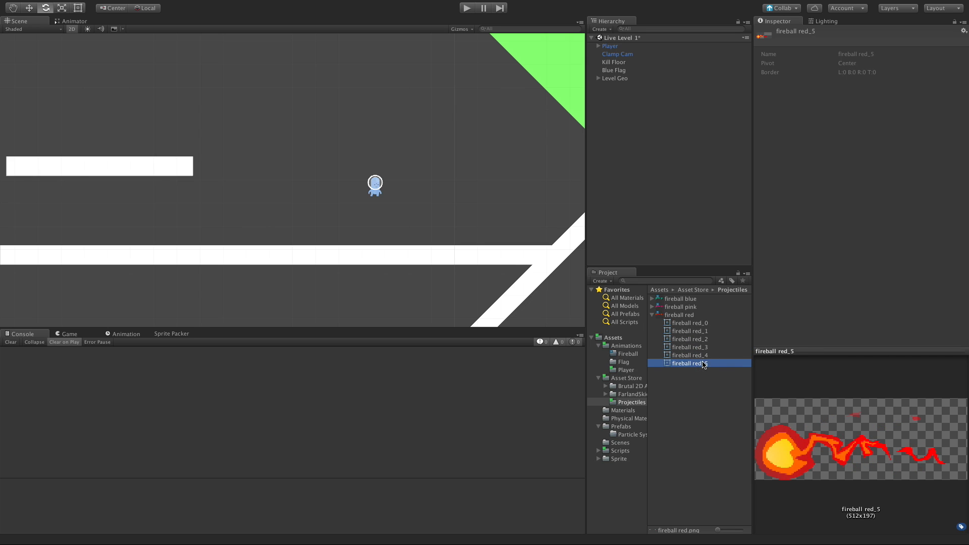
pyautogui.click(689, 323)
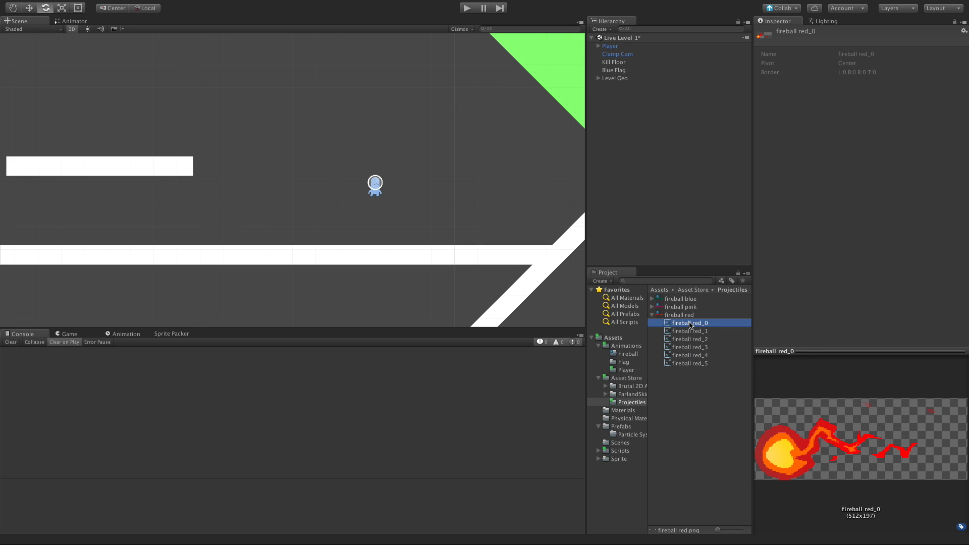
pyautogui.click(690, 363)
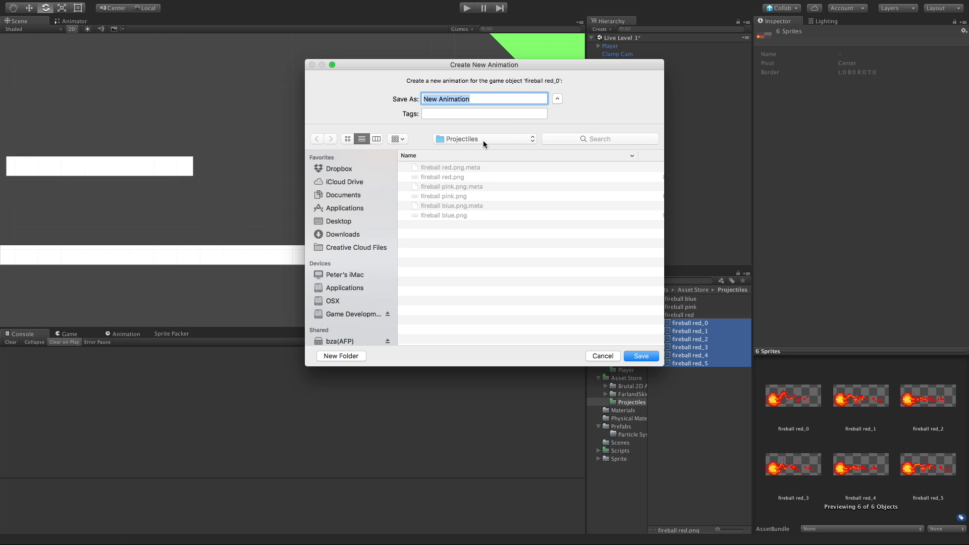
# Drop the frames into the scene and save the 'fireball red' animation under Assets/Animations/Fireball
pyautogui.write('fireball red')
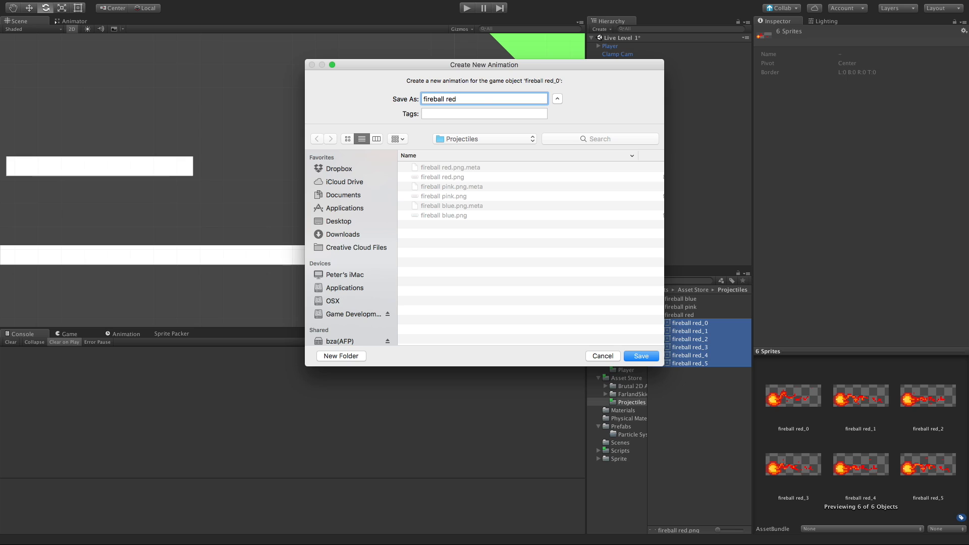
pyautogui.moveTo(471, 217)
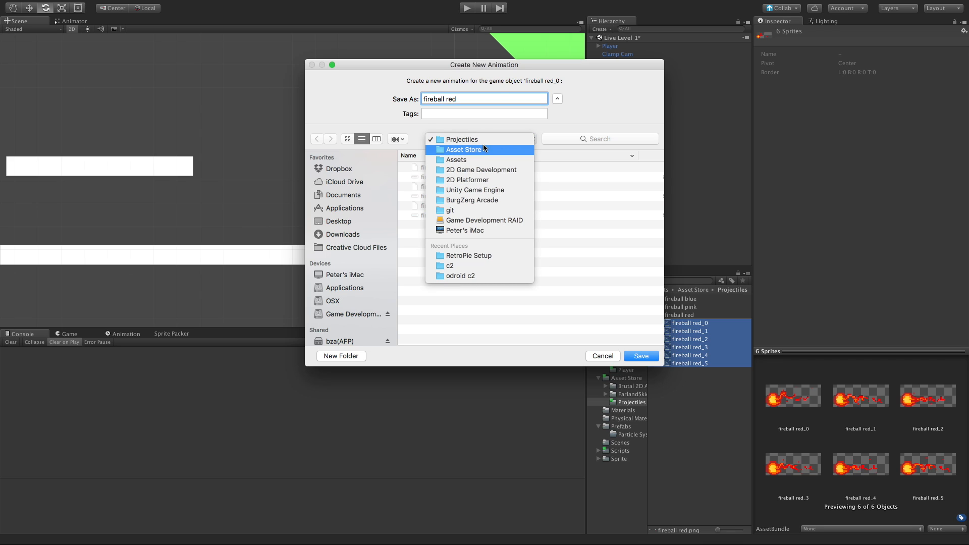
pyautogui.click(462, 149)
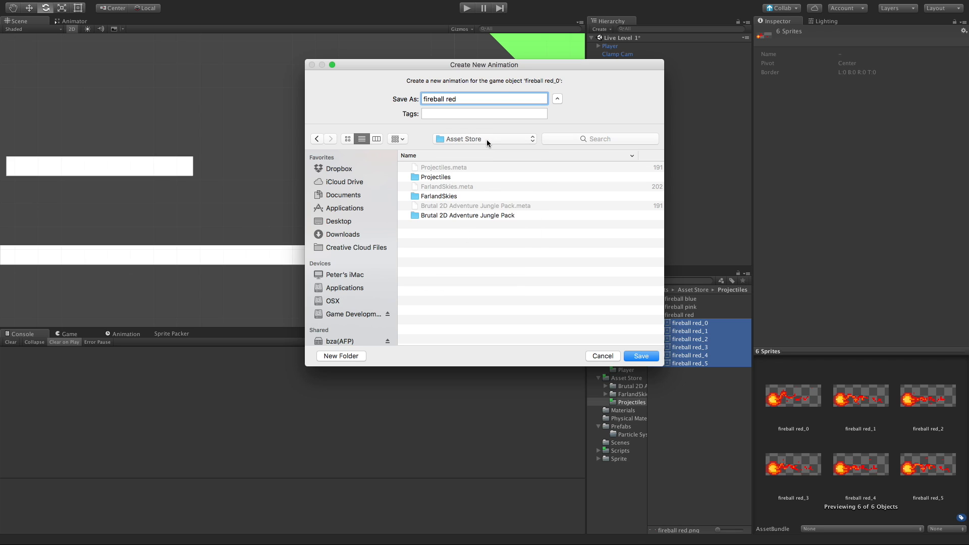
pyautogui.click(484, 139)
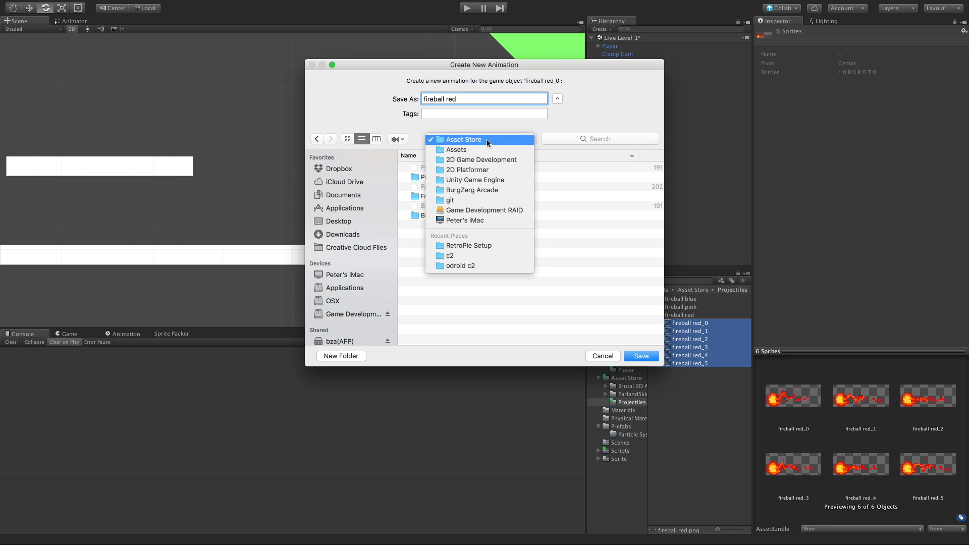
pyautogui.click(456, 149)
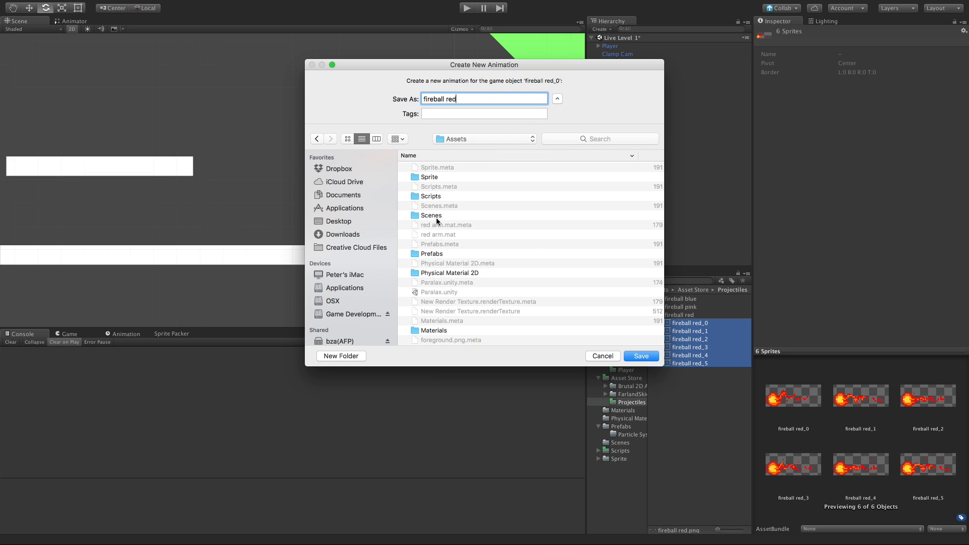
pyautogui.scroll(-3)
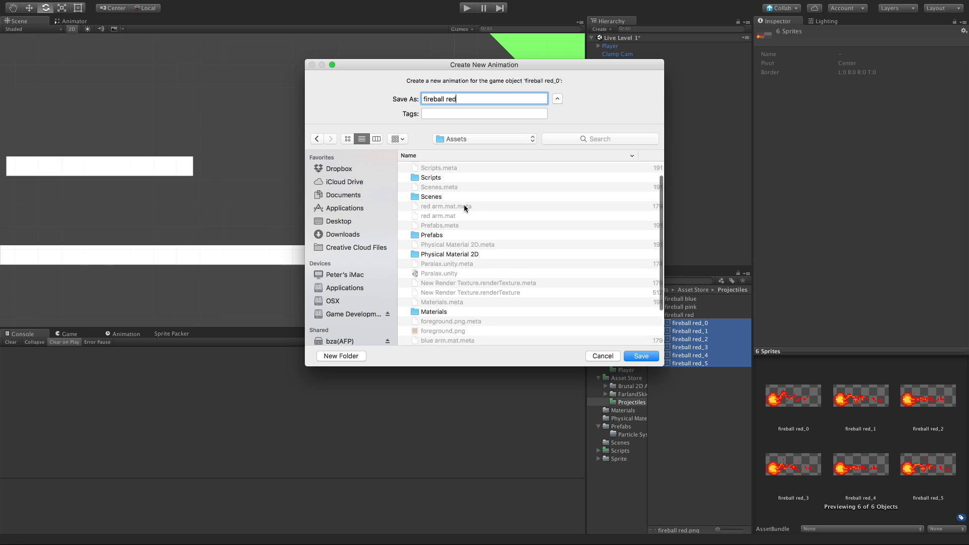
pyautogui.scroll(-3)
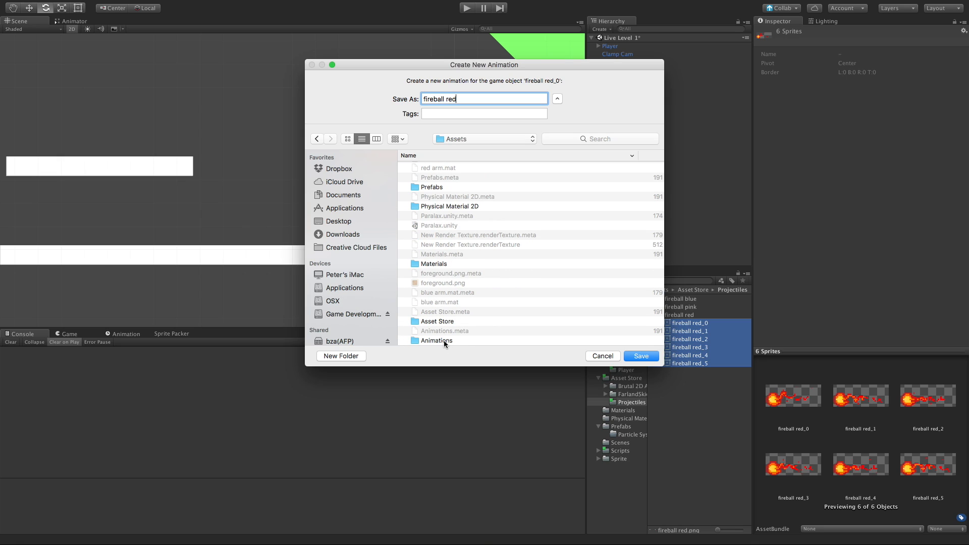
pyautogui.doubleClick(435, 340)
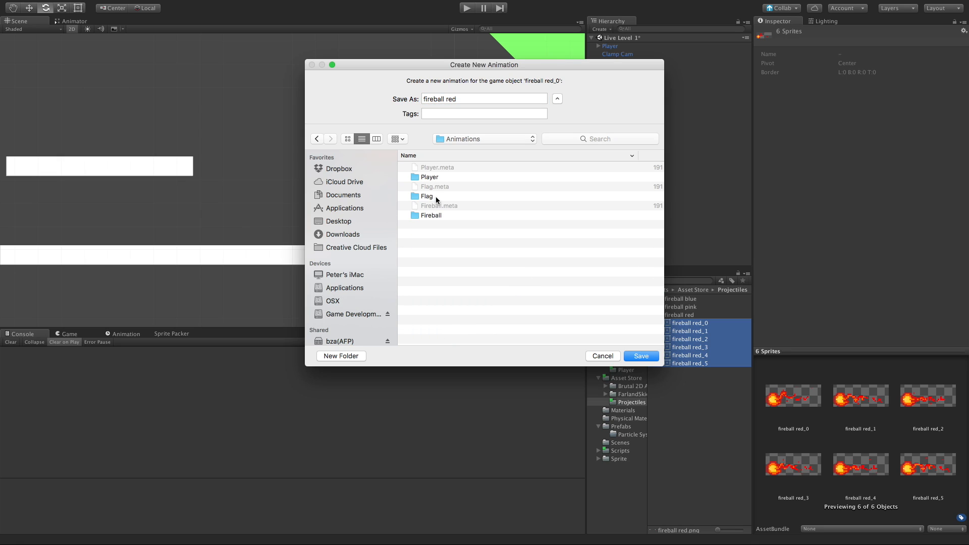
pyautogui.doubleClick(430, 215)
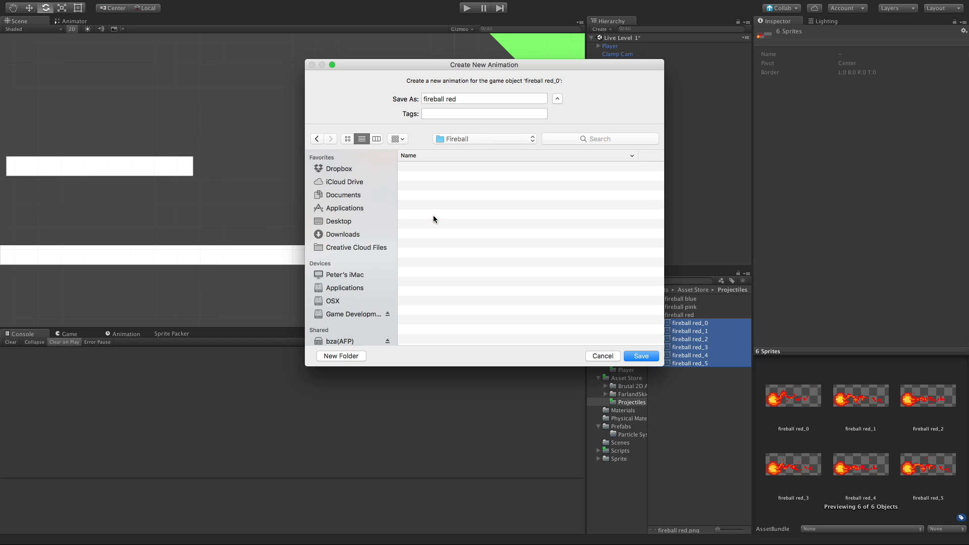
pyautogui.click(641, 355)
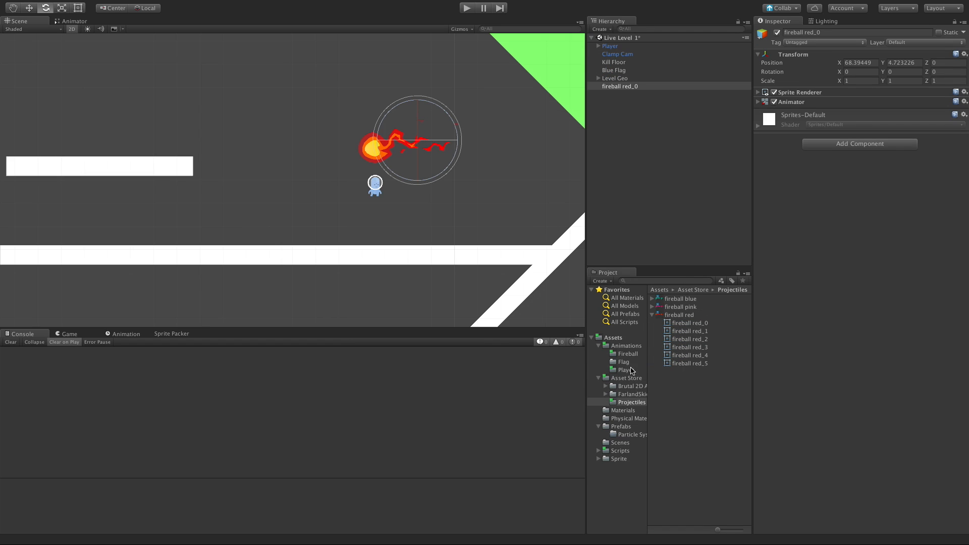
# View Animations/Fireball, then rename Hierarchy object fireball red_0 to 'fireball red'
pyautogui.click(627, 353)
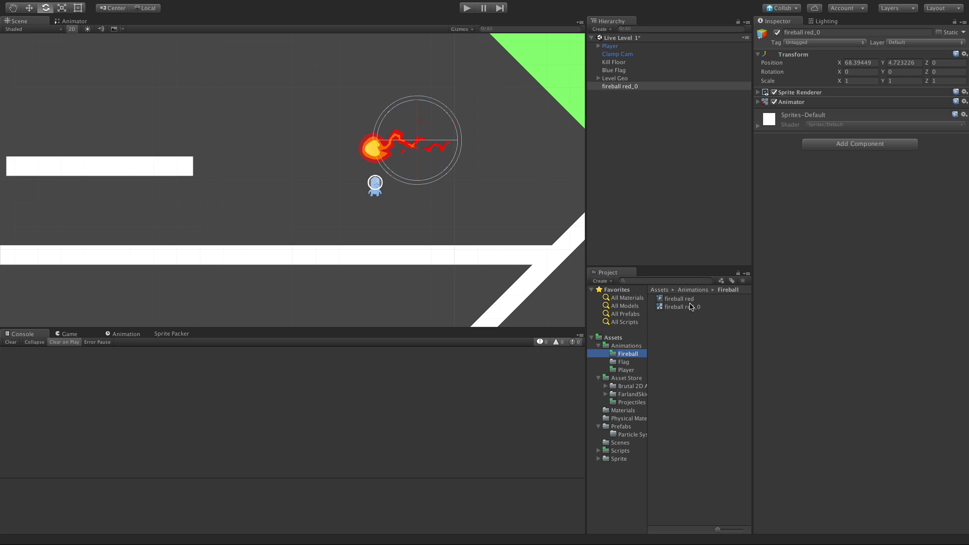
pyautogui.moveTo(669, 301)
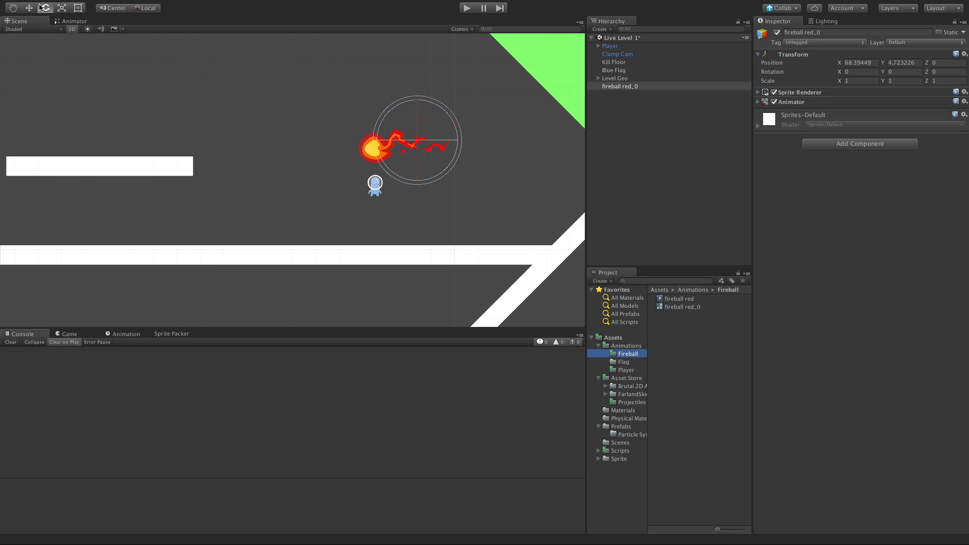
pyautogui.click(28, 8)
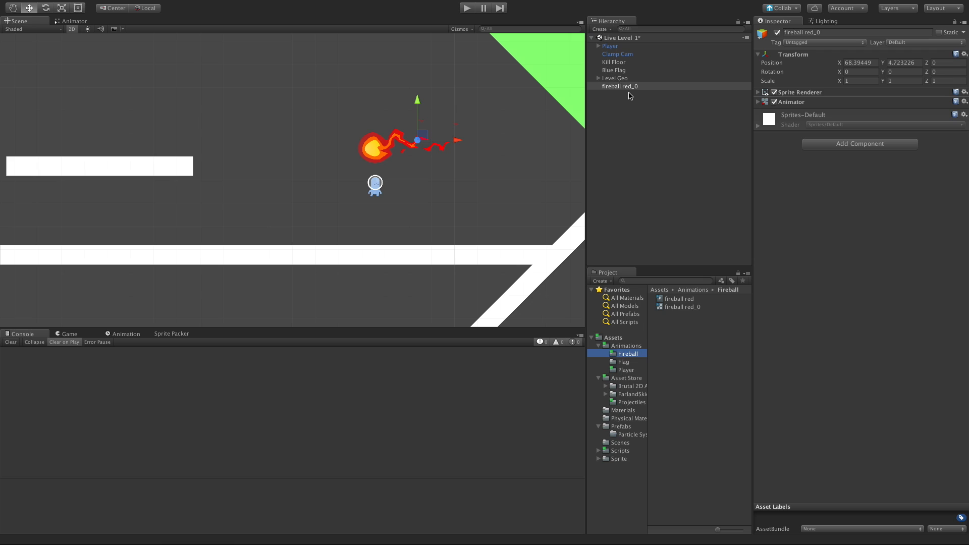
pyautogui.doubleClick(619, 86)
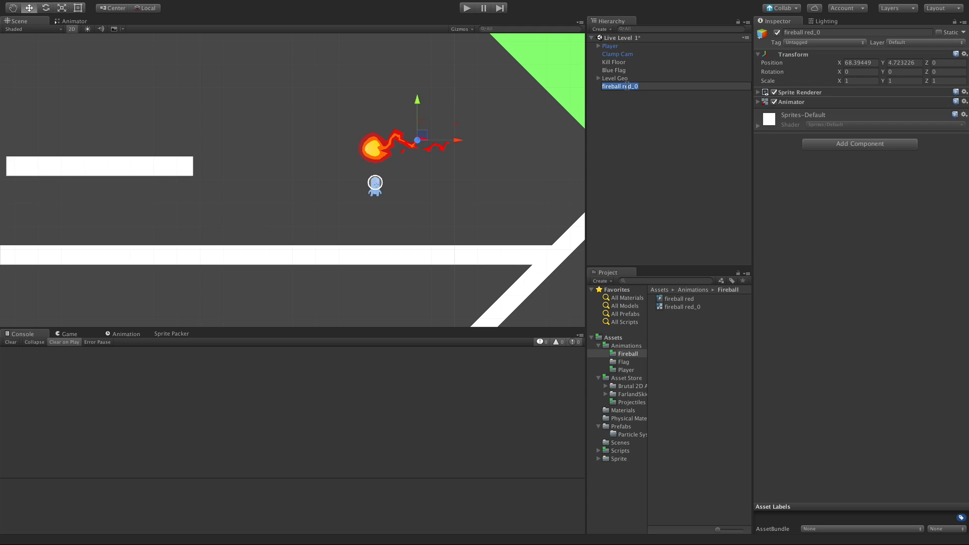
pyautogui.doubleClick(620, 86)
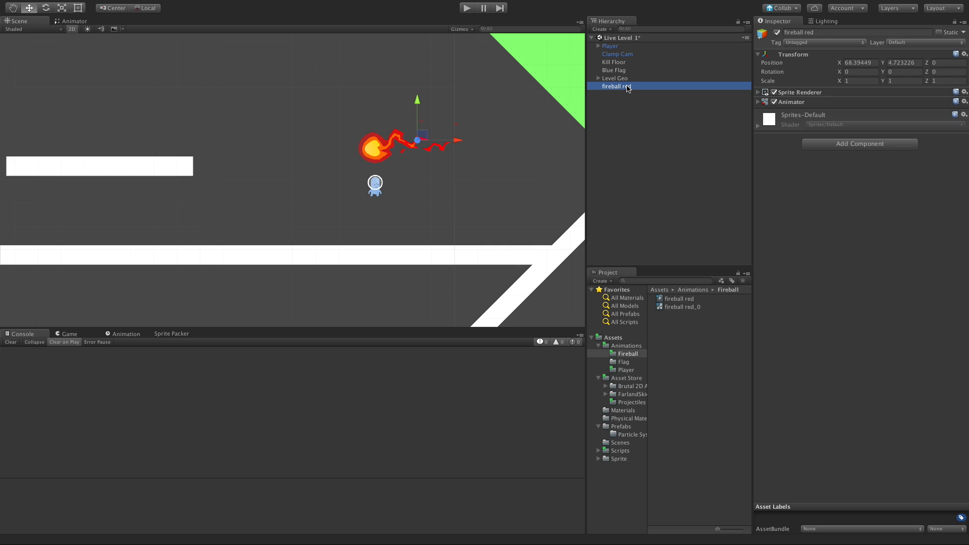
pyautogui.moveTo(662, 126)
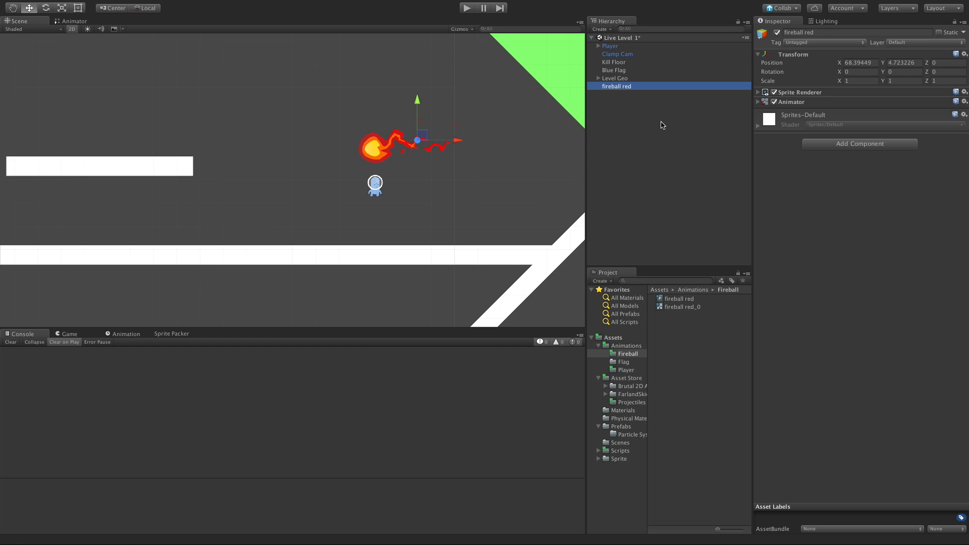
pyautogui.moveTo(612, 443)
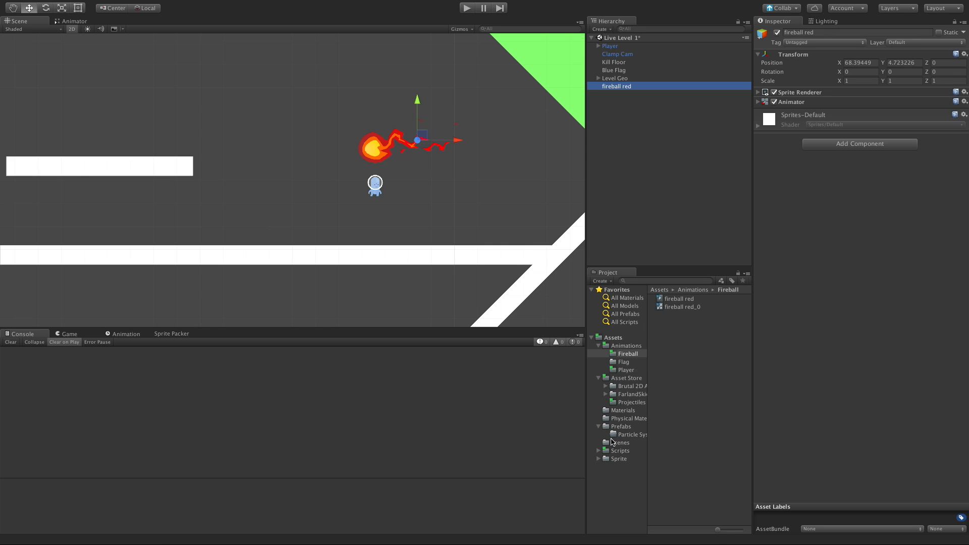
pyautogui.moveTo(622, 91)
pyautogui.write('0.35')
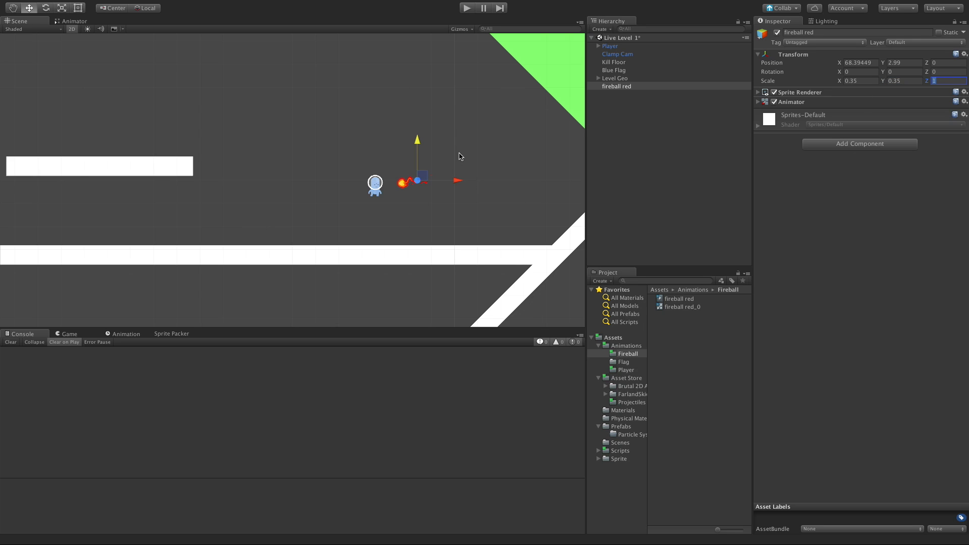
pyautogui.moveTo(451, 200)
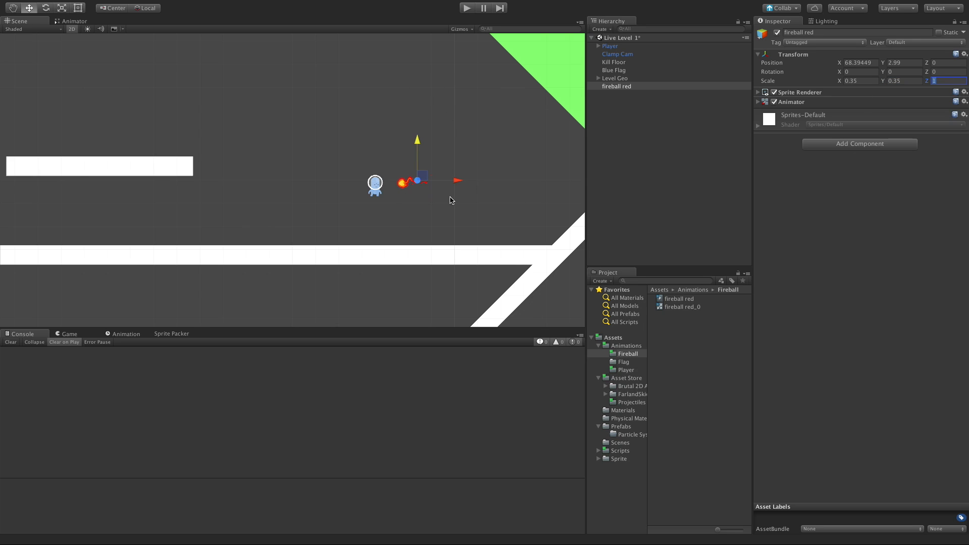
pyautogui.moveTo(393, 196)
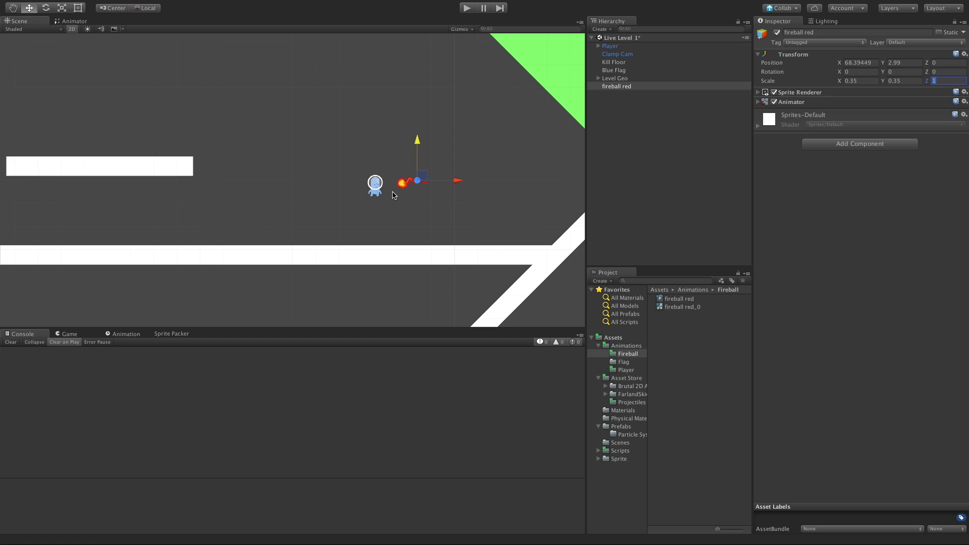
pyautogui.moveTo(458, 221)
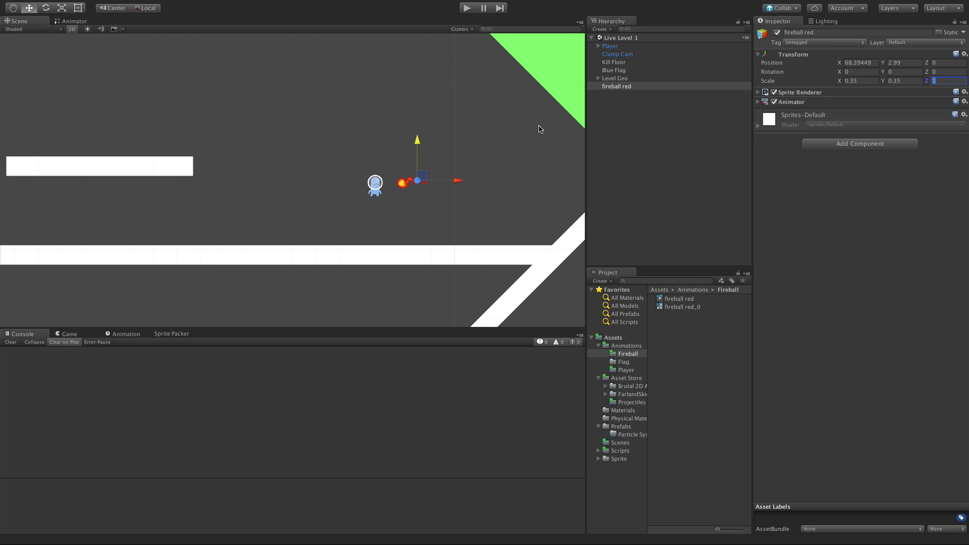
pyautogui.moveTo(641, 432)
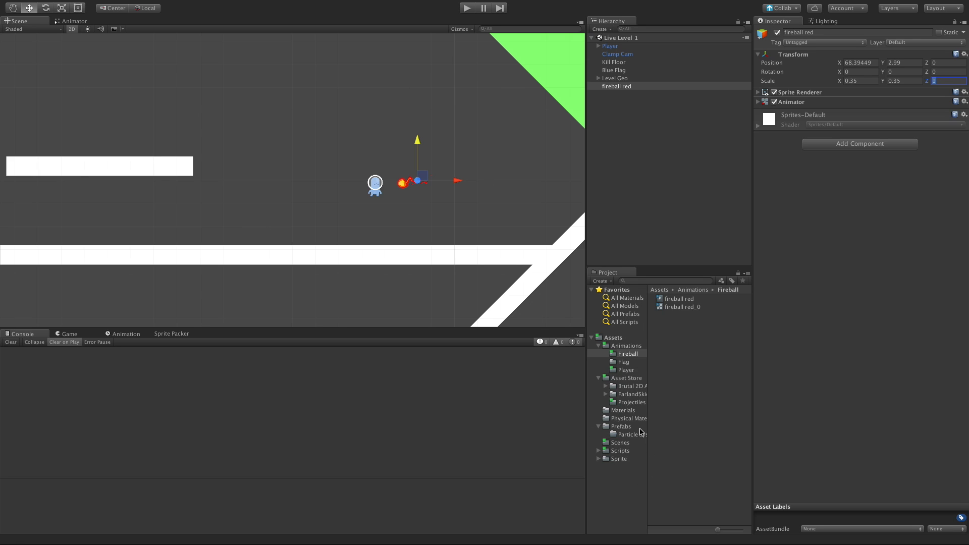
# Browse into Prefabs and select its empty Particle Systems subfolder
pyautogui.click(621, 426)
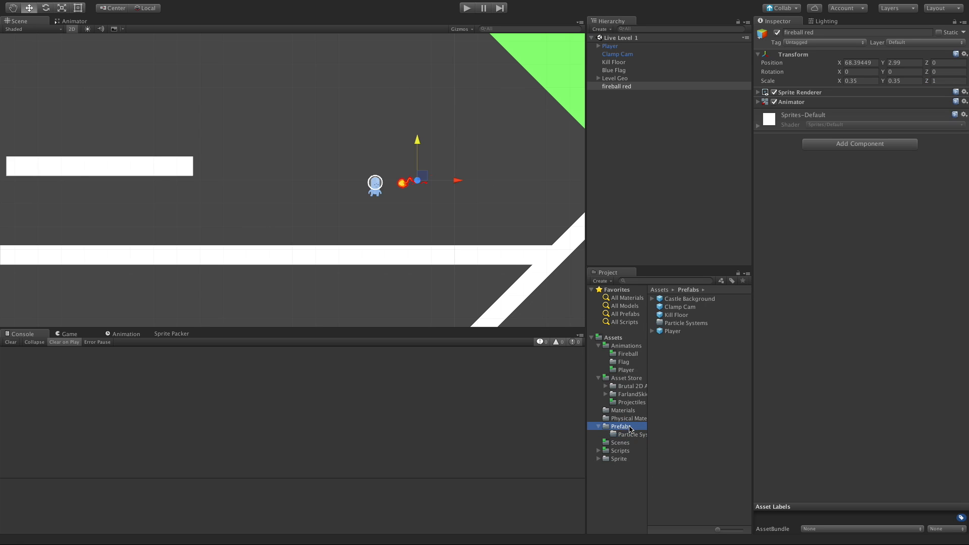
pyautogui.click(630, 435)
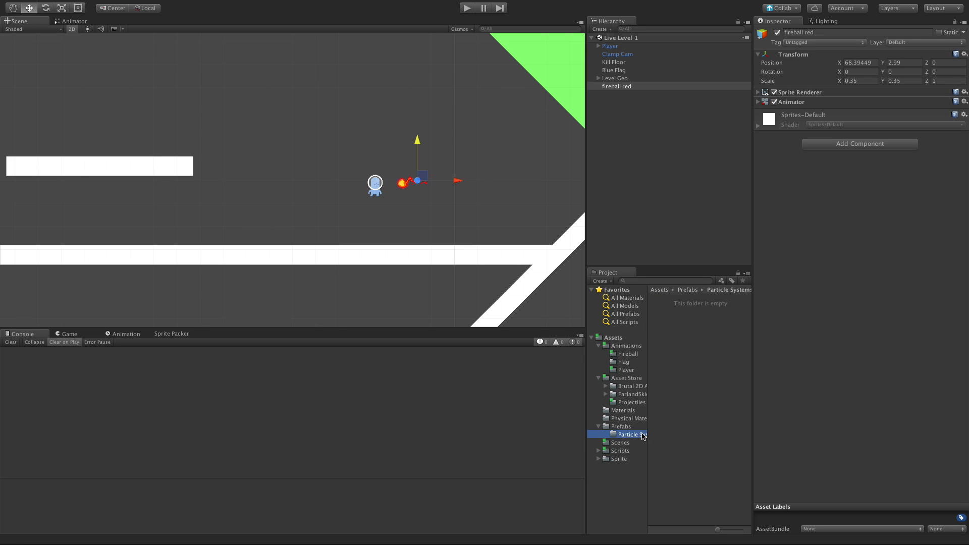
pyautogui.moveTo(888, 144)
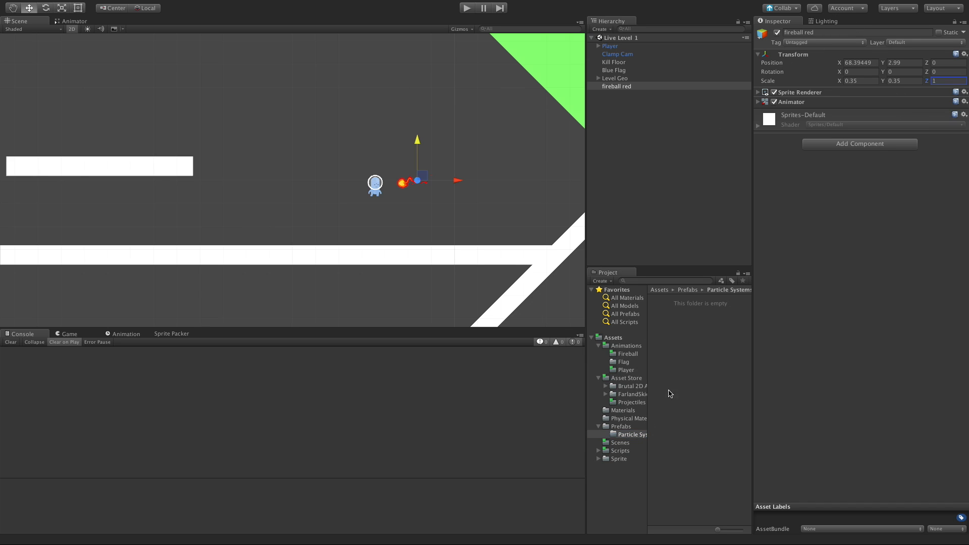
pyautogui.click(627, 434)
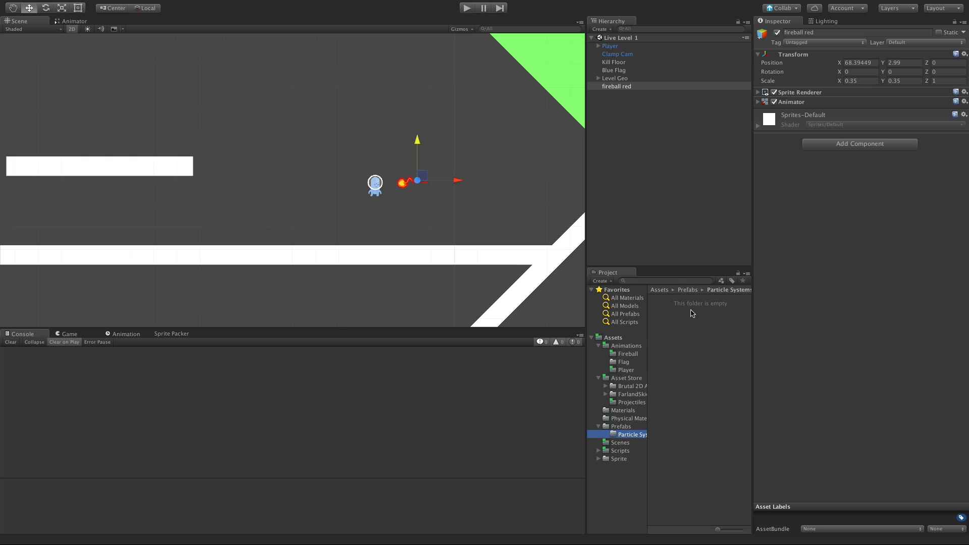
pyautogui.moveTo(616, 401)
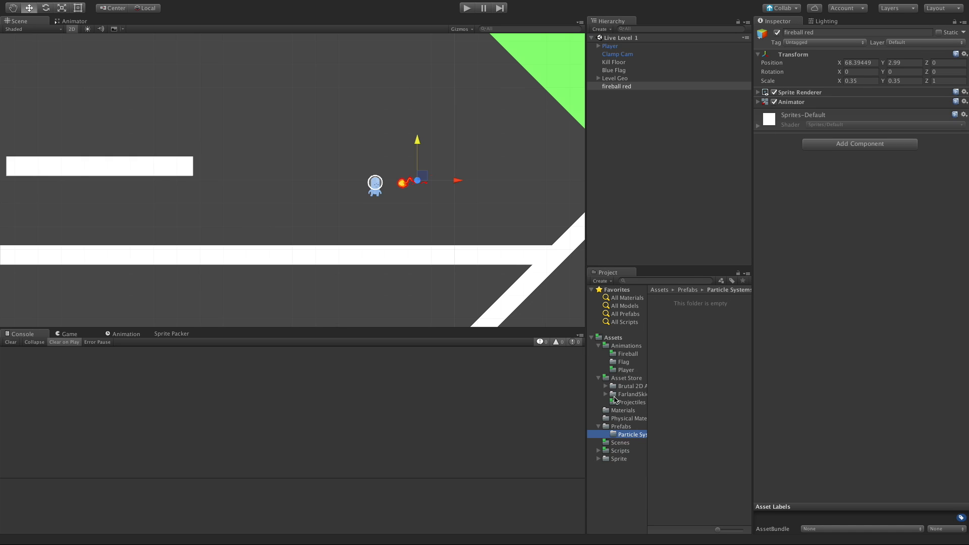
pyautogui.moveTo(627, 426)
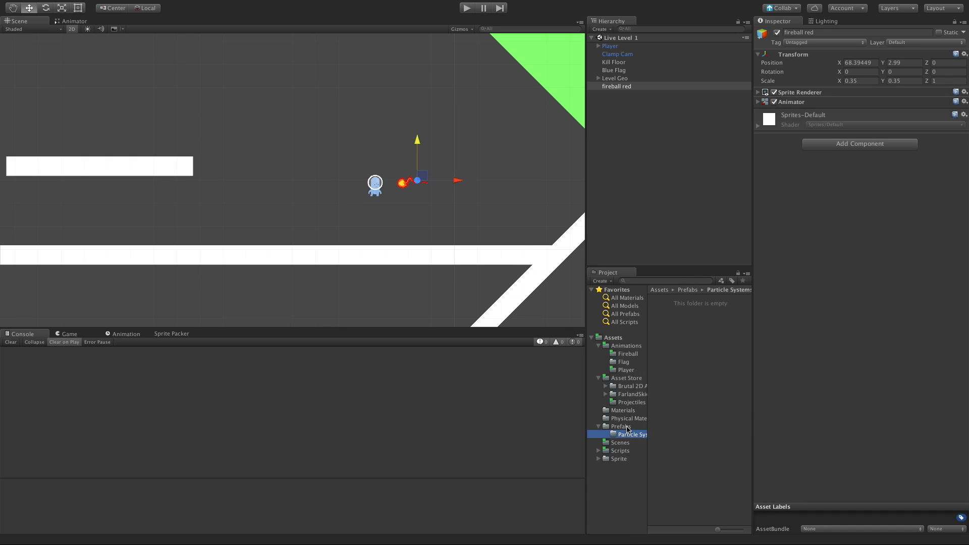
# Open Prefabs and start renaming the Particle Systems folder to 'Prijectiles'
pyautogui.click(620, 426)
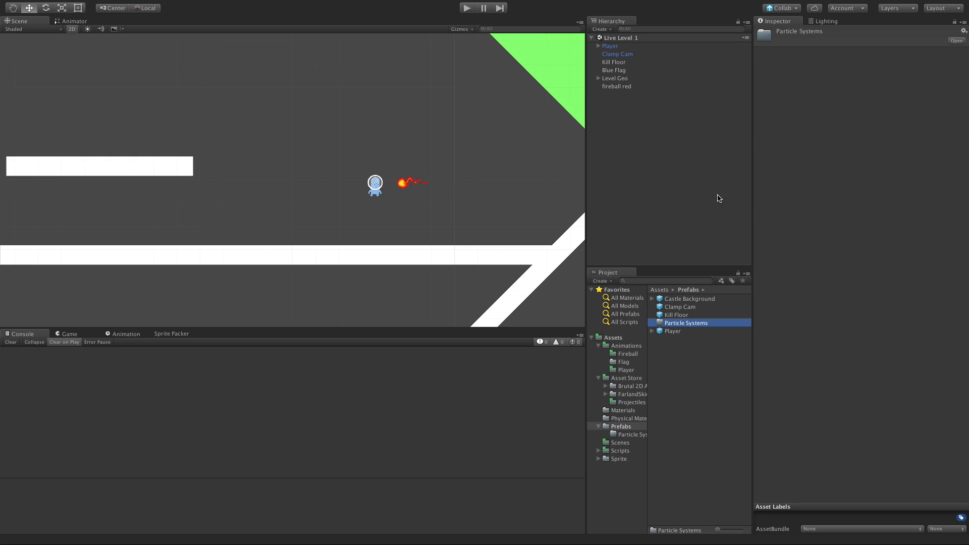
pyautogui.doubleClick(685, 322)
pyautogui.write('Prijectiles')
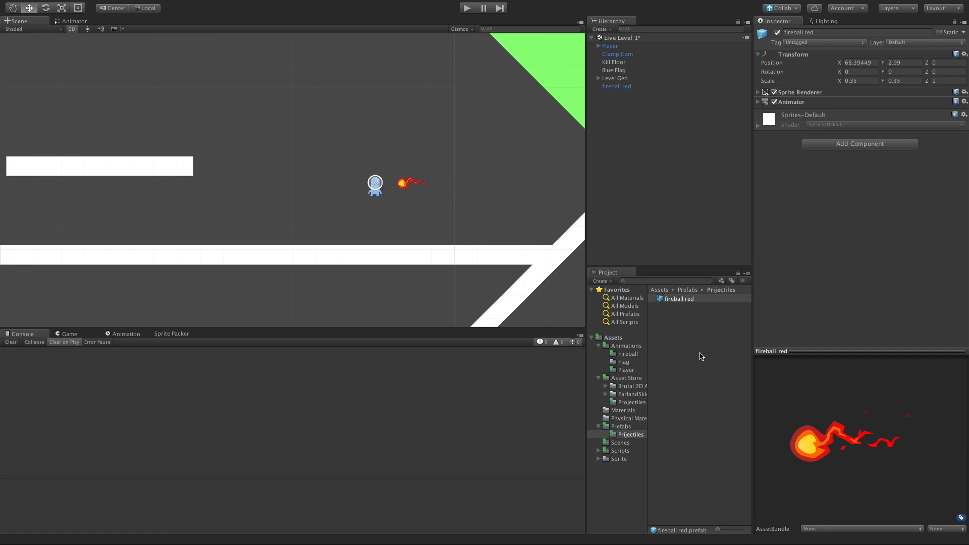
pyautogui.moveTo(458, 270)
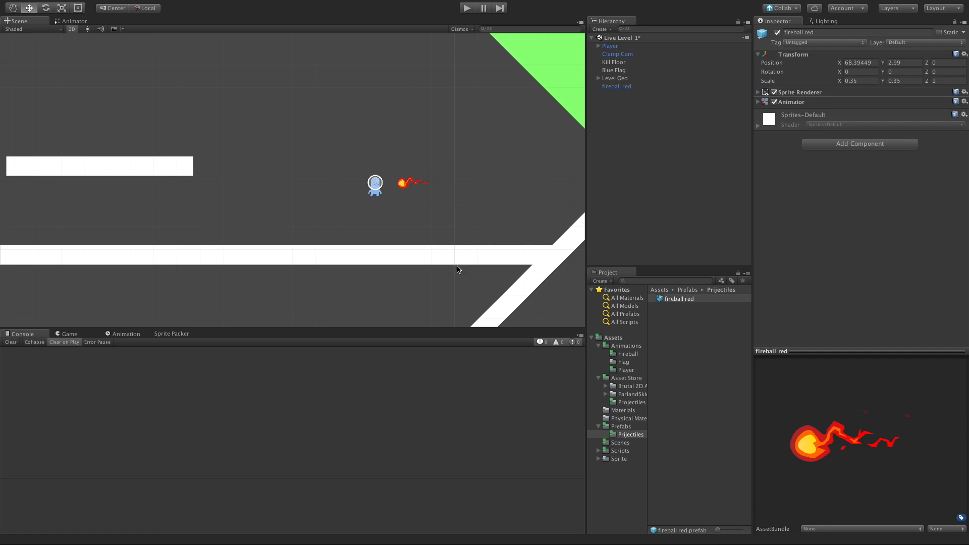
pyautogui.moveTo(395, 217)
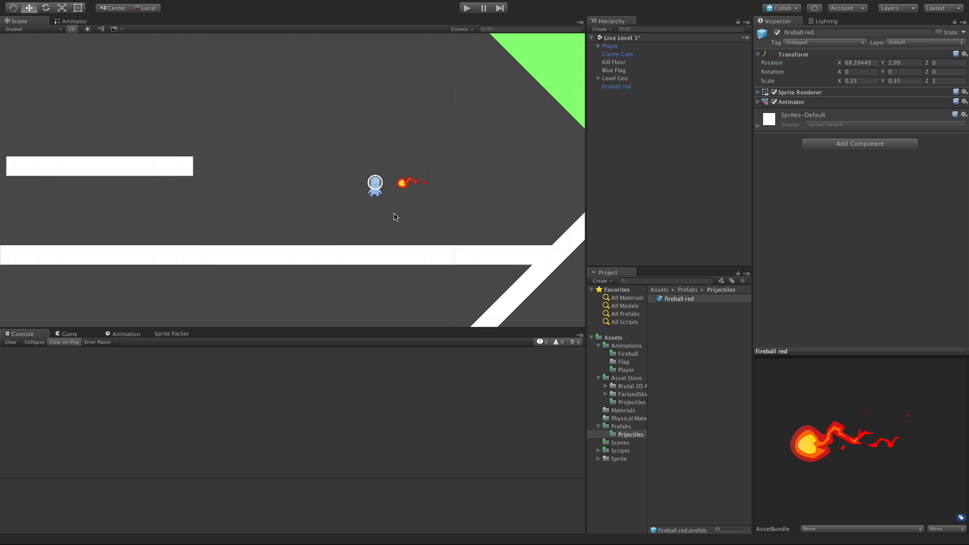
pyautogui.moveTo(286, 124)
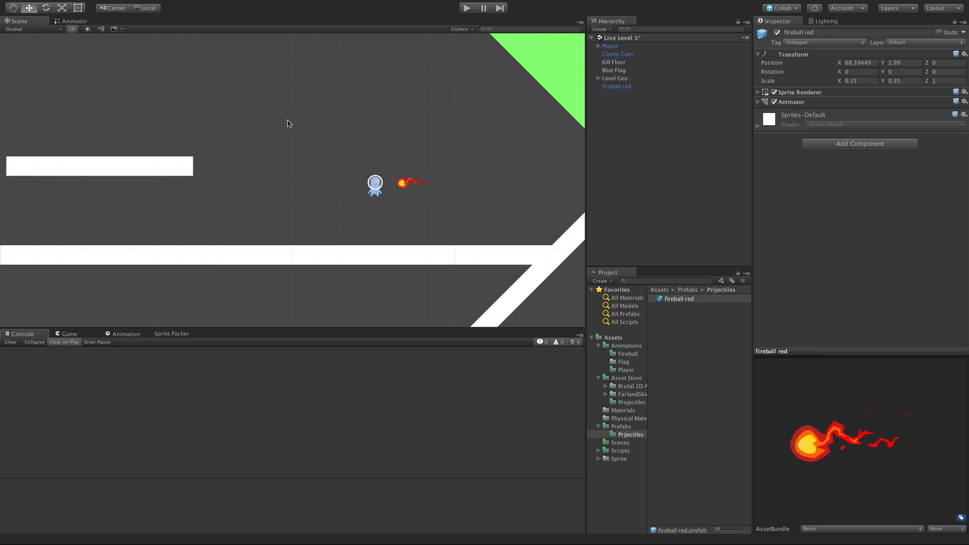
pyautogui.moveTo(604, 454)
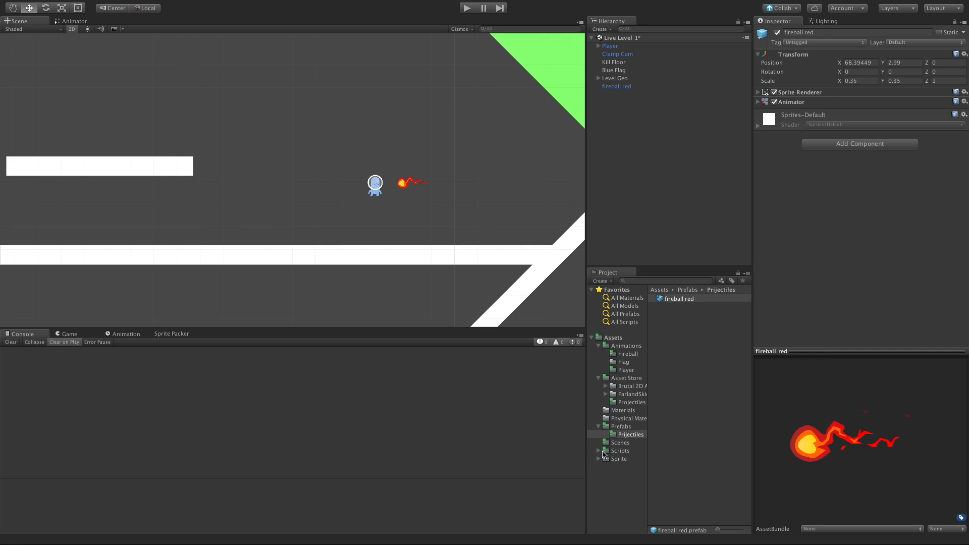
# Create a C# script in Scripts from the context menu and name it Projectile
pyautogui.rightClick(620, 451)
pyautogui.write('Projectile')
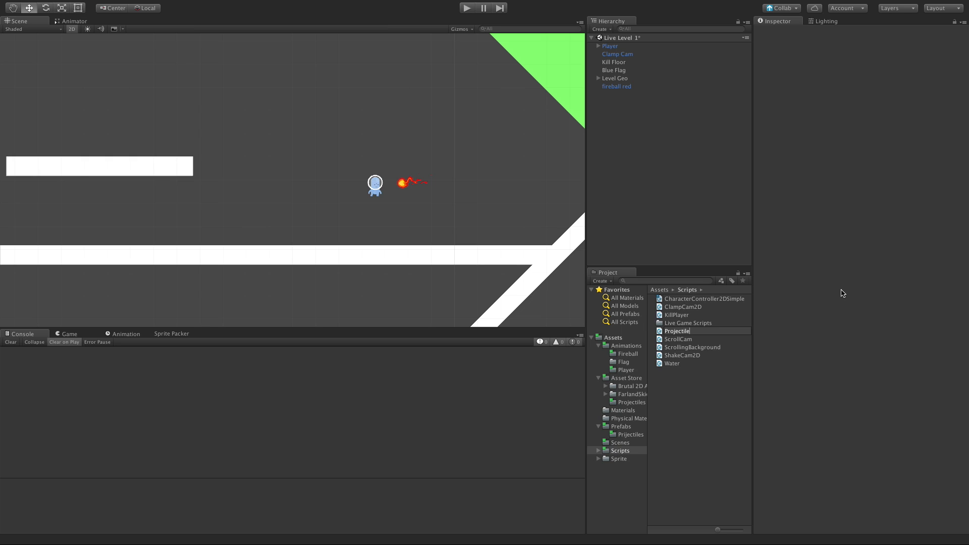
pyautogui.click(676, 331)
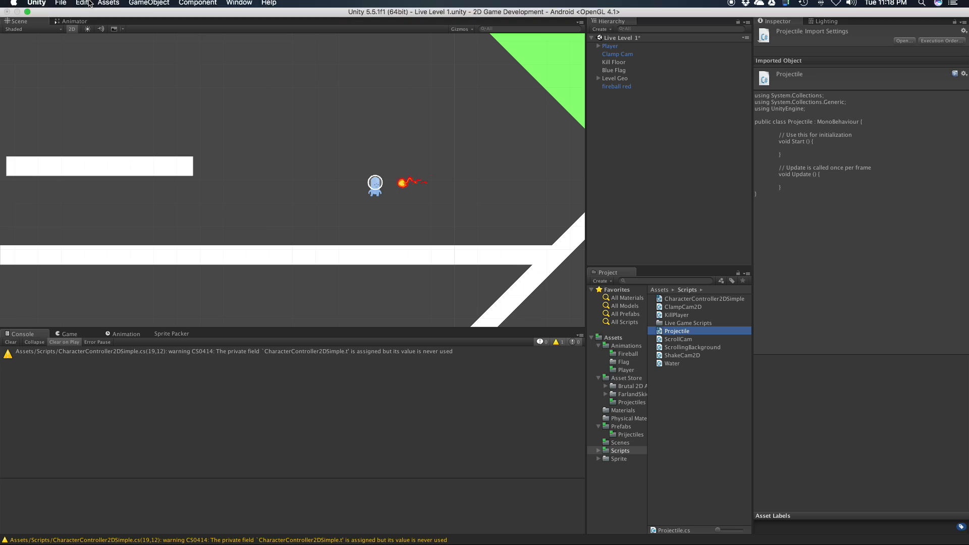
pyautogui.click(35, 5)
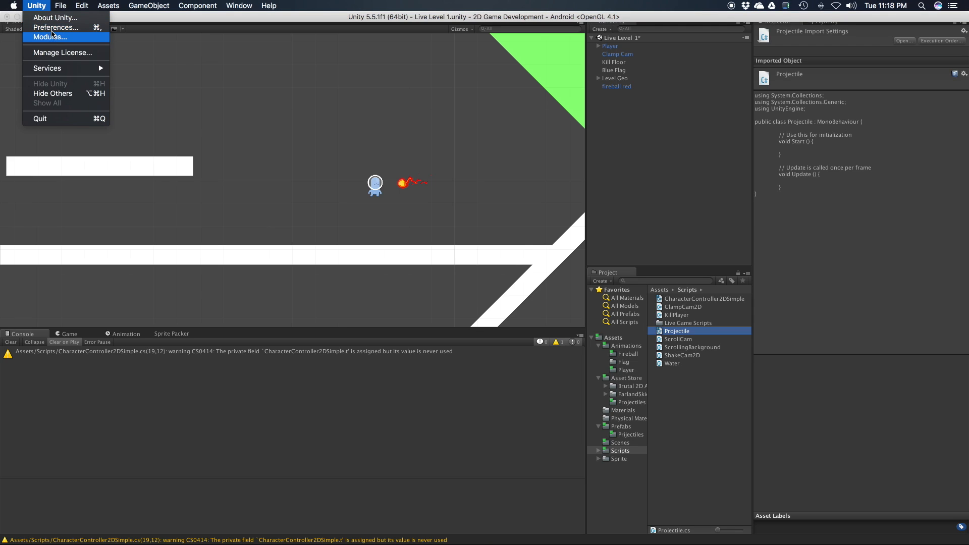
pyautogui.click(55, 27)
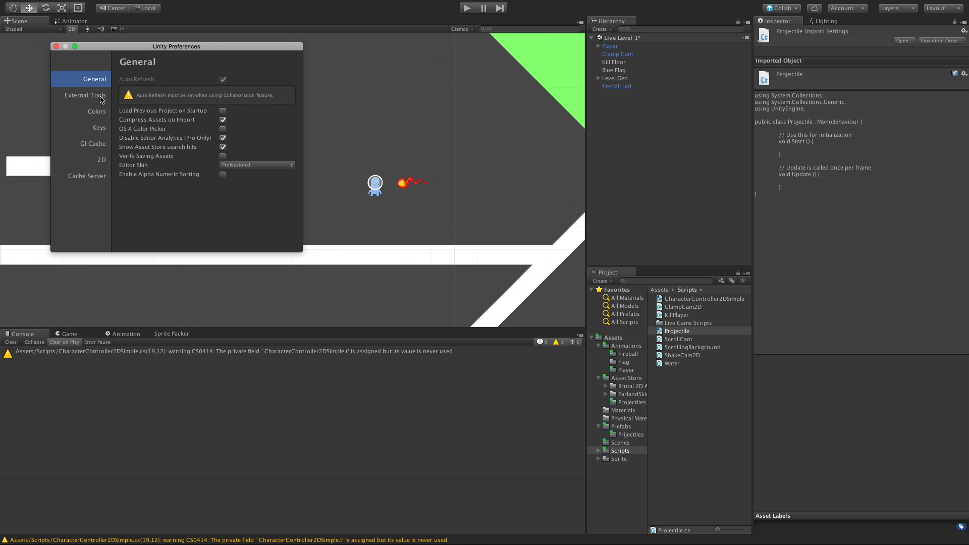
pyautogui.click(96, 111)
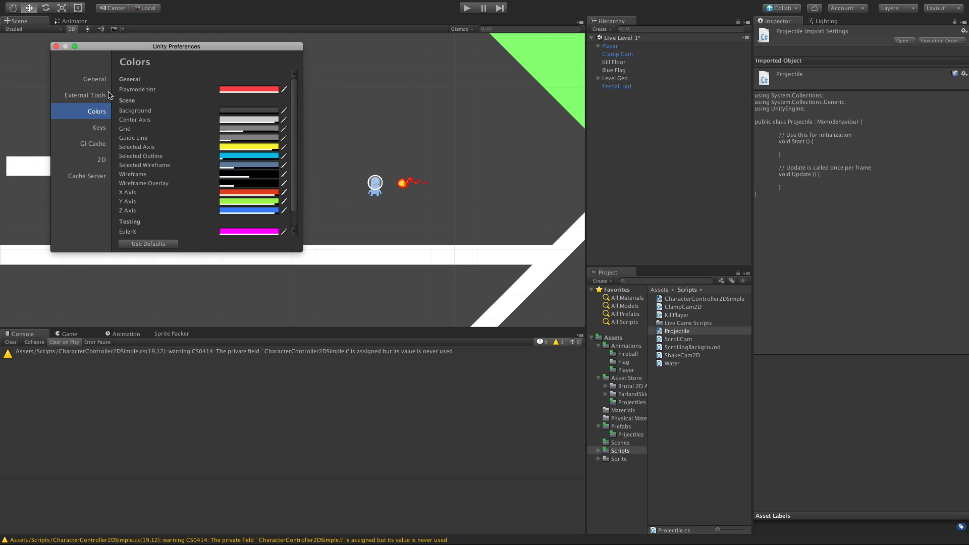
pyautogui.click(86, 94)
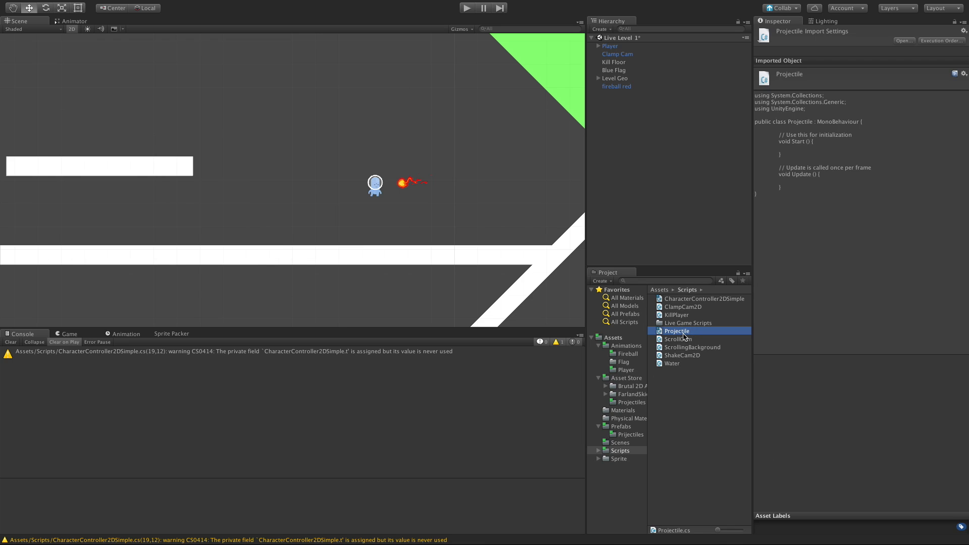
# Open Projectile.cs and declare '[SerializeField] float speed = 5f;' inside the class
pyautogui.doubleClick(677, 331)
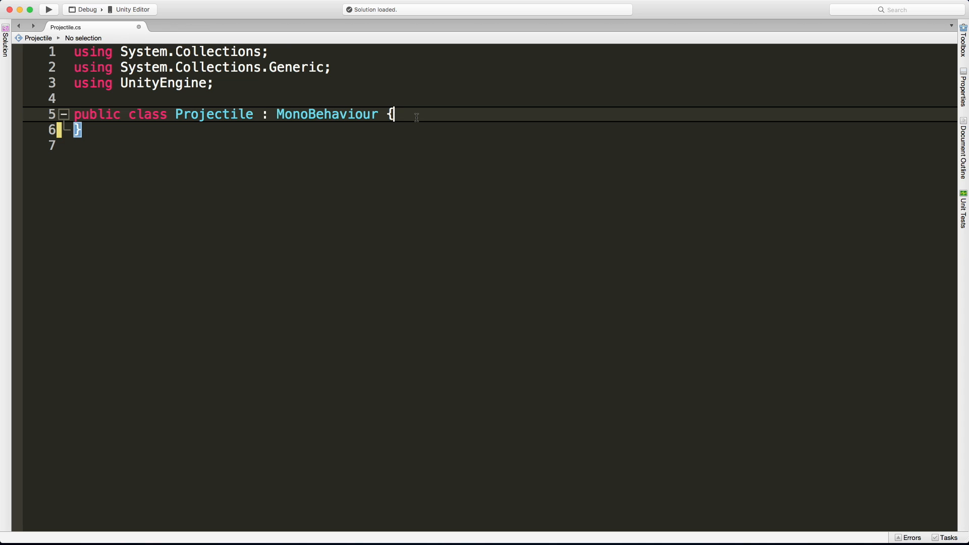
pyautogui.press('Return')
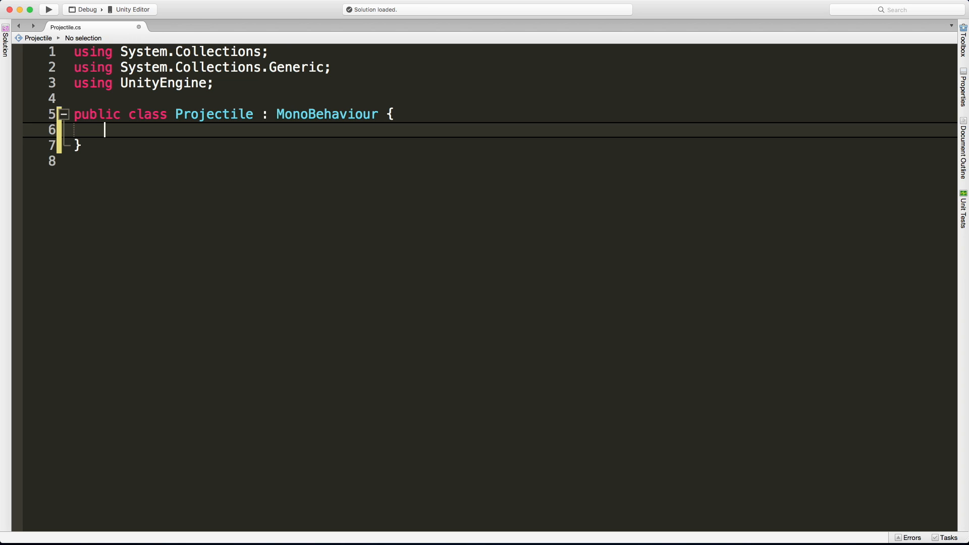
pyautogui.write('[SerializeField')
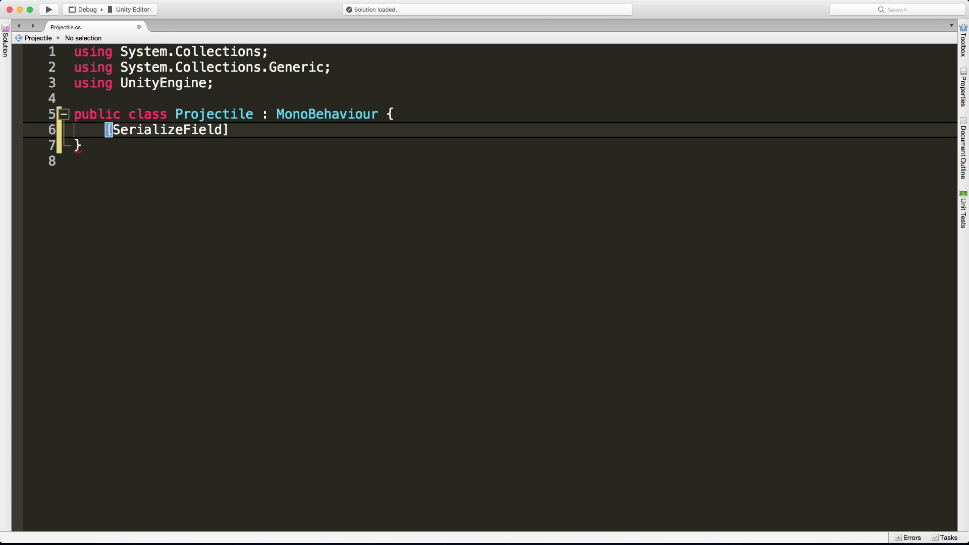
pyautogui.write('float')
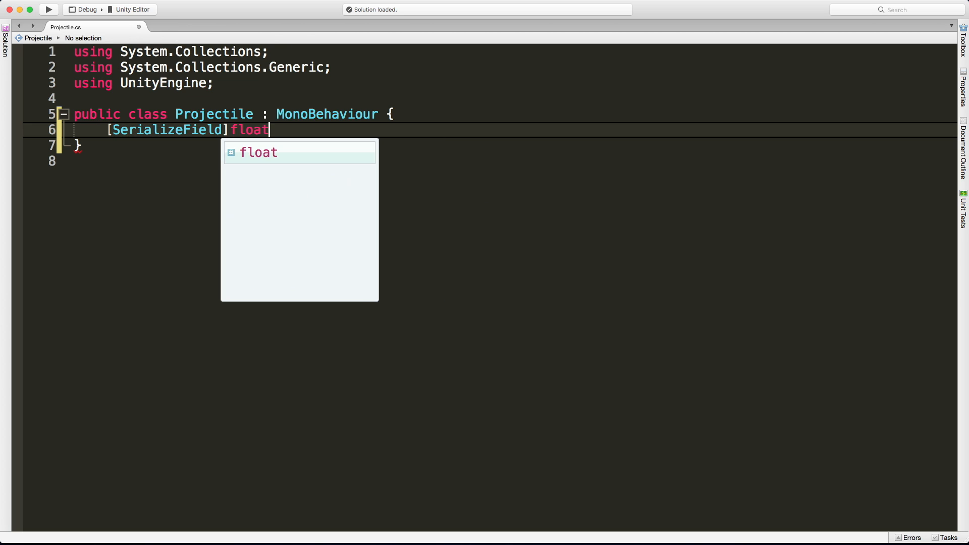
pyautogui.write('speed =')
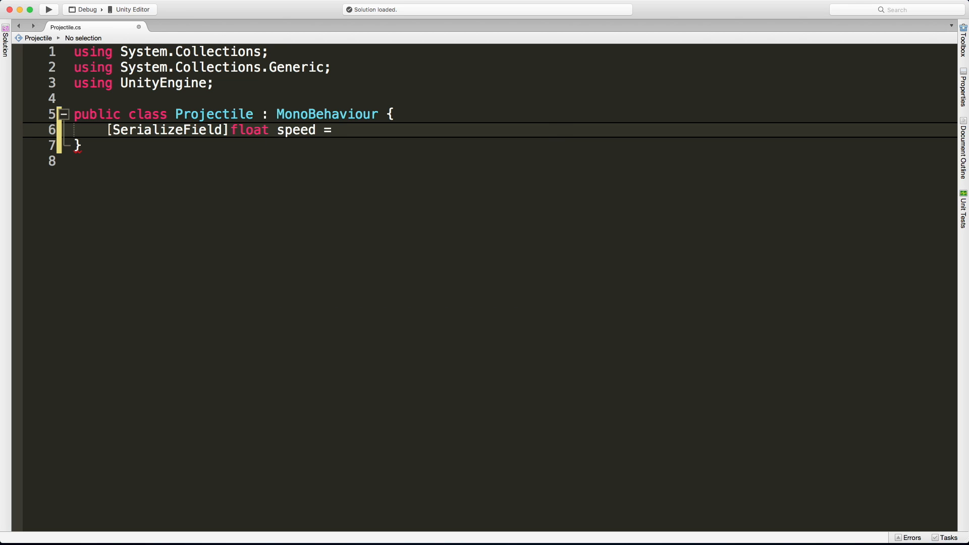
pyautogui.click(339, 129)
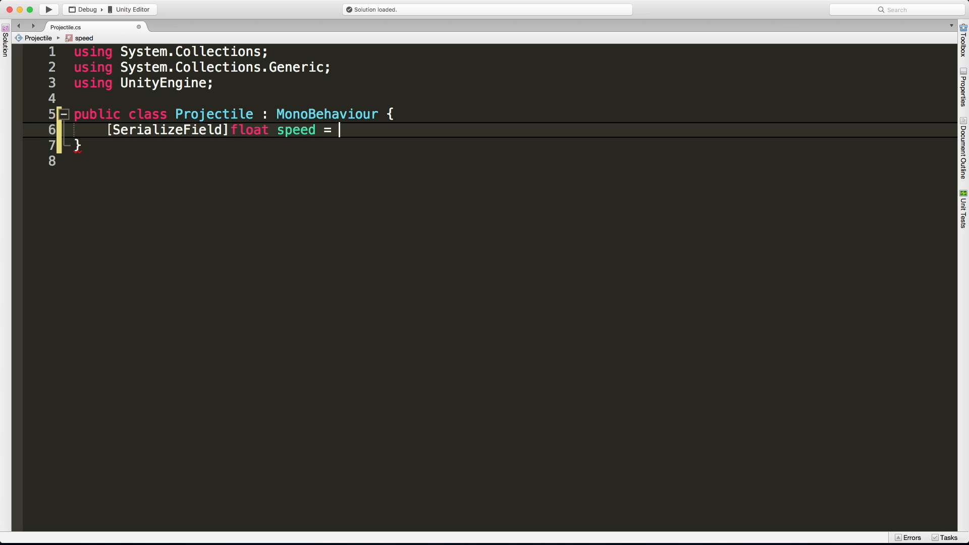
pyautogui.write('5f;')
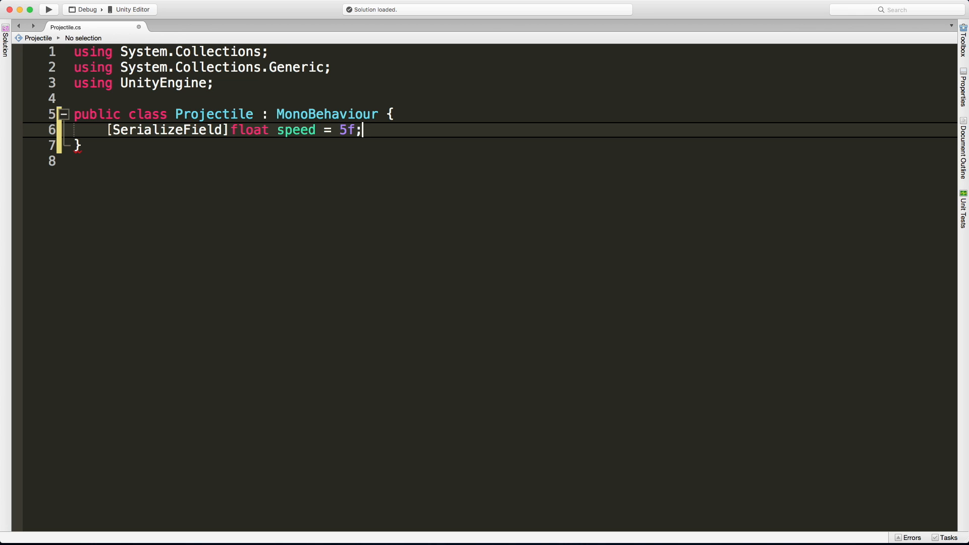
pyautogui.press('Return')
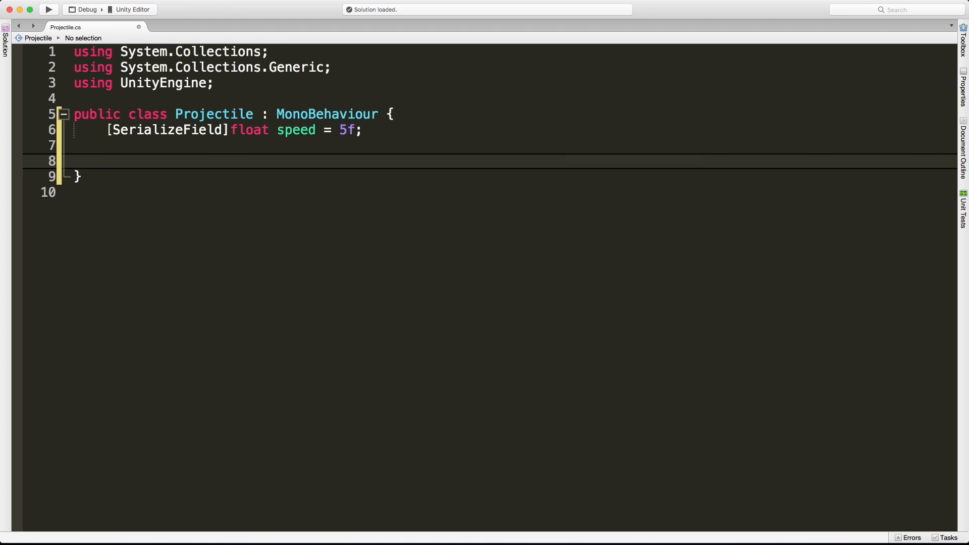
# Add 'Transform t;' and 'void Awake() { t = transform; }' below the speed field
pyautogui.write('Transform t')
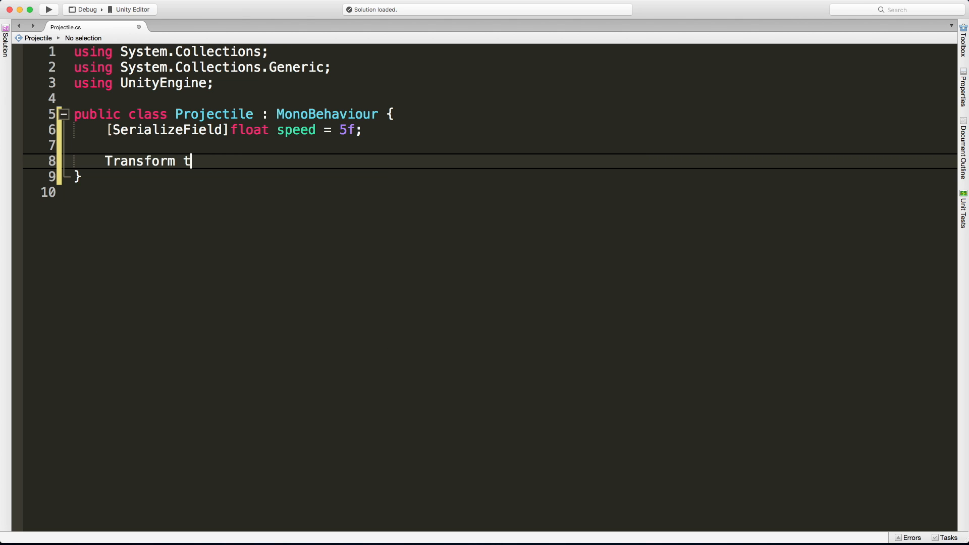
pyautogui.write(';')
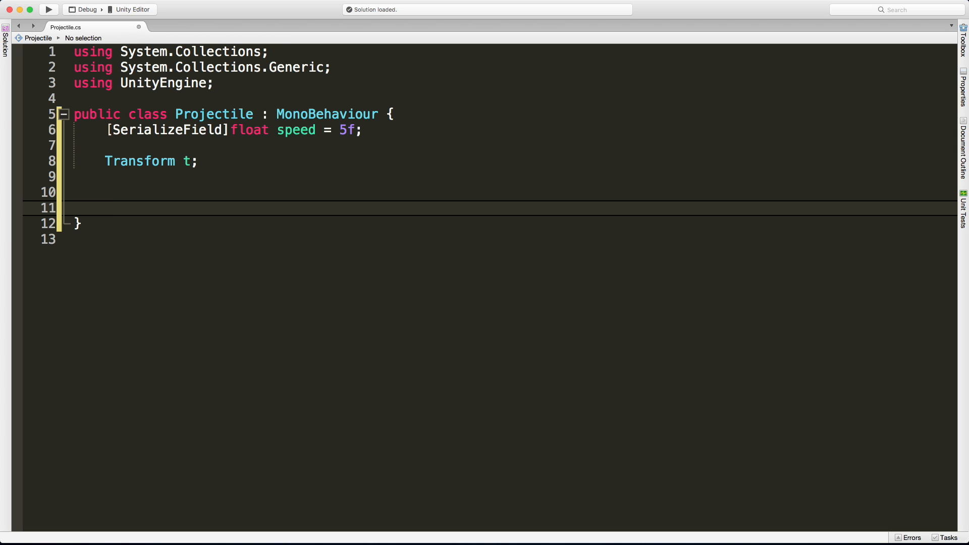
pyautogui.click(104, 208)
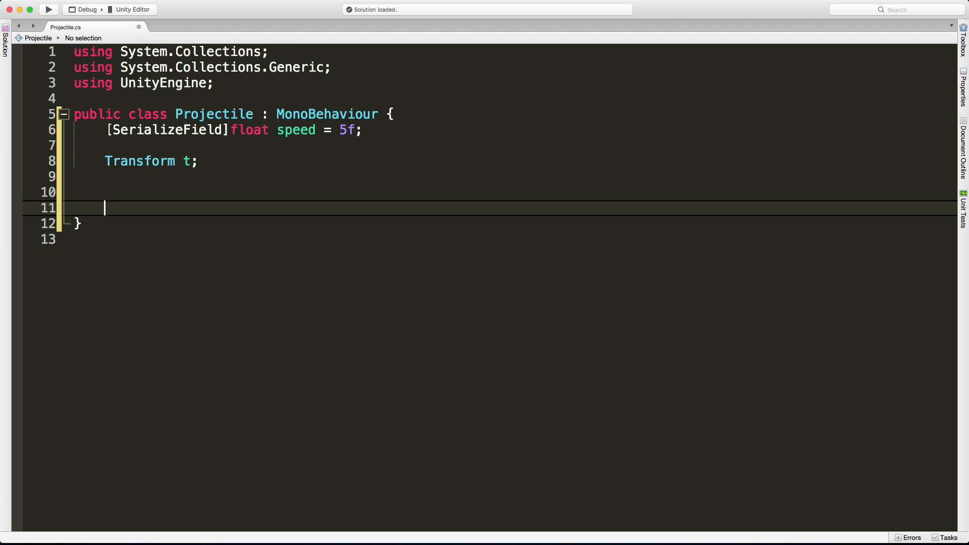
pyautogui.write('void Awake()')
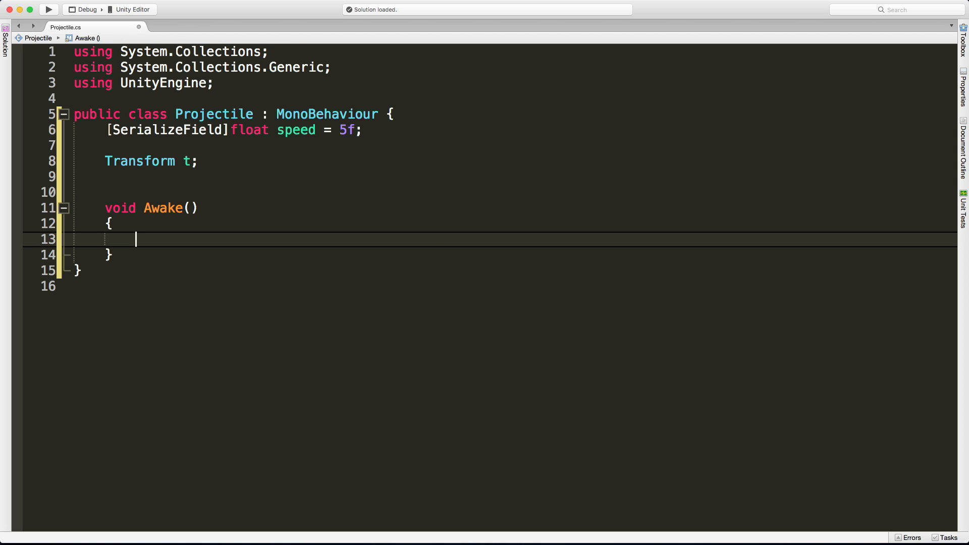
pyautogui.write('t = transform')
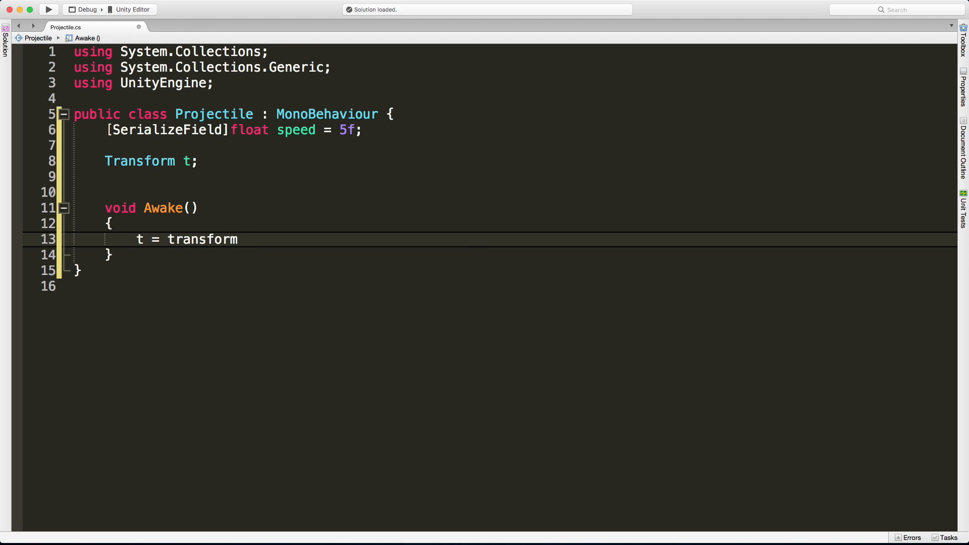
pyautogui.write(';')
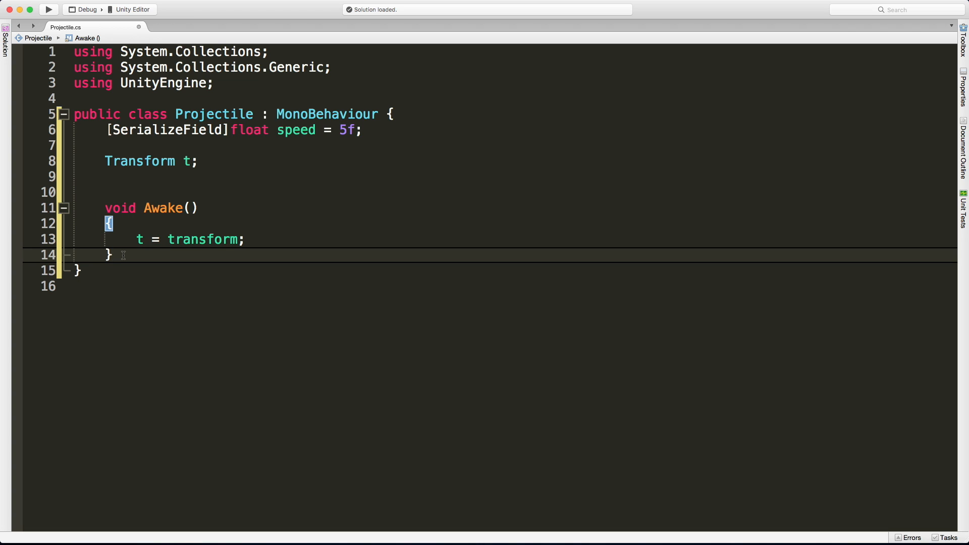
pyautogui.click(111, 255)
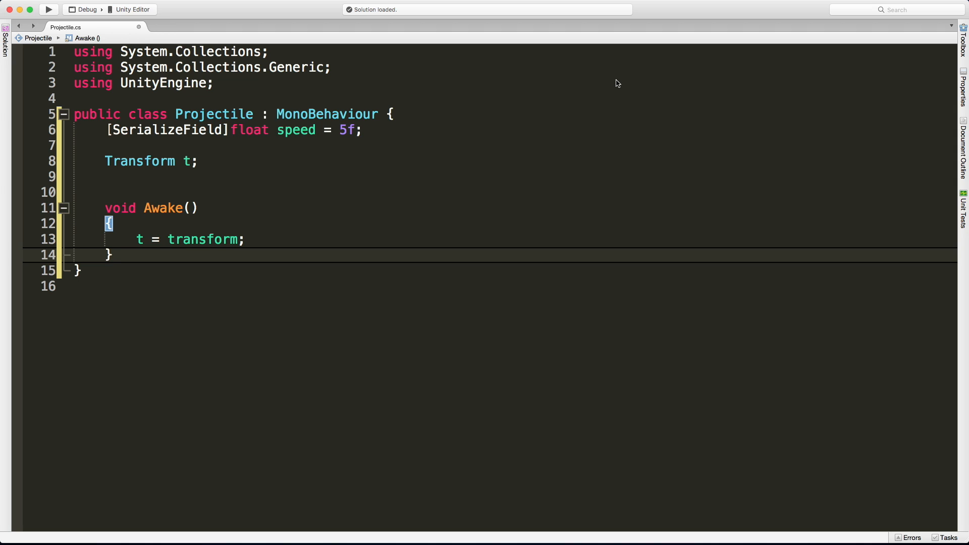
pyautogui.click(111, 254)
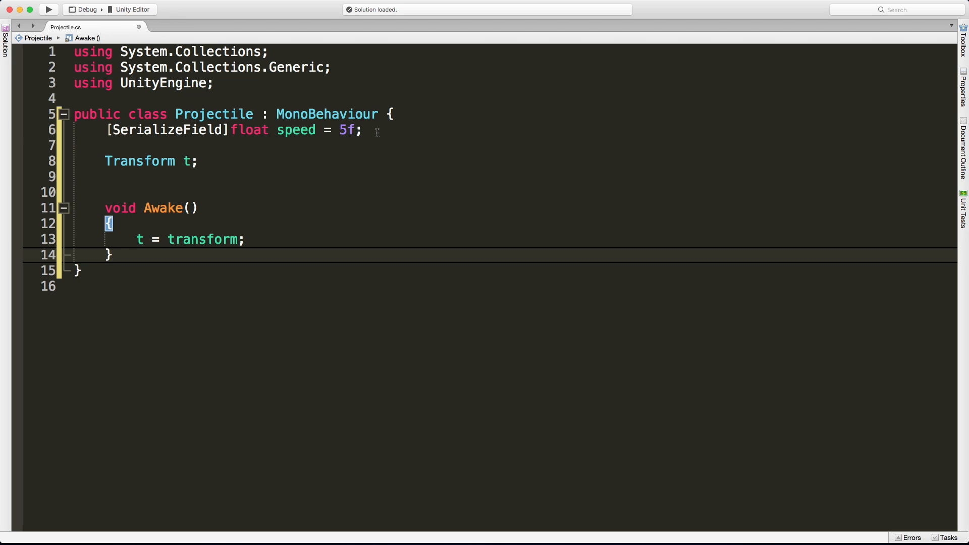
# Declare [SerializeField] bool moveLeft = true; right after the speed field
pyautogui.click(363, 129)
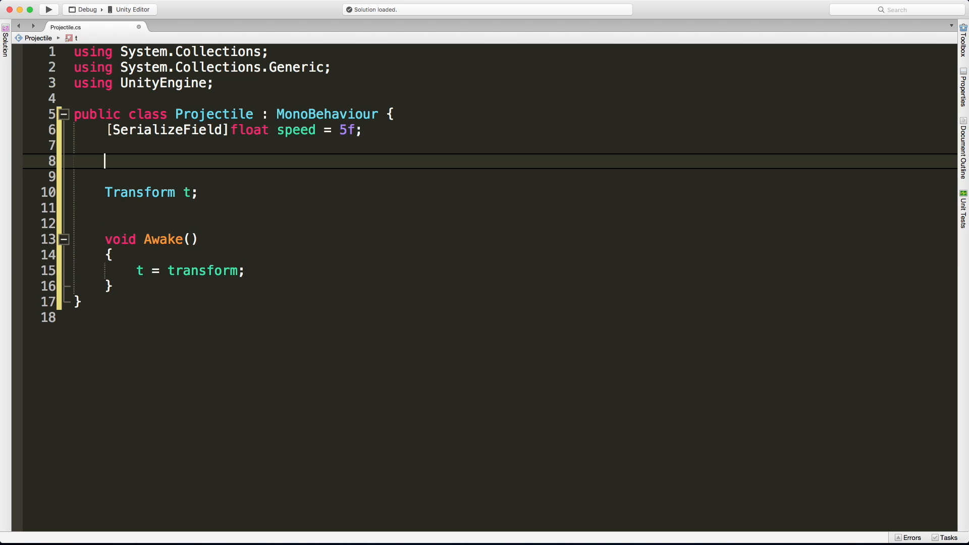
pyautogui.write('[SerializeField]')
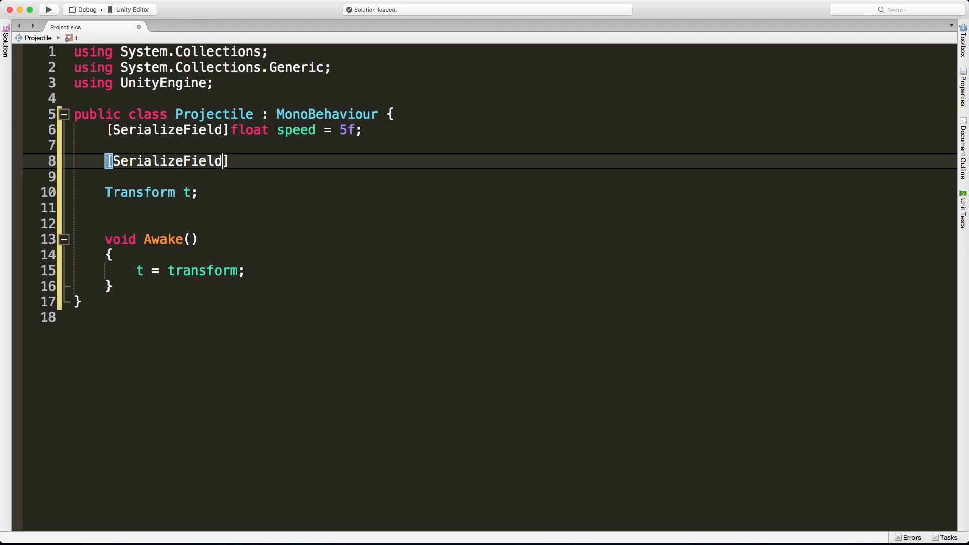
pyautogui.write('bool')
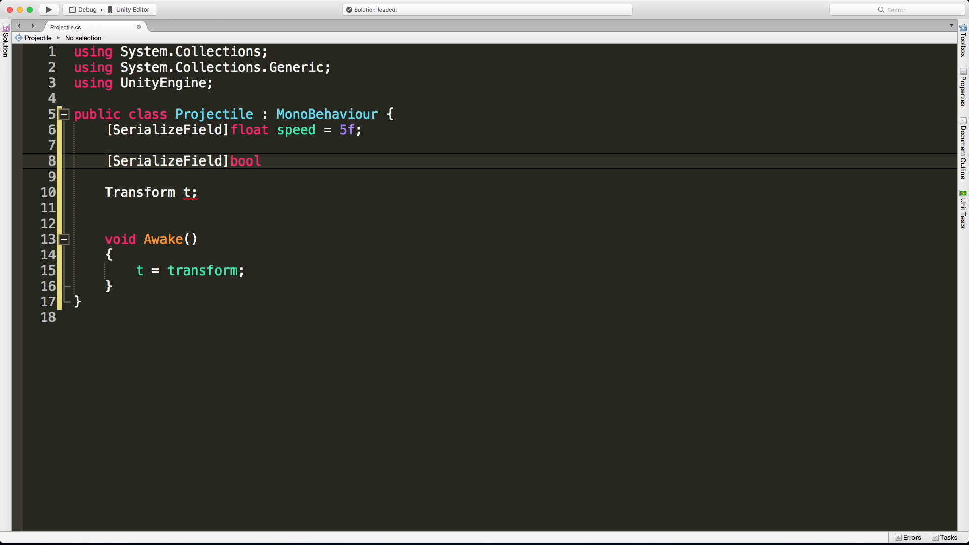
pyautogui.write('moveLeft')
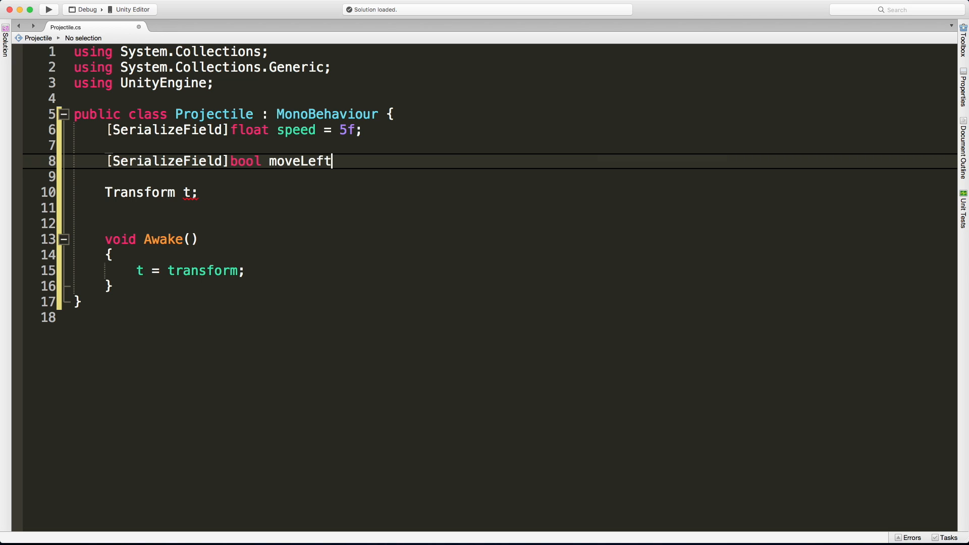
pyautogui.write('= true;')
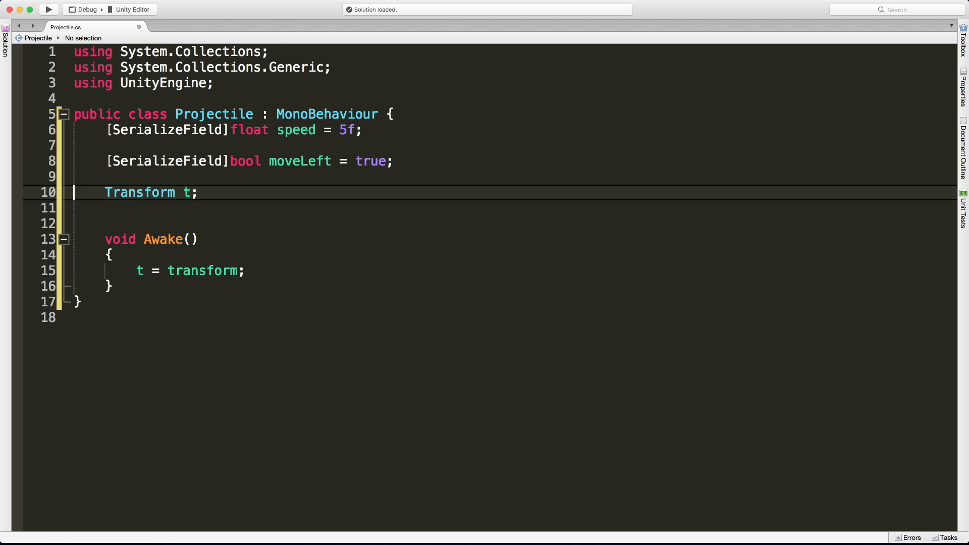
# Write public void FireLeft(bool dir) below Awake, setting moveLeft = dir
pyautogui.click(132, 286)
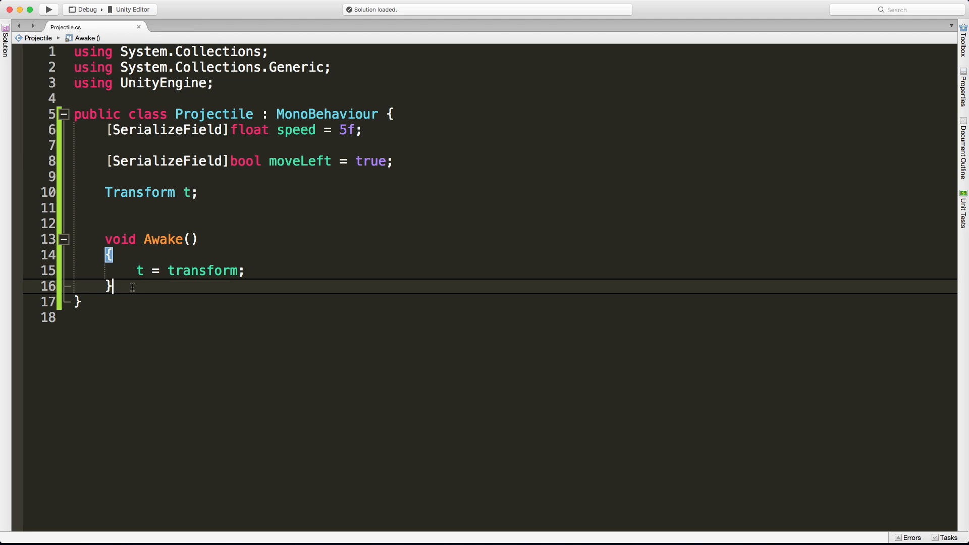
pyautogui.write('p')
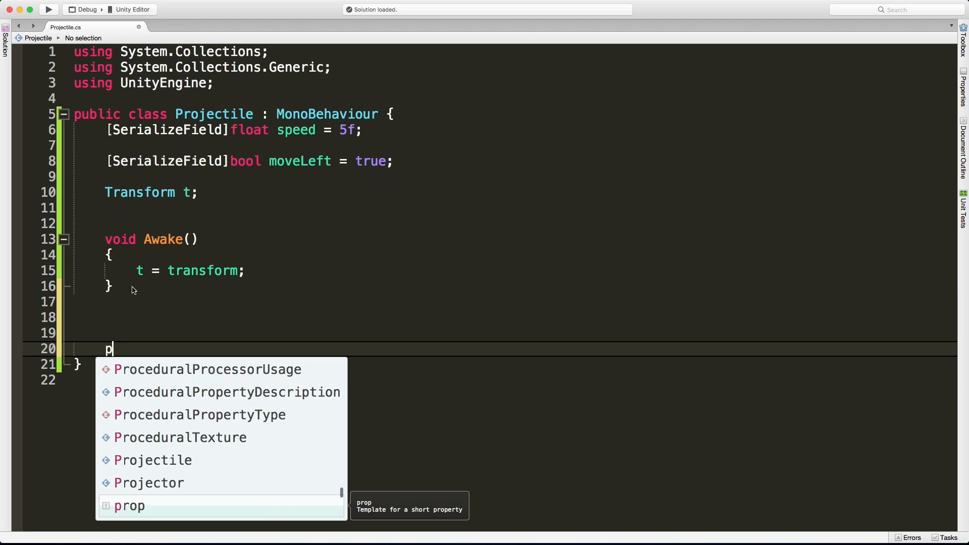
pyautogui.write('public void')
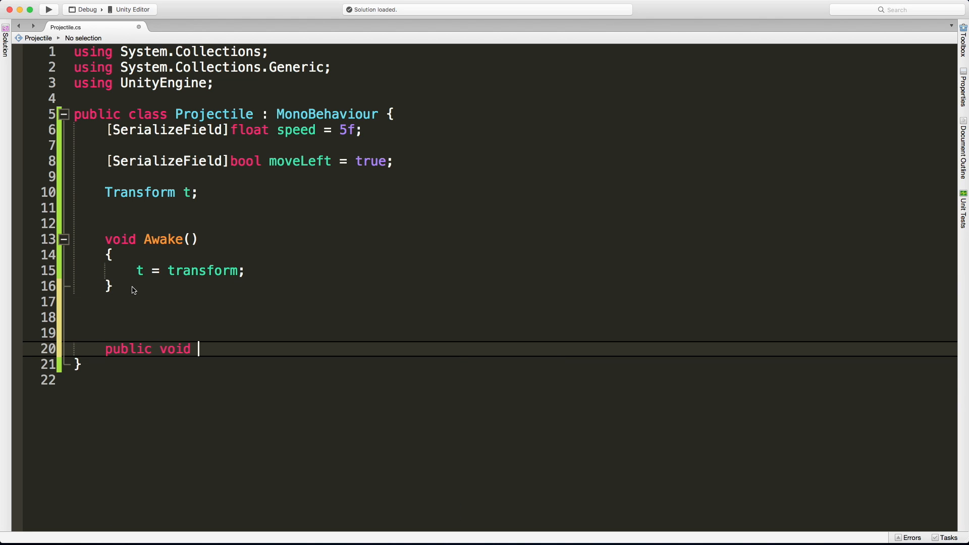
pyautogui.write('FireLeft')
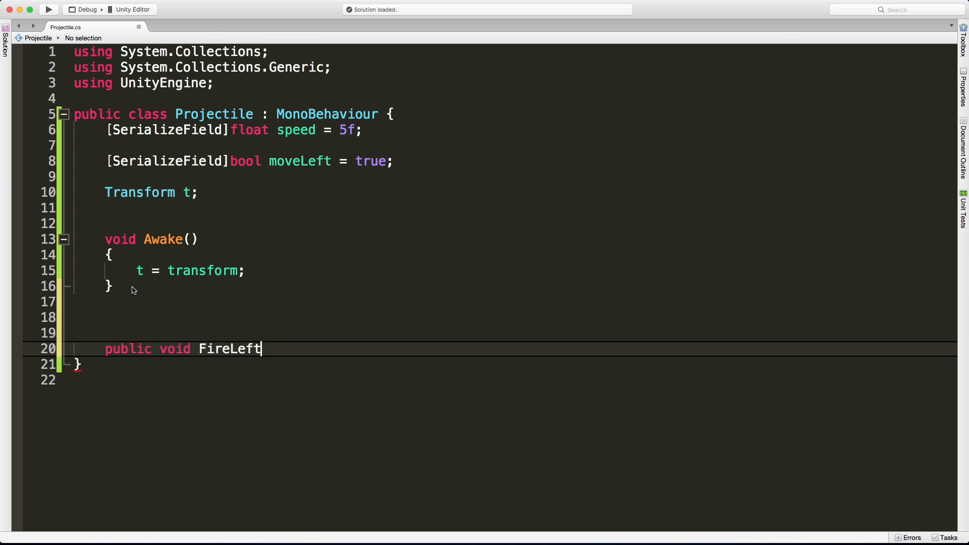
pyautogui.write('()')
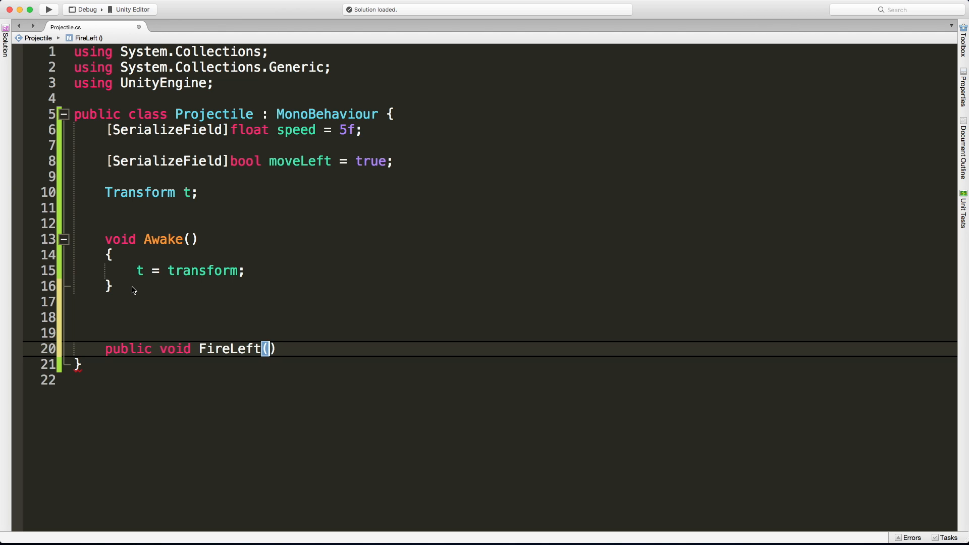
pyautogui.write('bool')
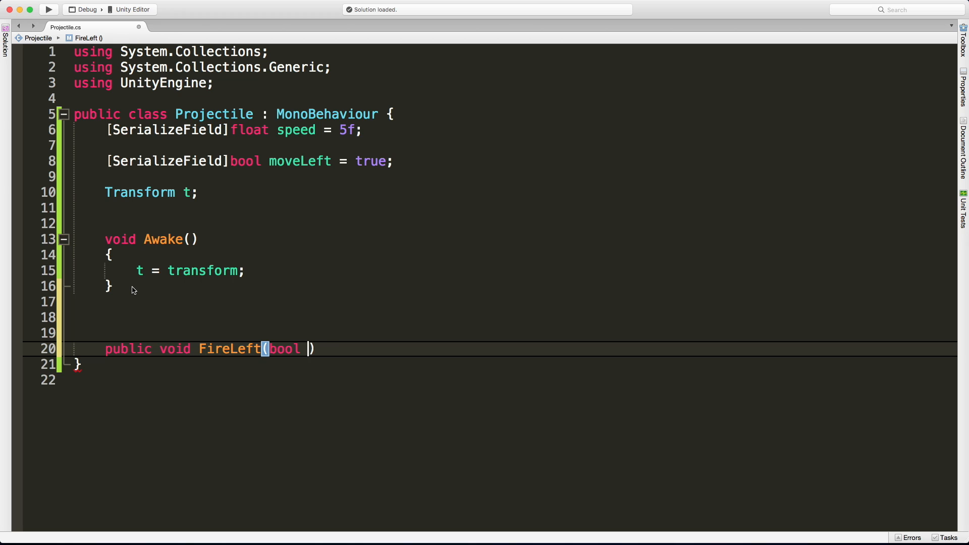
pyautogui.write('dir')
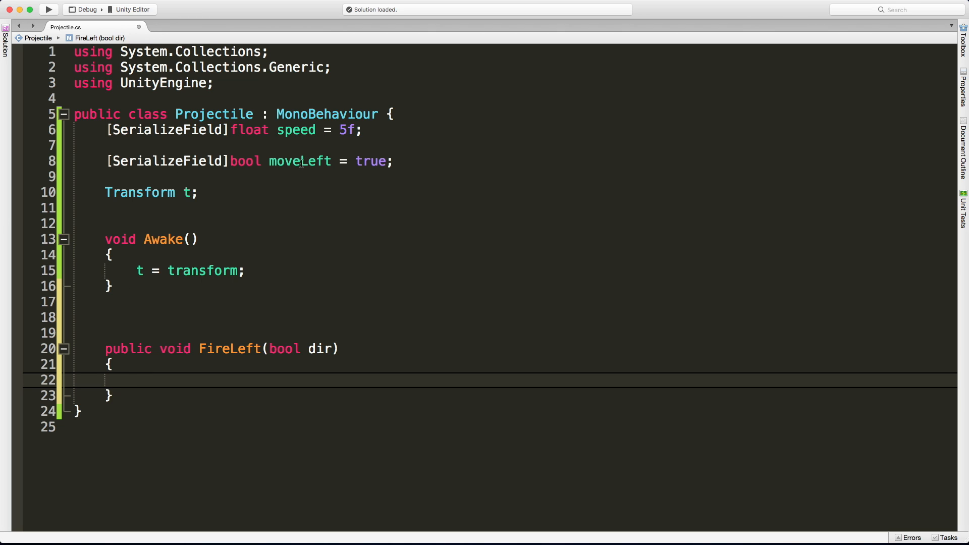
pyautogui.write('morele')
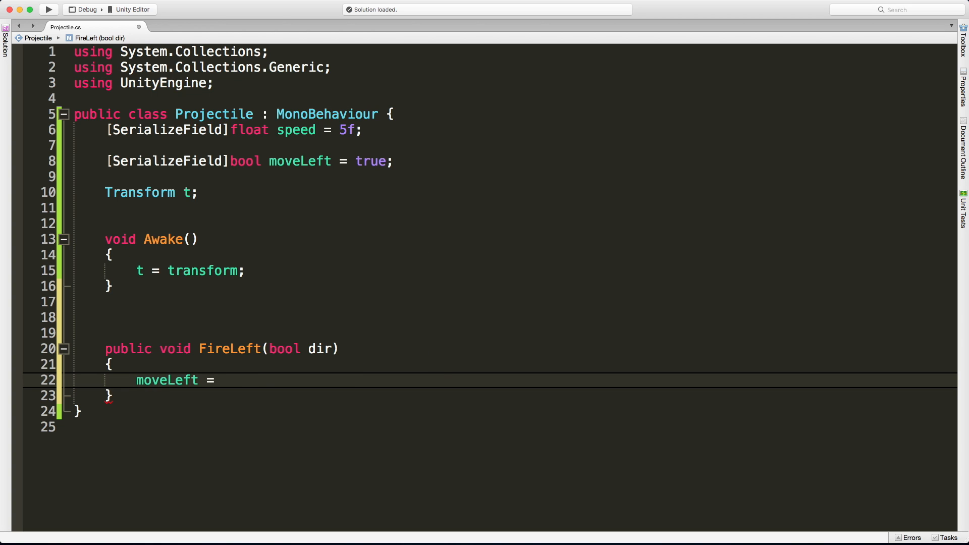
pyautogui.write('dir;')
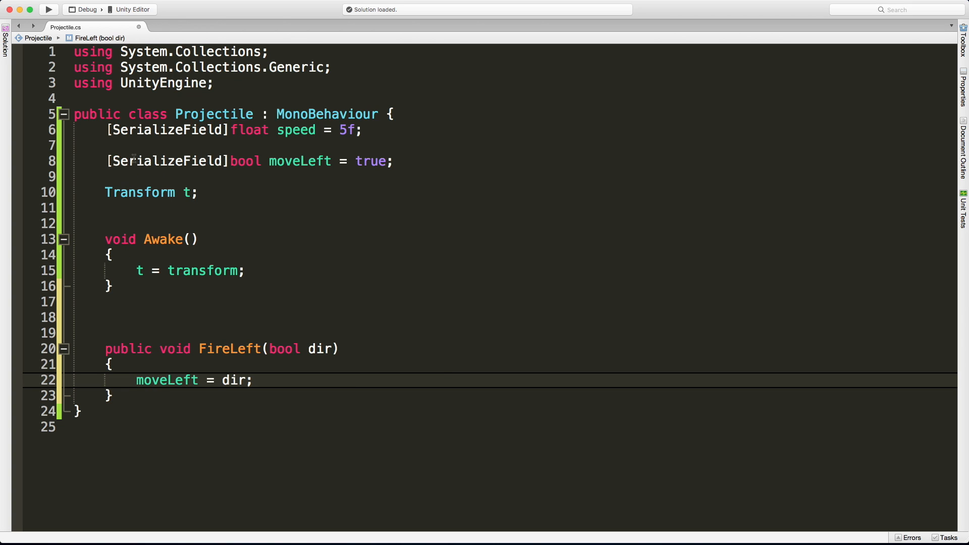
pyautogui.click(252, 380)
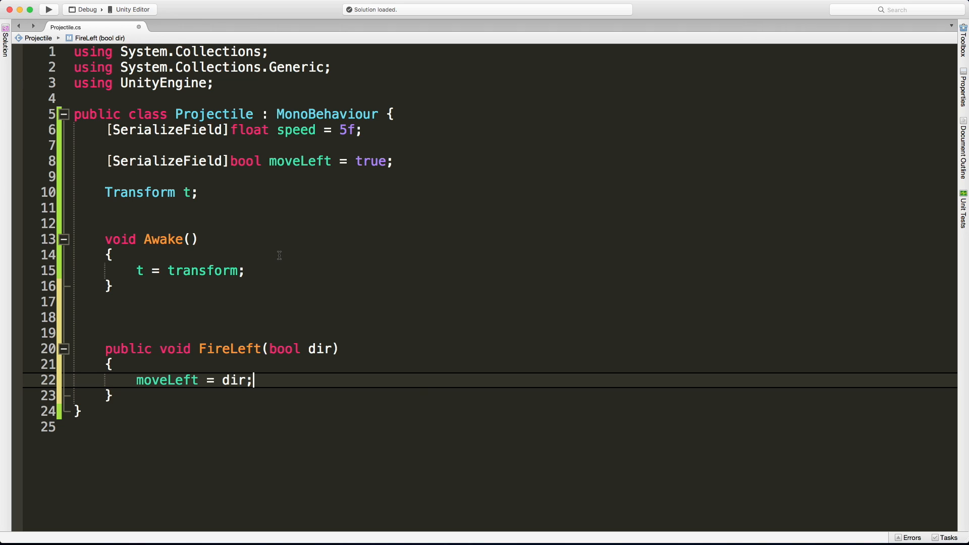
pyautogui.moveTo(413, 268)
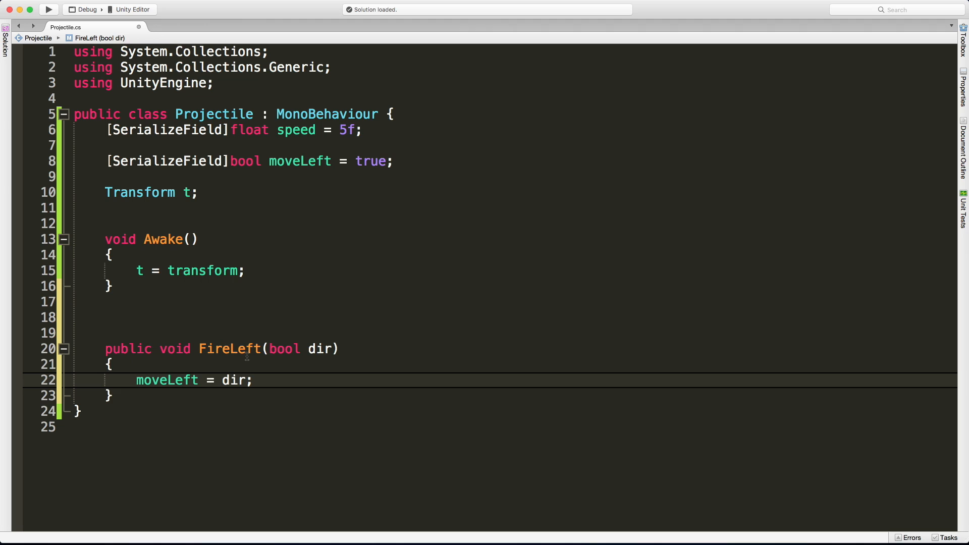
pyautogui.moveTo(127, 358)
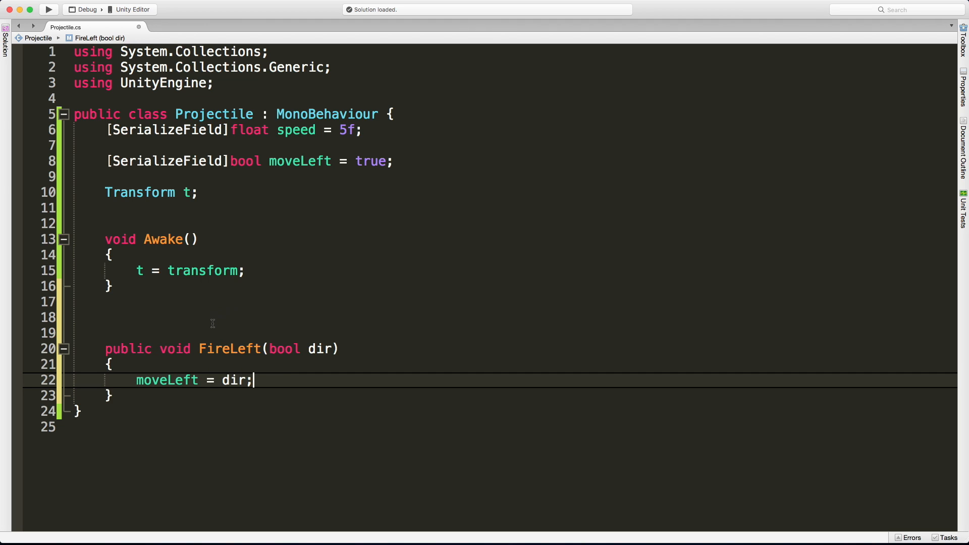
# Add void Update() calling t.Translate(Vector2.left * speed * Time.deltaTime)
pyautogui.press('enter')
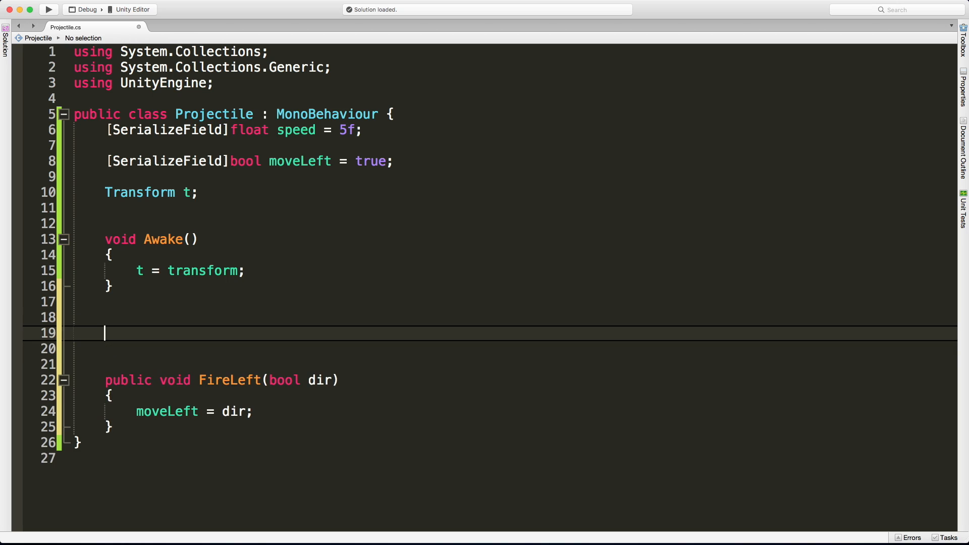
pyautogui.write('void Upa')
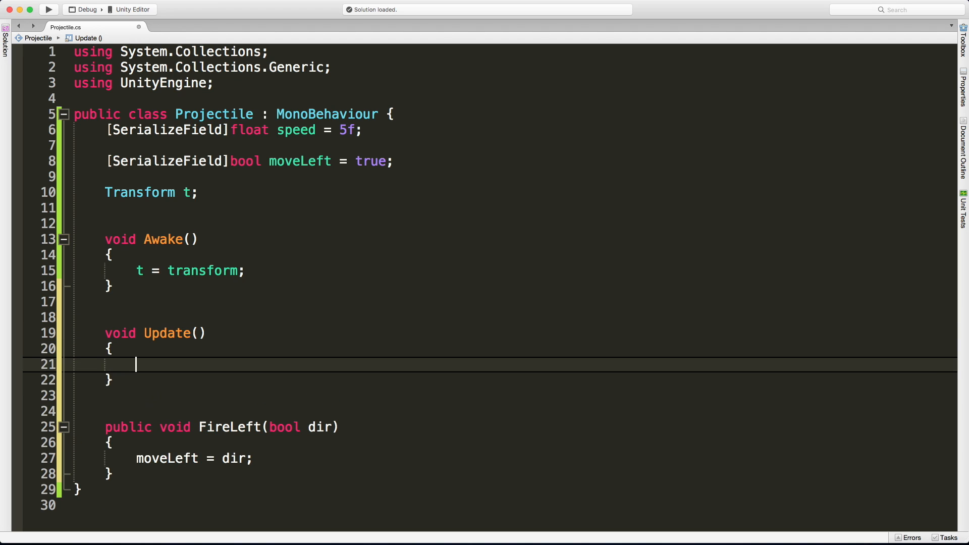
pyautogui.write('t')
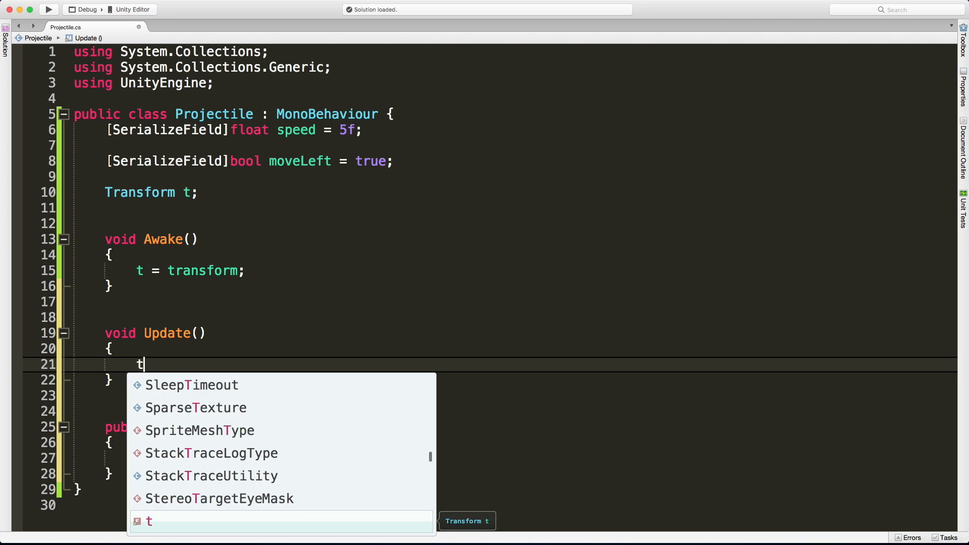
pyautogui.write('.translate(')
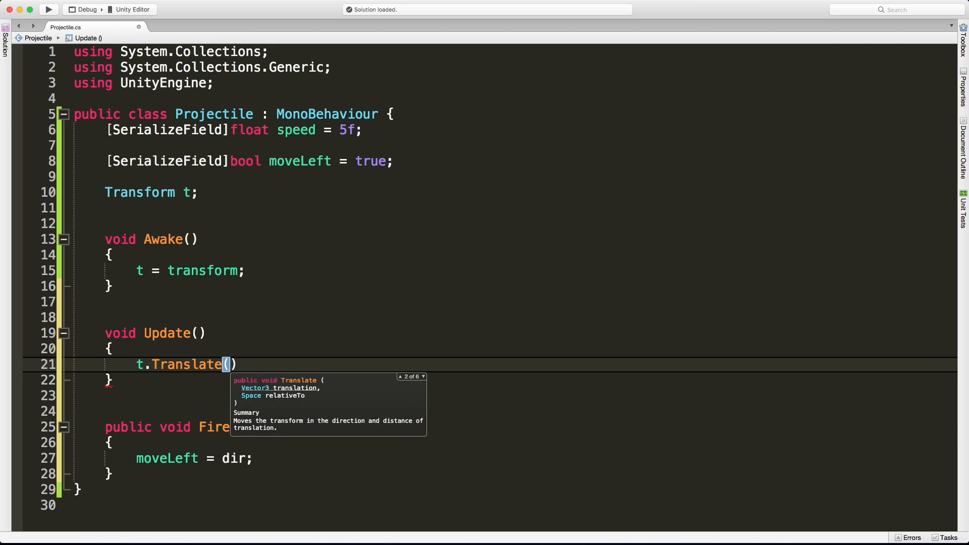
pyautogui.press('up')
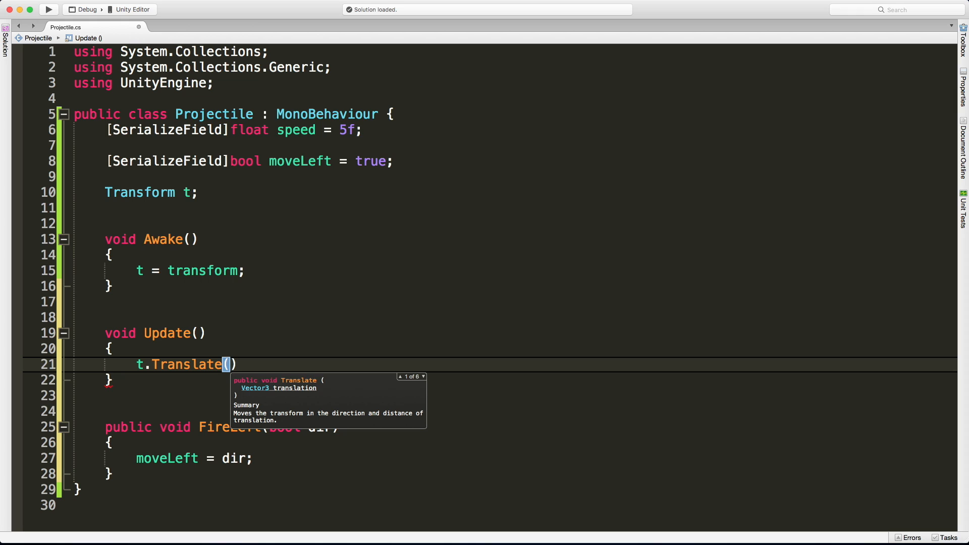
pyautogui.write('Vector2.left *')
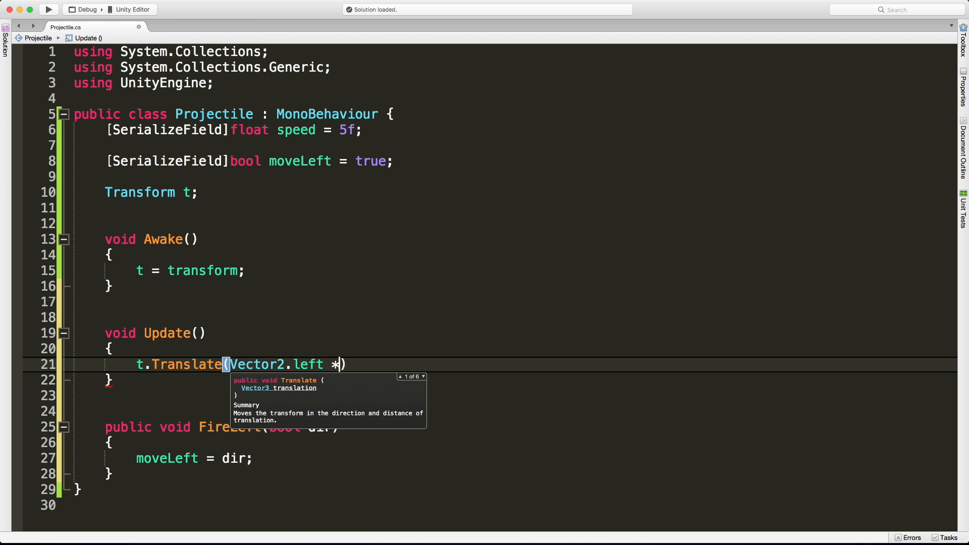
pyautogui.write('speed')
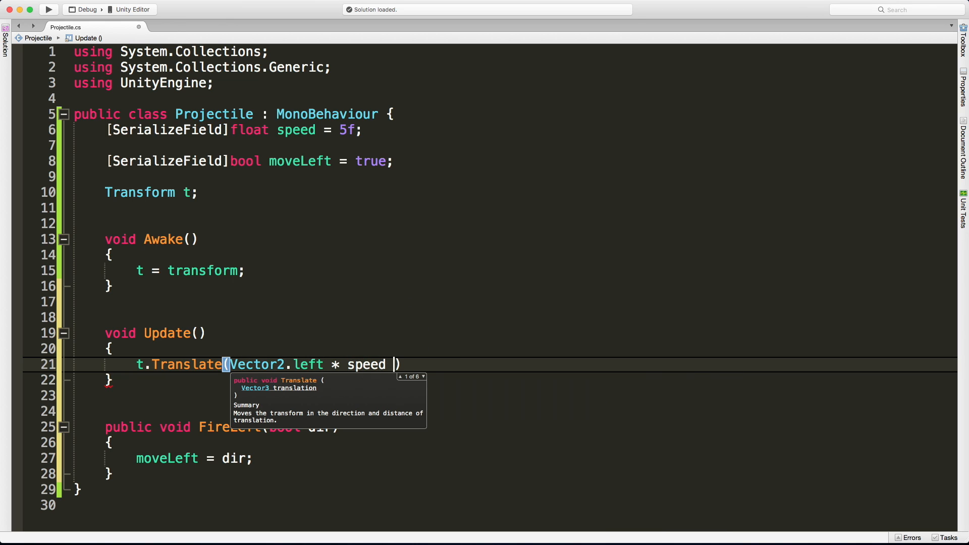
pyautogui.write('* Time')
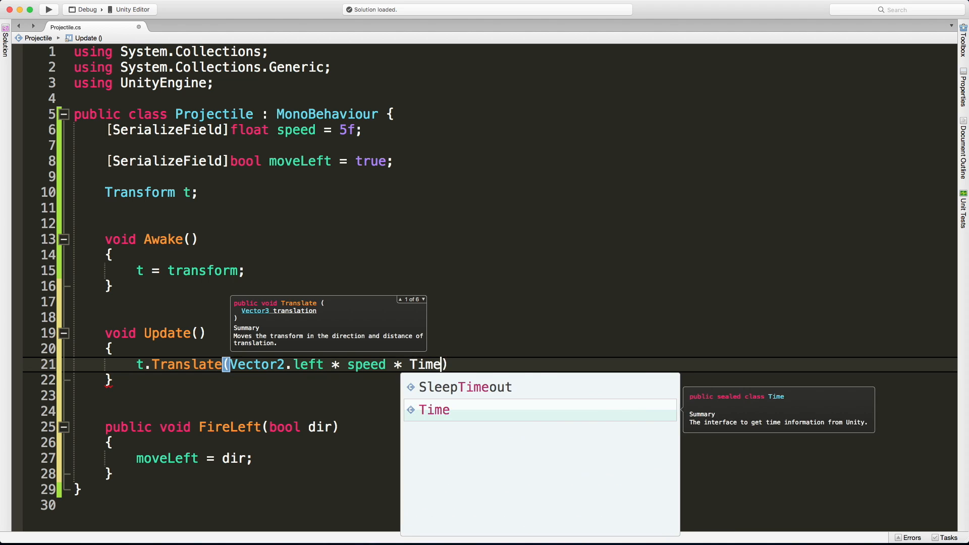
pyautogui.write('.deltaTime')
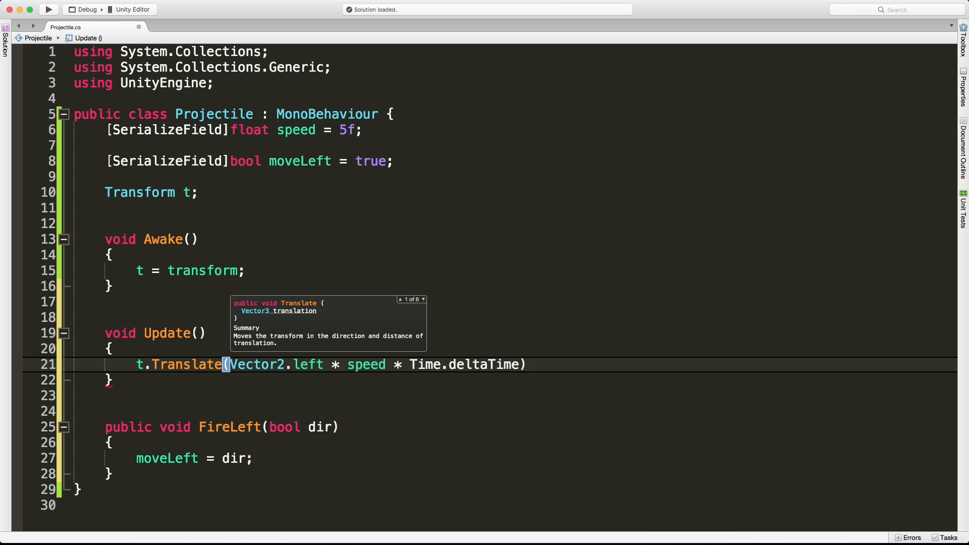
pyautogui.press('Escape')
pyautogui.write(';')
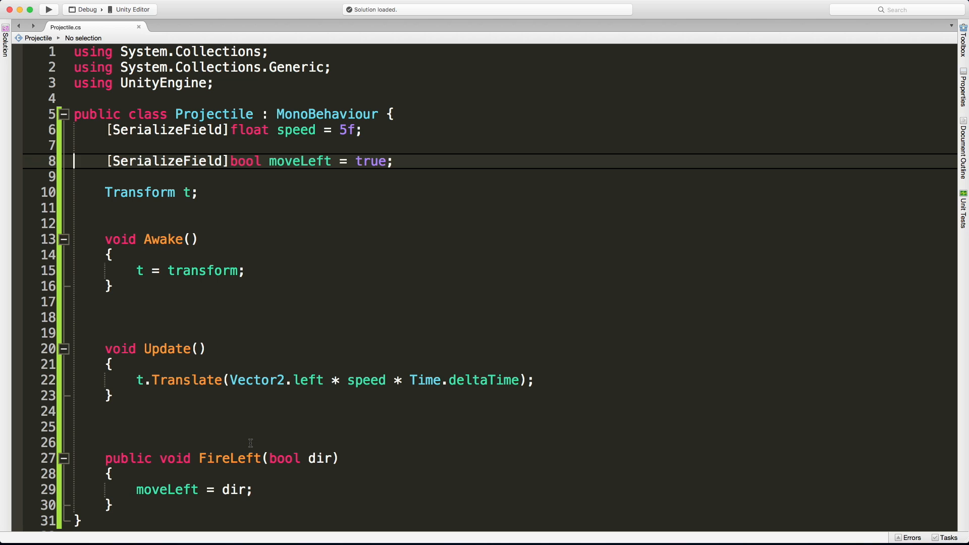
pyautogui.moveTo(179, 374)
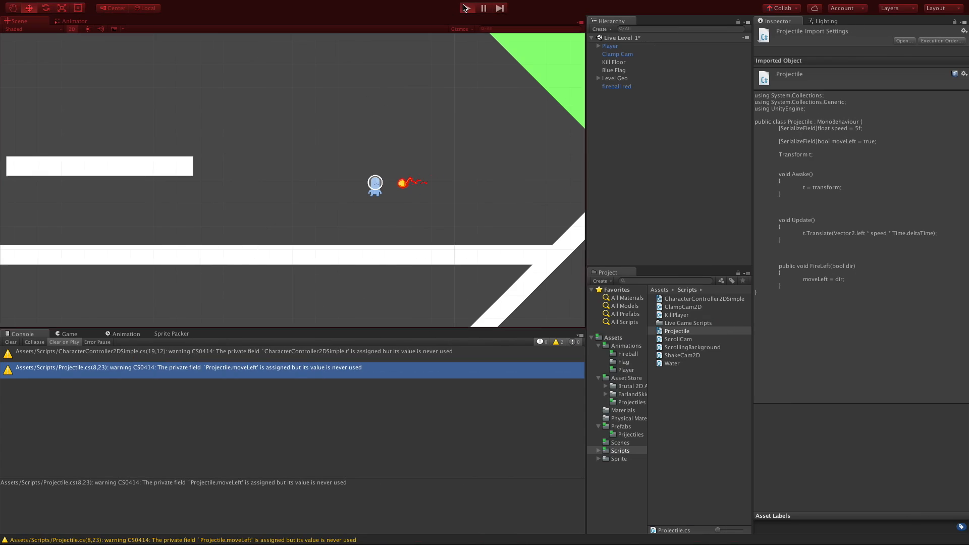
# Play-test the scene with fireball red selected, watching it slide left
pyautogui.click(466, 8)
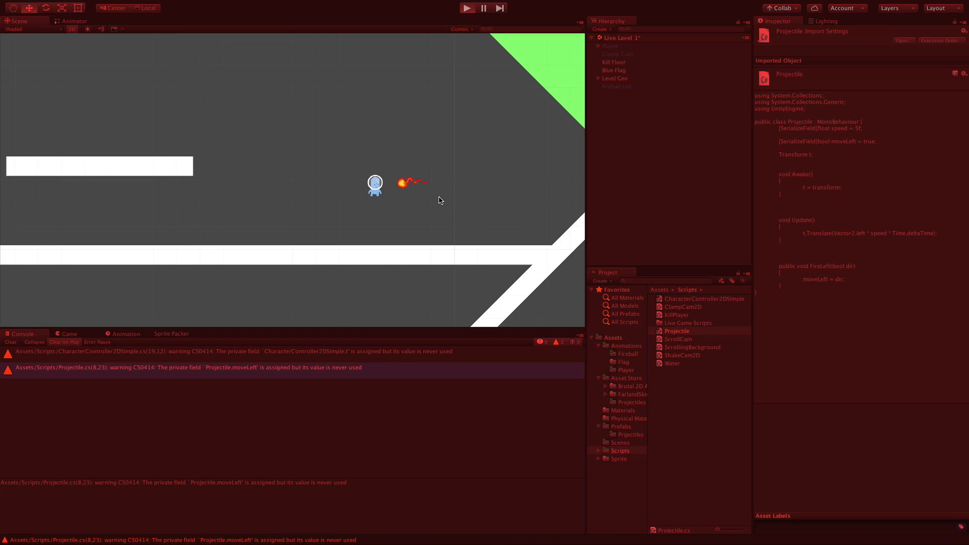
pyautogui.click(467, 7)
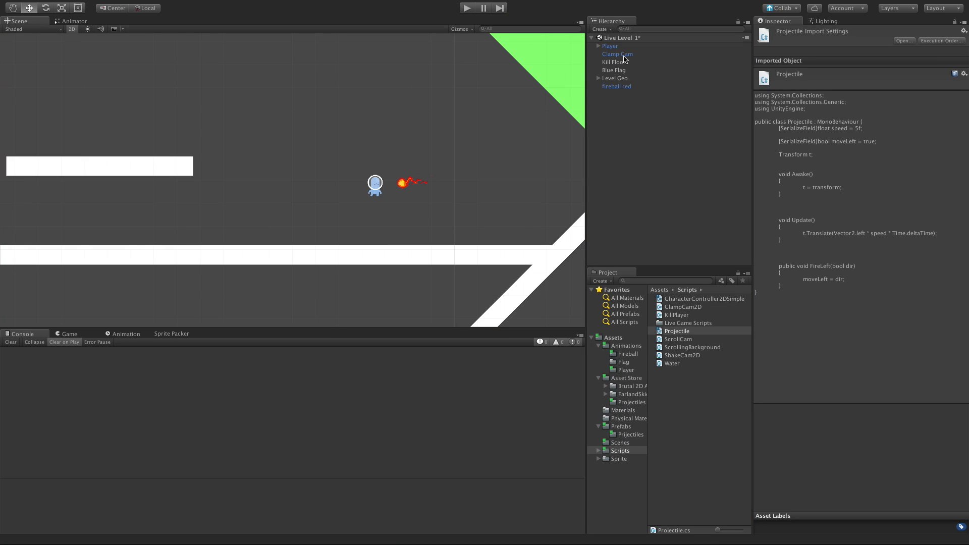
pyautogui.click(616, 86)
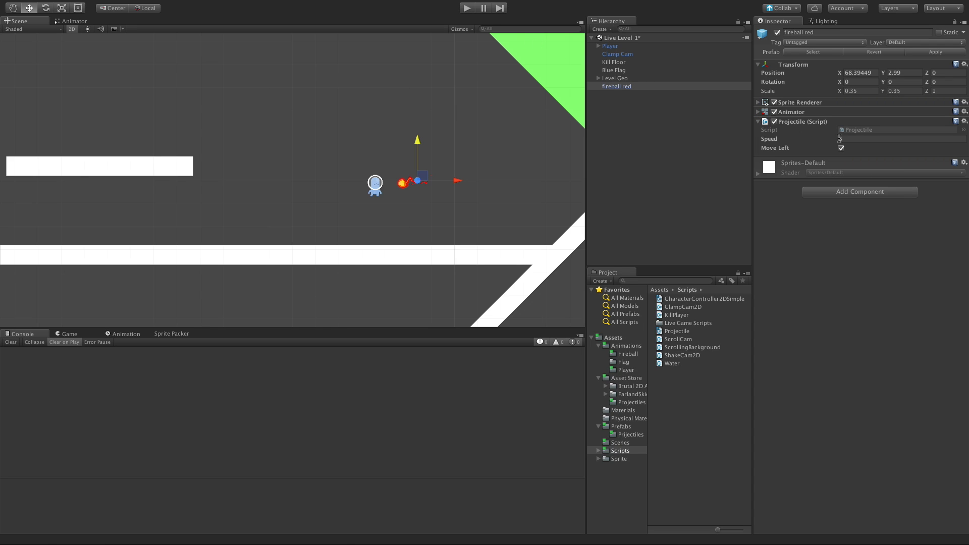
pyautogui.click(467, 8)
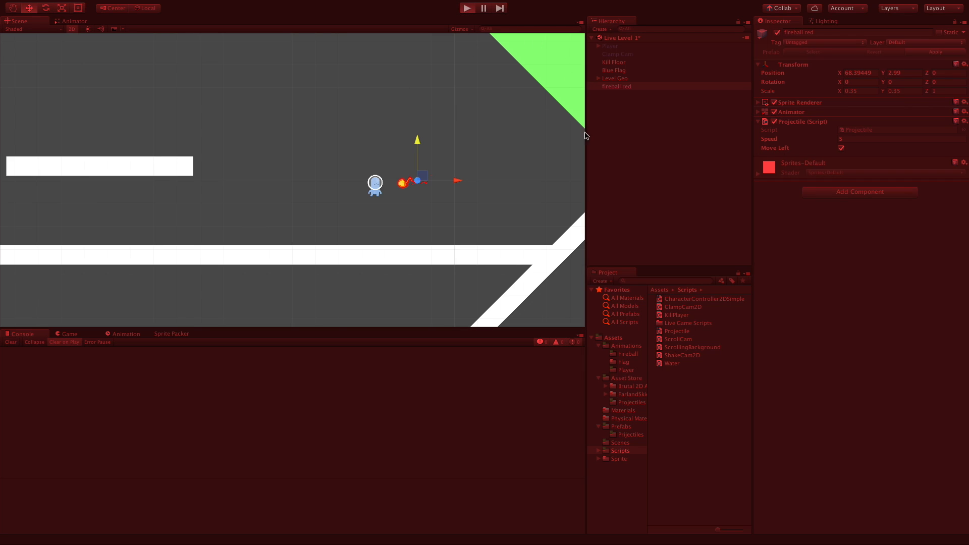
pyautogui.click(467, 8)
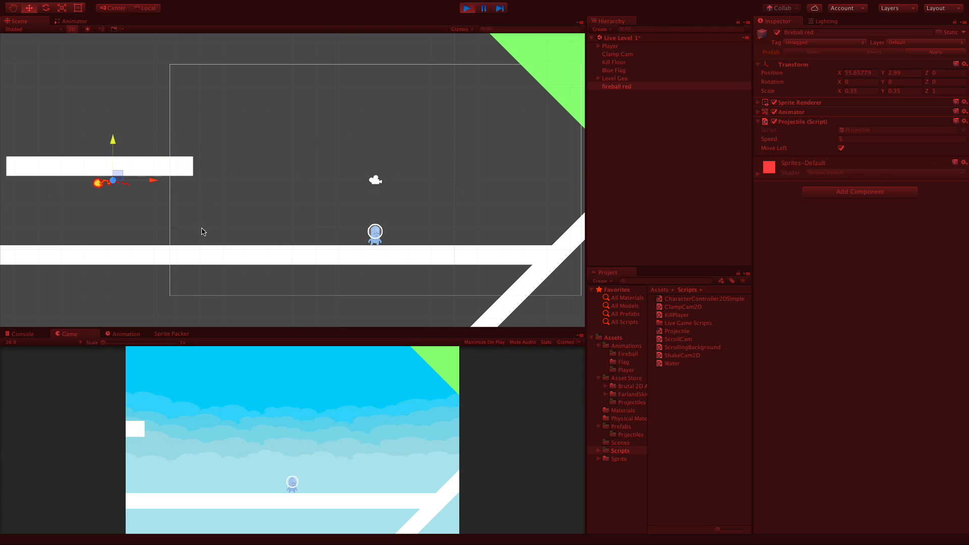
pyautogui.click(466, 8)
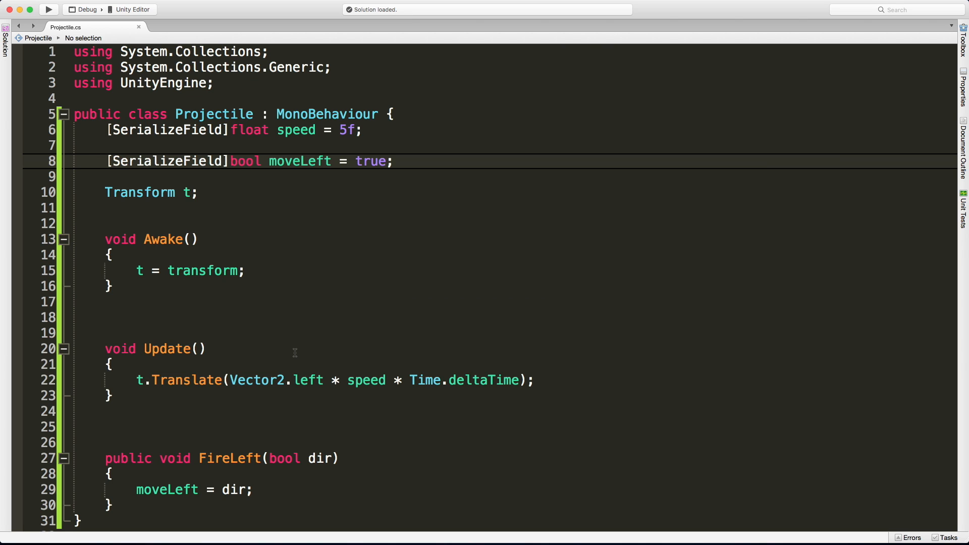
# Branch Update on moveLeft, with an else translating by Vector2.right * speed * Time.deltaTime
pyautogui.click(111, 364)
pyautogui.write('if(')
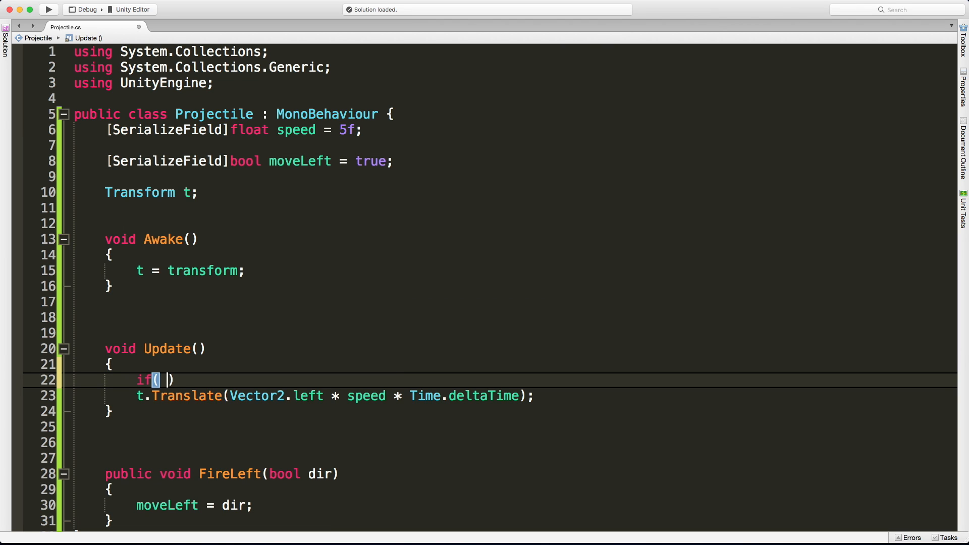
pyautogui.write('moveLeft')
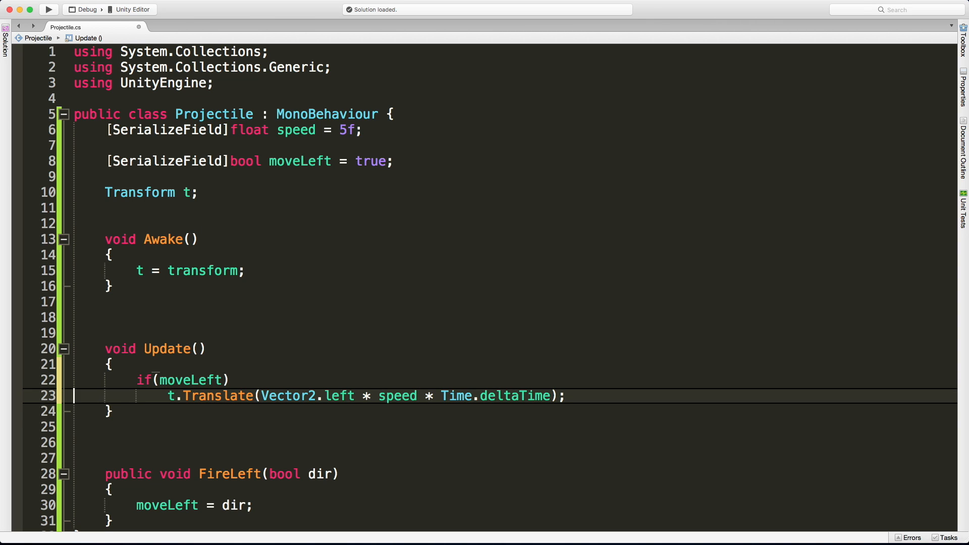
pyautogui.write('else;Security')
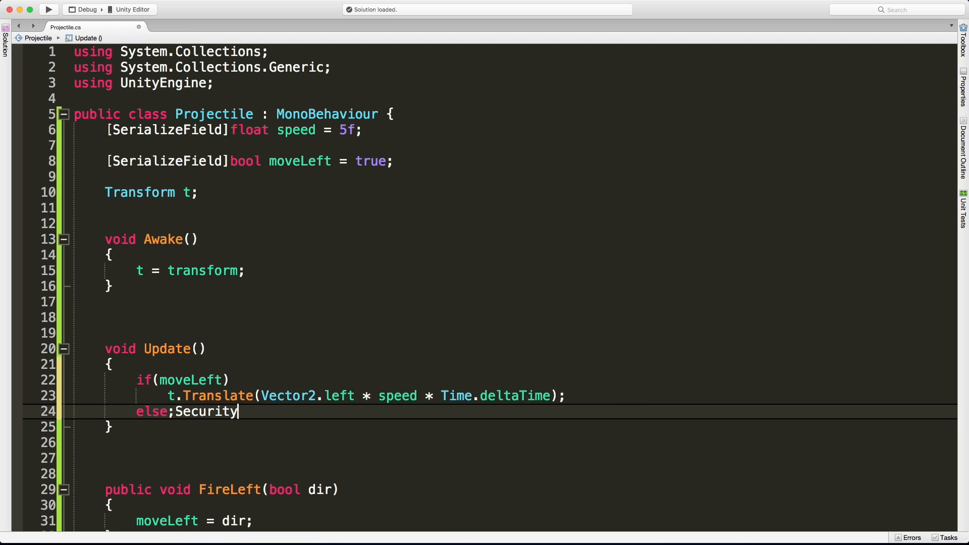
pyautogui.press('Backspace')
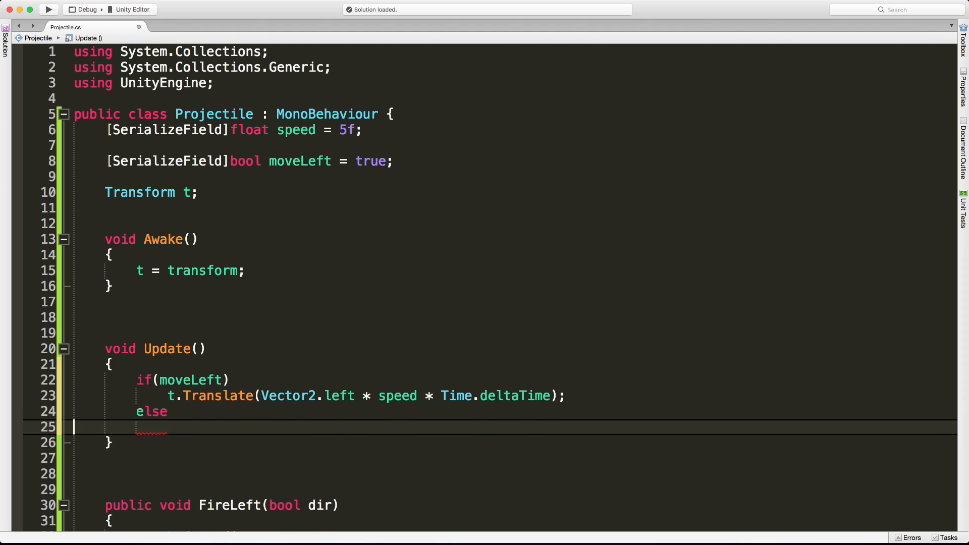
pyautogui.write('t.Translate(Vector2.left * speed * Time.deltaTime);')
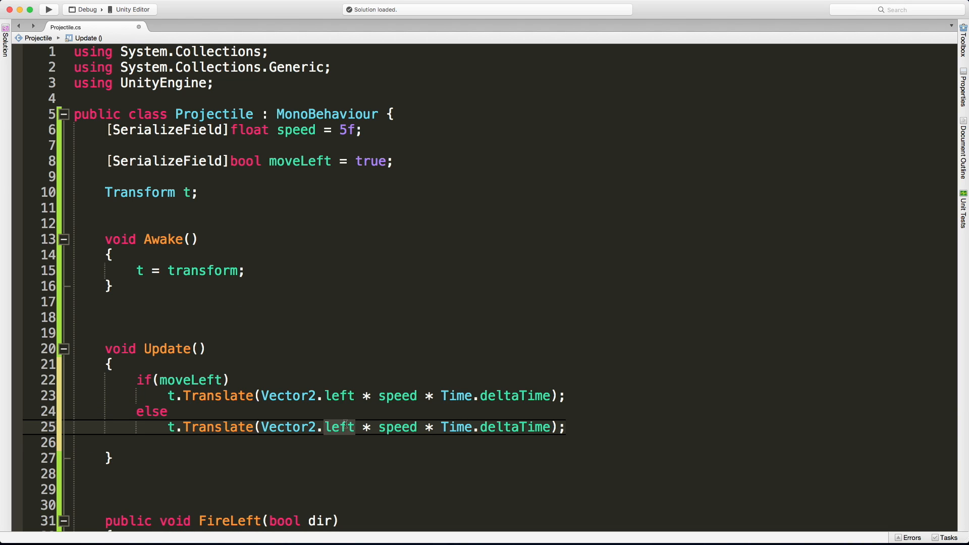
pyautogui.write('right')
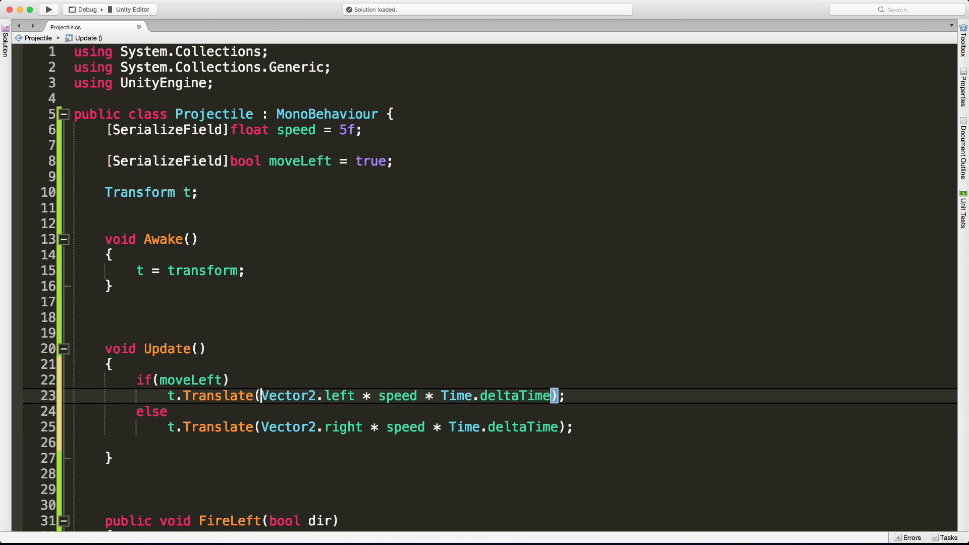
pyautogui.click(136, 443)
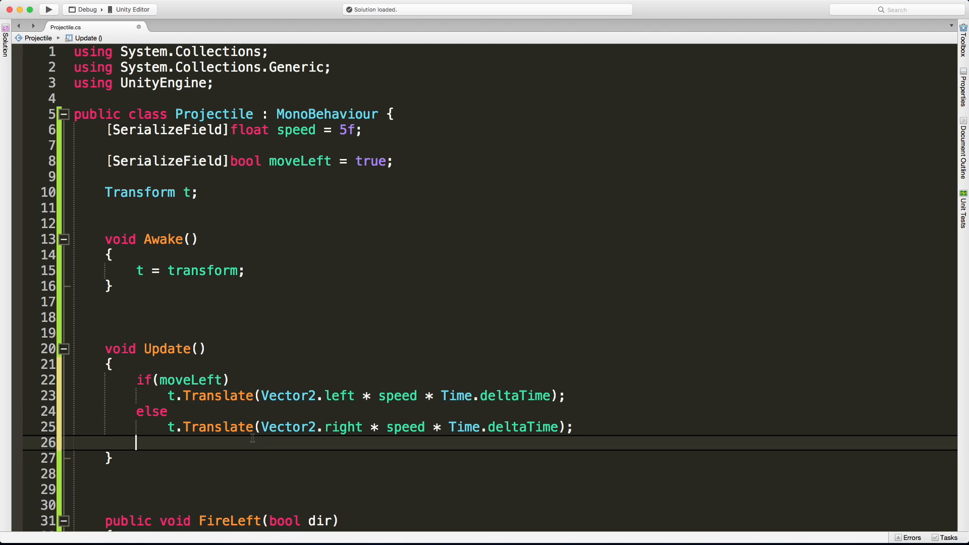
pyautogui.press('Backspace')
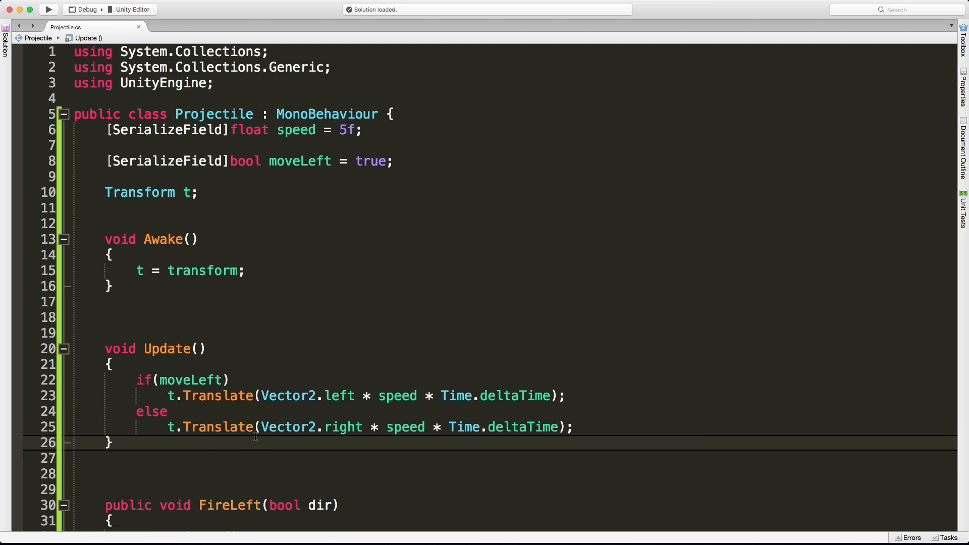
pyautogui.moveTo(371, 349)
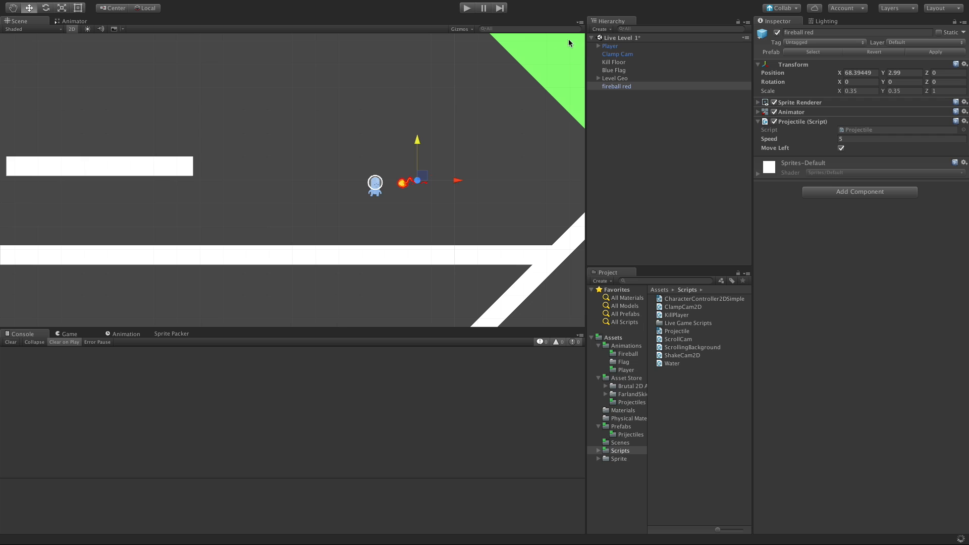
# Play-test with Move Left unchecked and watch the fireball travel right
pyautogui.click(466, 7)
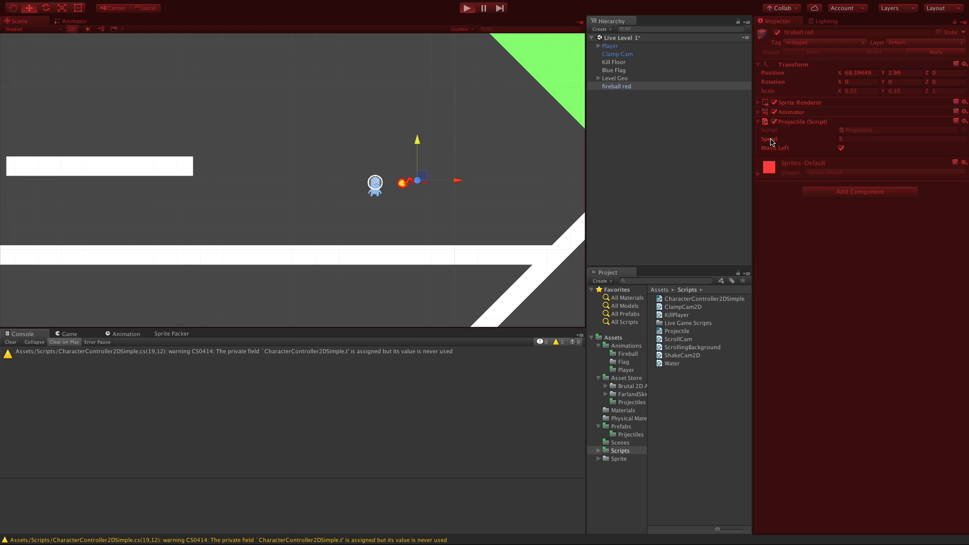
pyautogui.click(466, 8)
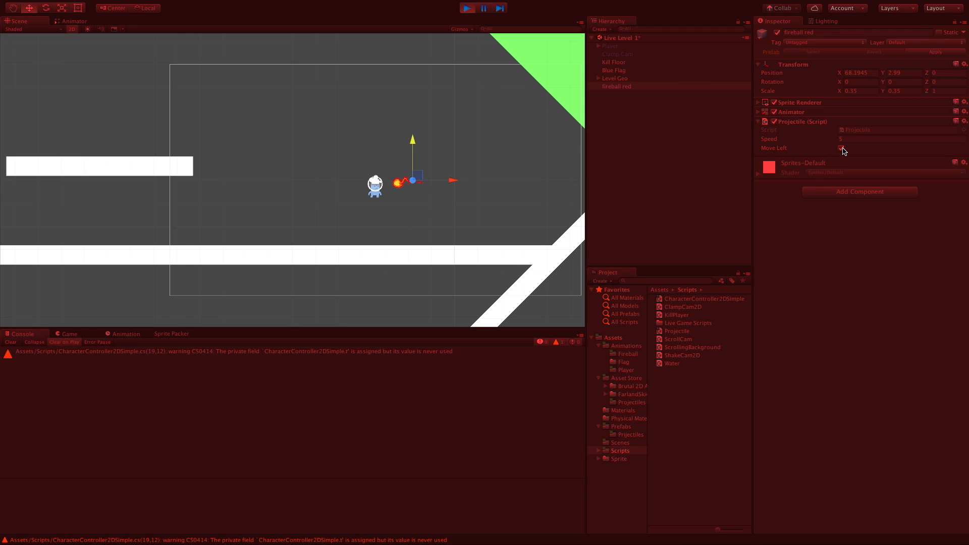
pyautogui.click(466, 8)
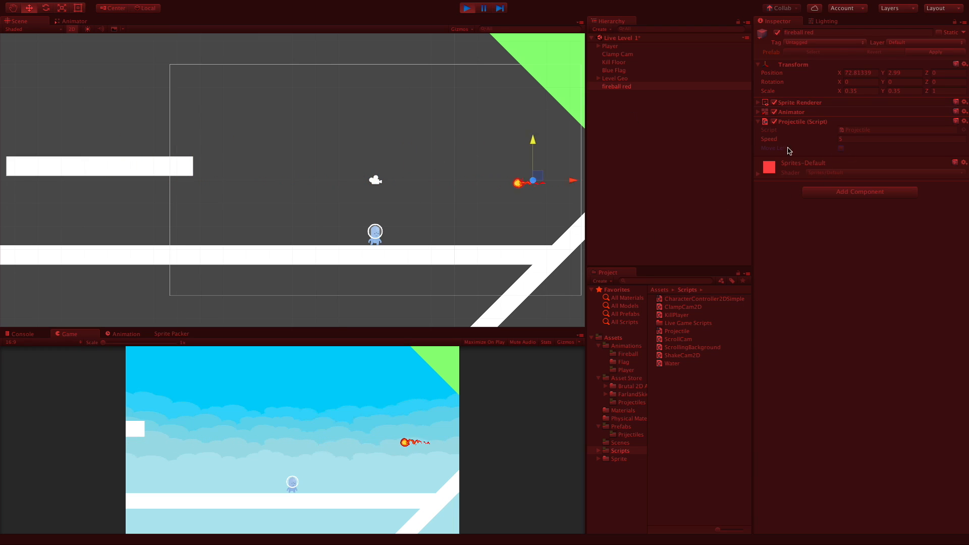
pyautogui.click(466, 8)
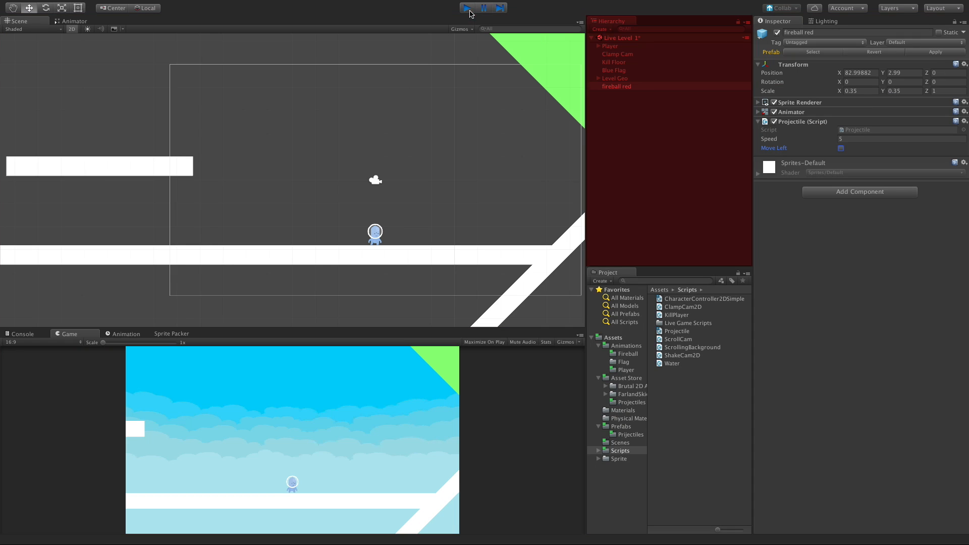
pyautogui.click(468, 7)
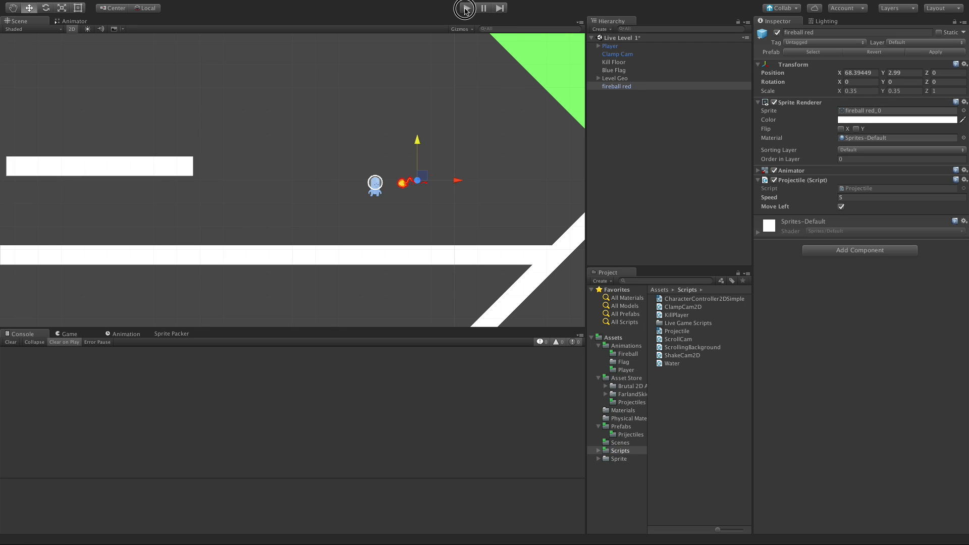
pyautogui.click(467, 8)
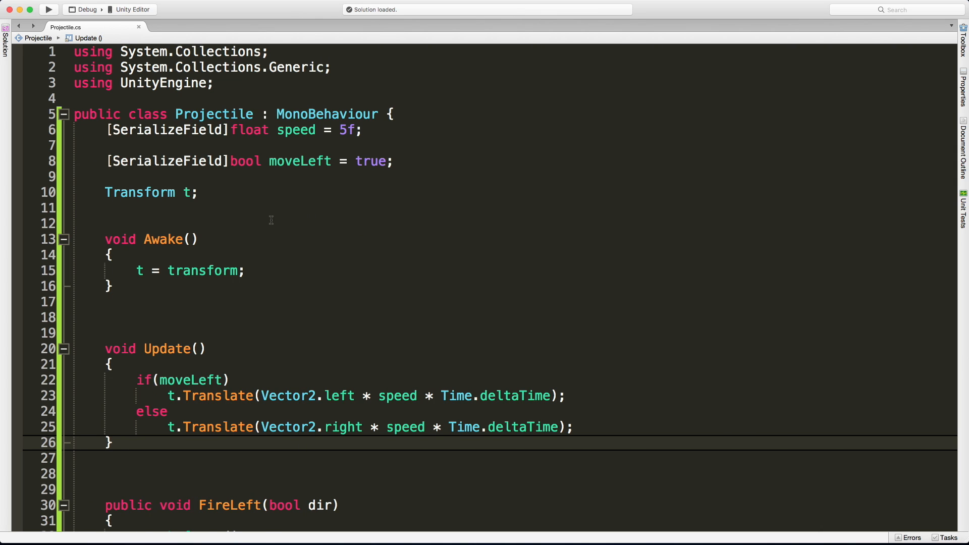
pyautogui.moveTo(261, 198)
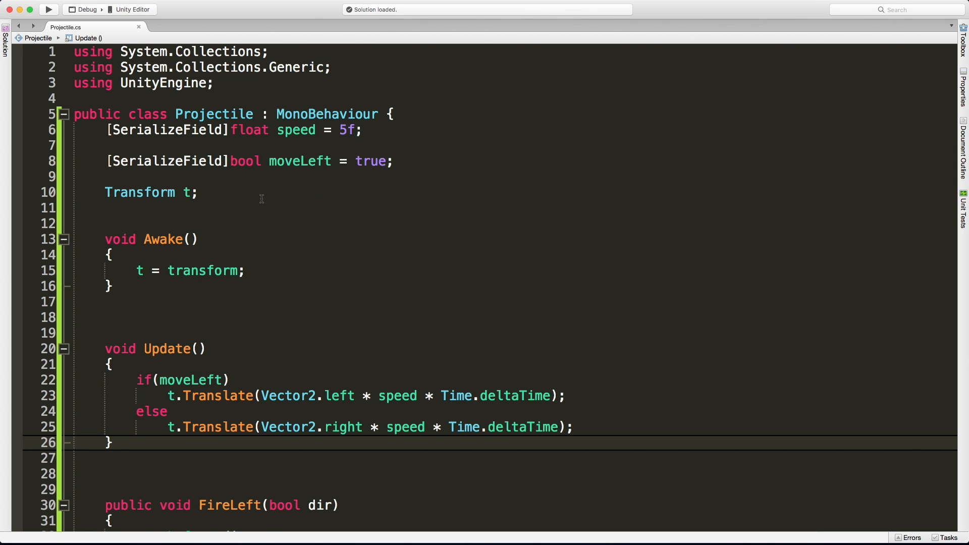
# Declare SpriteRenderer sr and assign sr = GetComponent<SpriteRenderer>() in Awake
pyautogui.write('S')
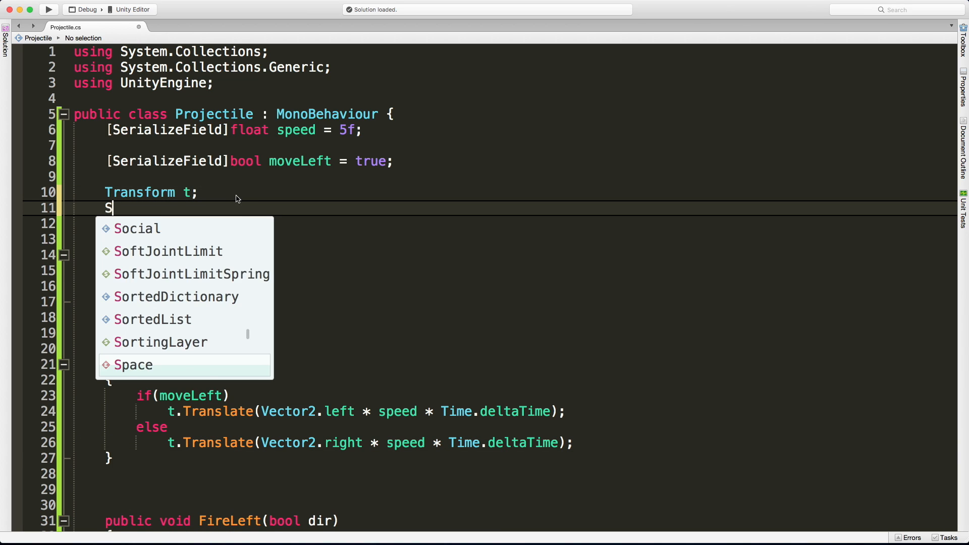
pyautogui.write('priteRenderer')
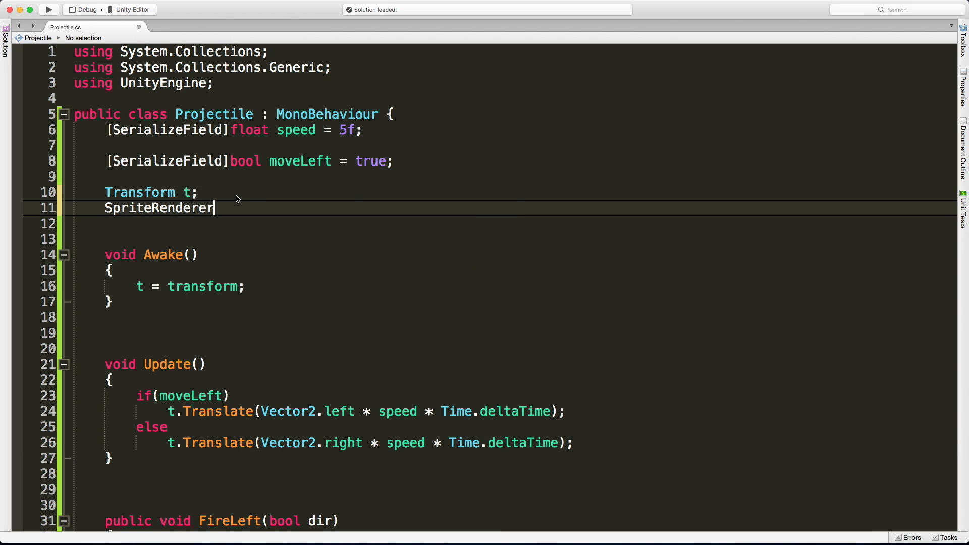
pyautogui.write('sr;')
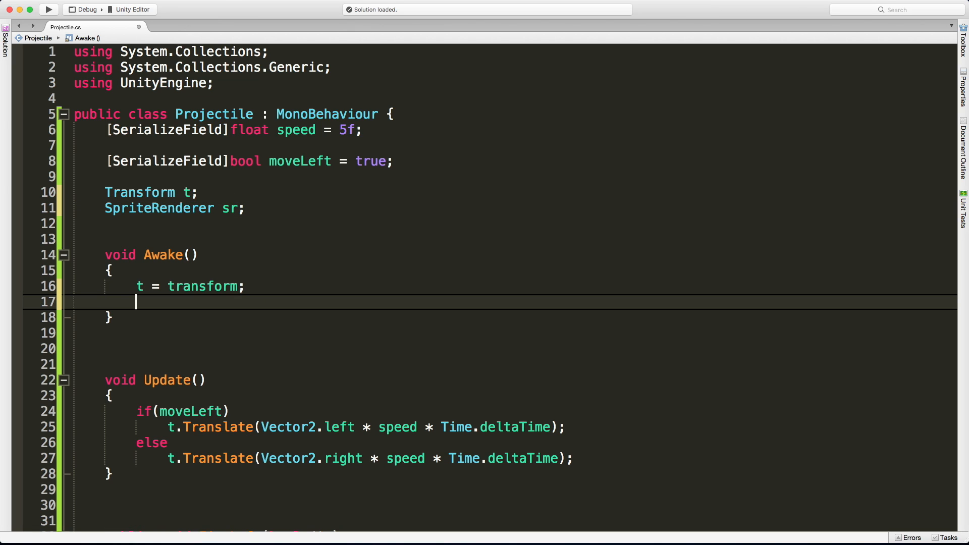
pyautogui.write('sr =')
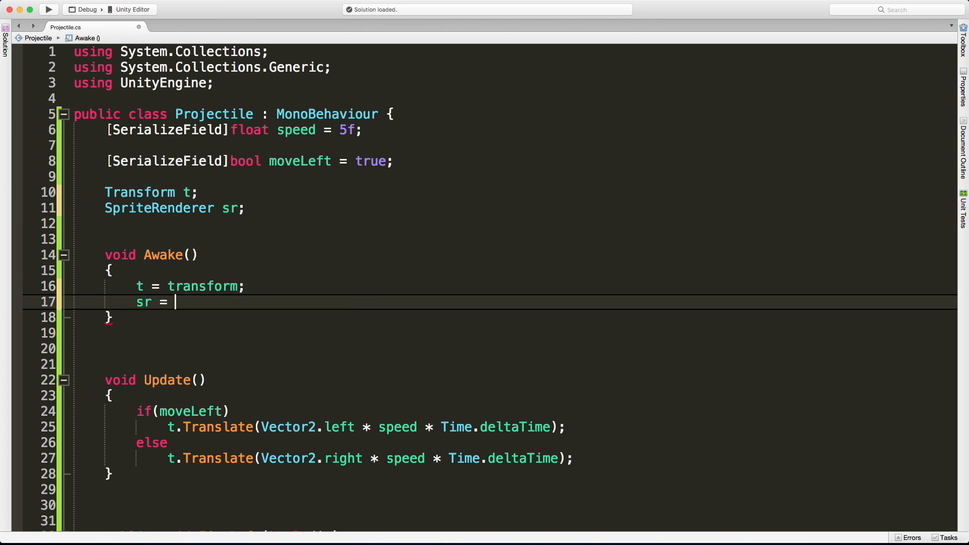
pyautogui.write('GetComponent<SpriteRenderer')
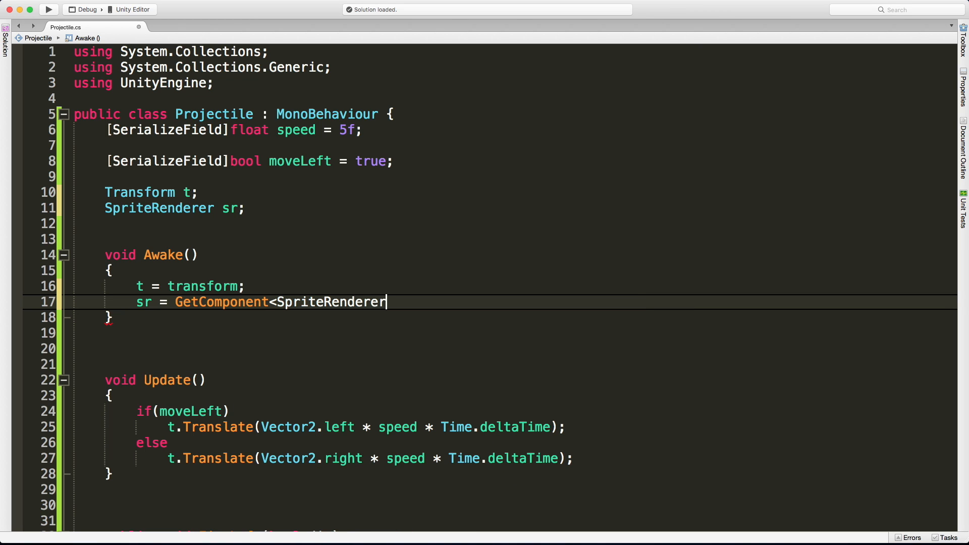
pyautogui.write('>();')
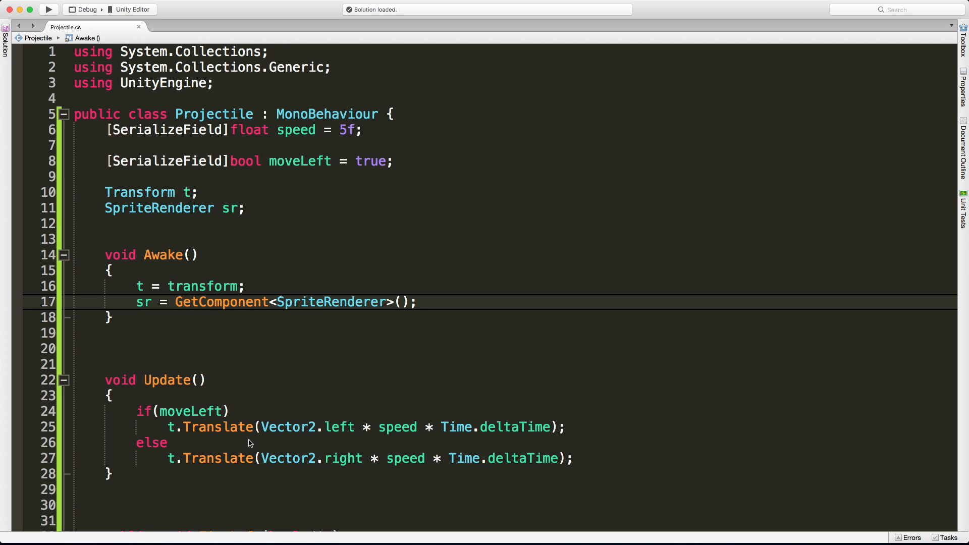
pyautogui.click(416, 302)
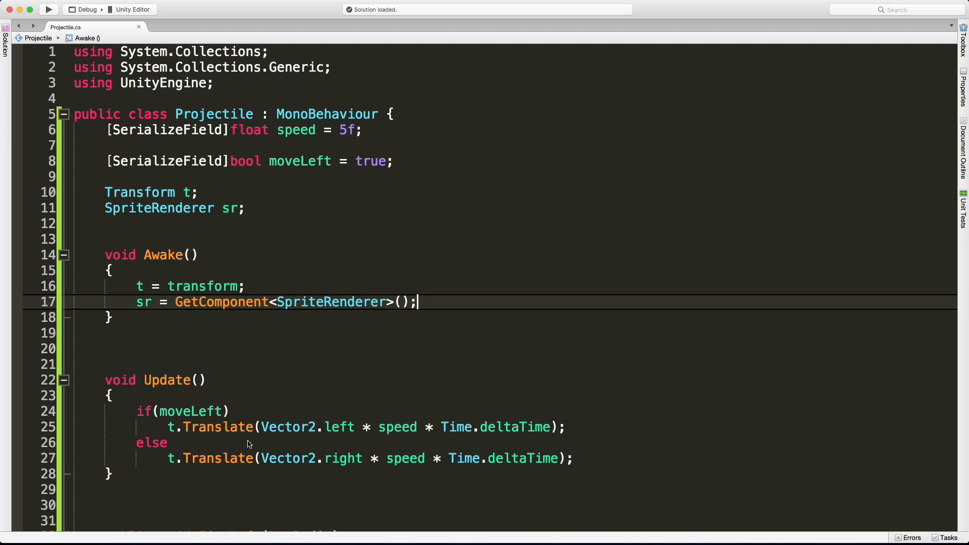
pyautogui.moveTo(255, 454)
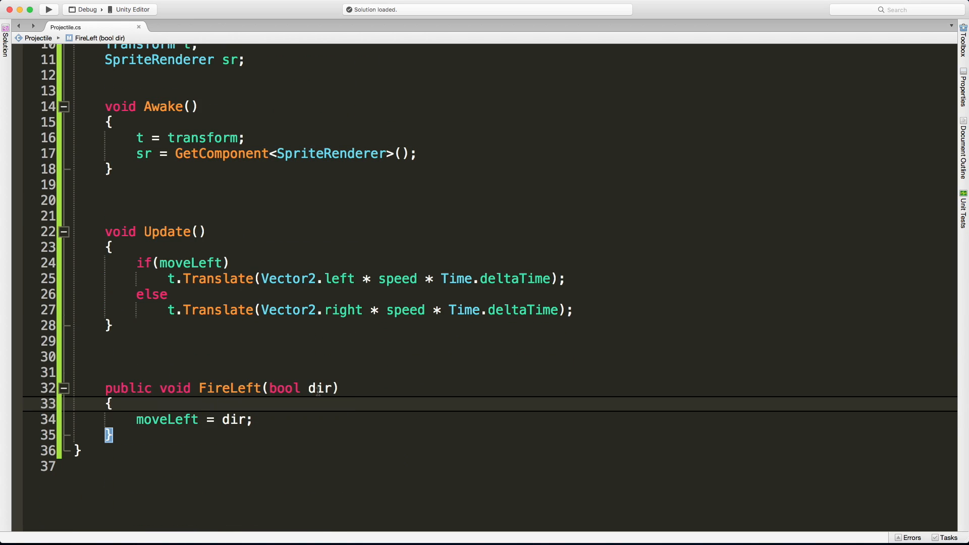
pyautogui.moveTo(231, 429)
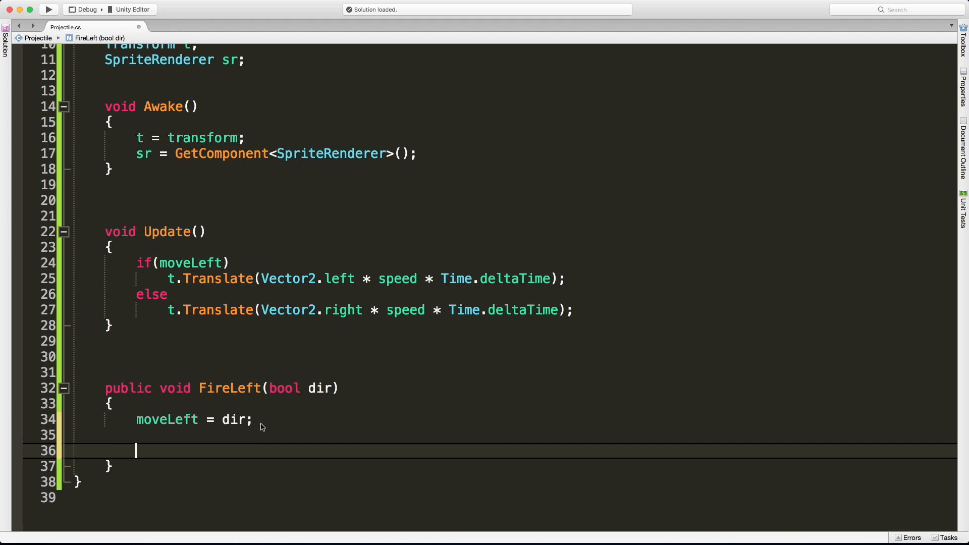
# Add if (!dir) sr.flipX = true; inside FireLeft
pyautogui.write('if(')
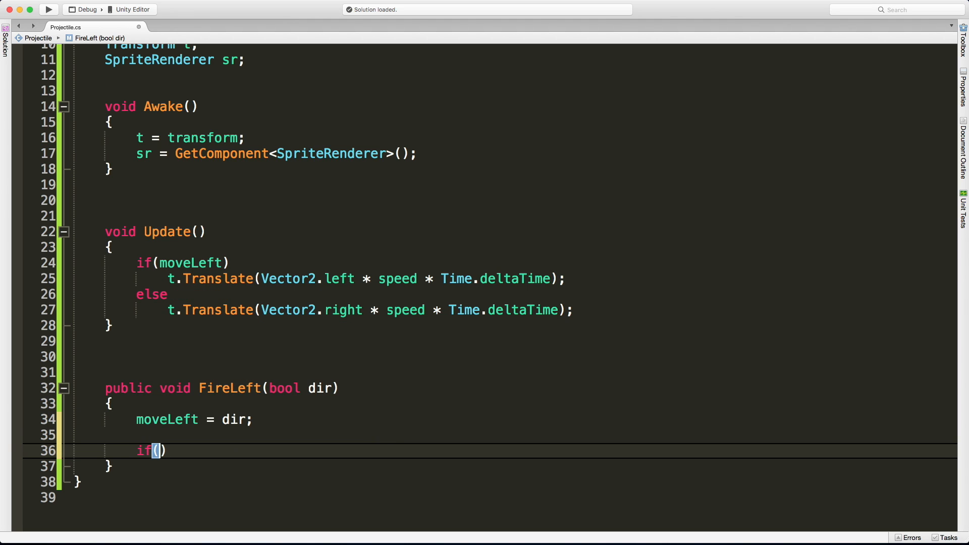
pyautogui.write('dir')
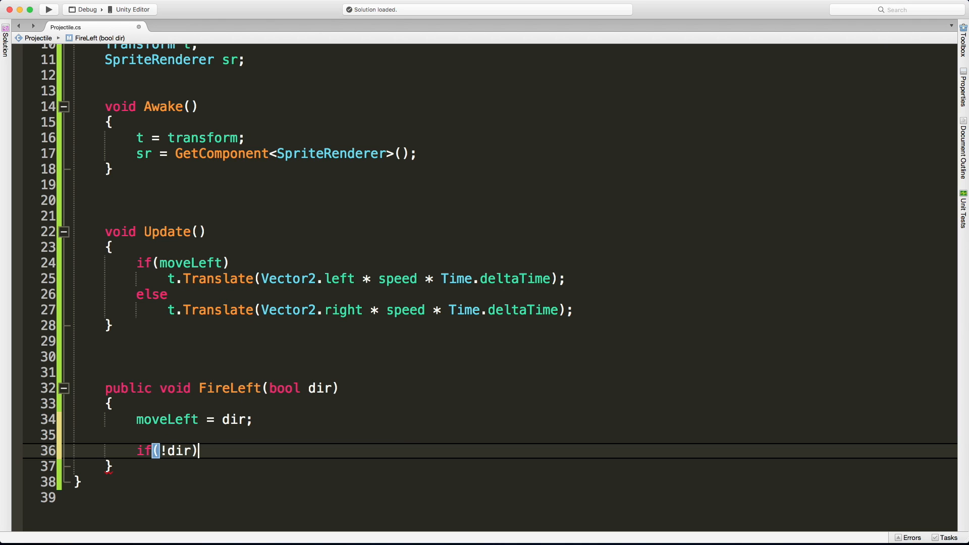
pyautogui.write('sr')
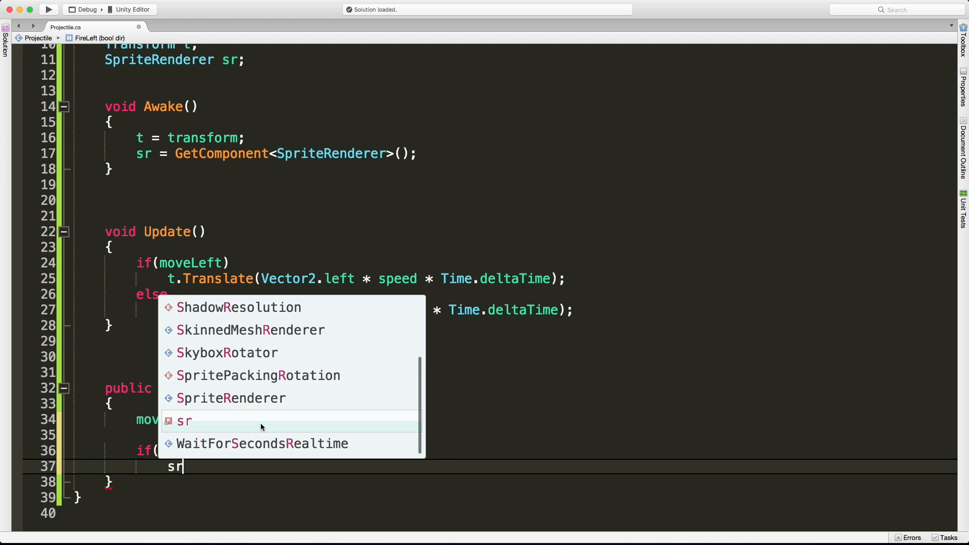
pyautogui.write('.flipX')
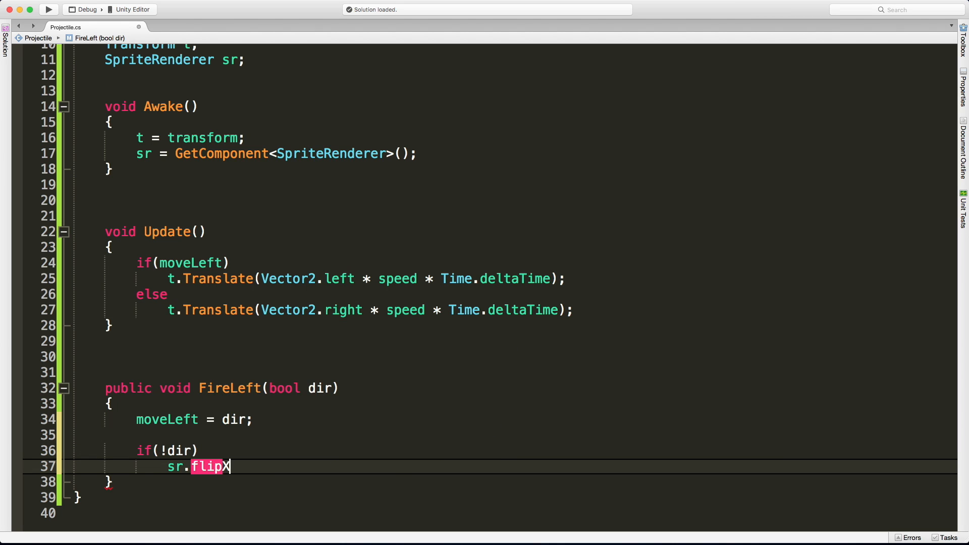
pyautogui.write('= true;')
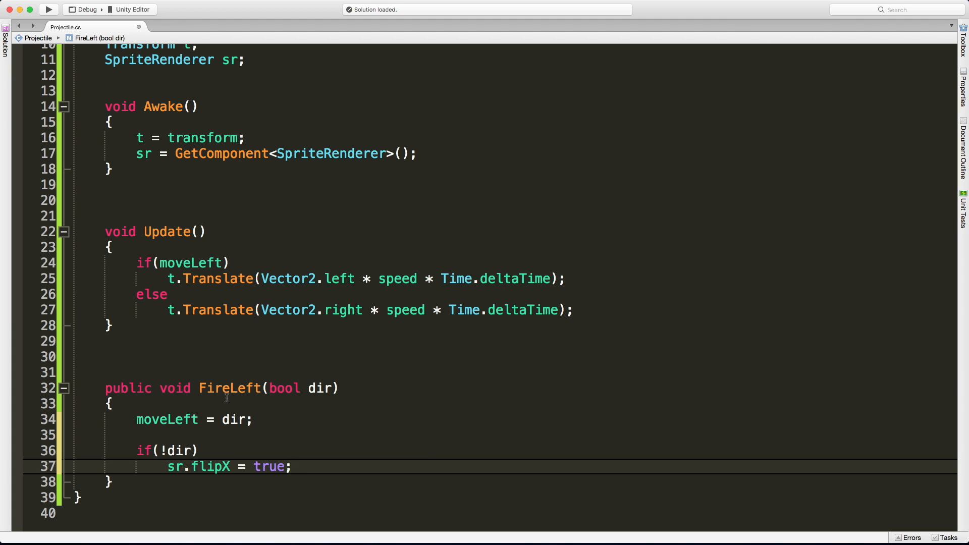
pyautogui.click(291, 466)
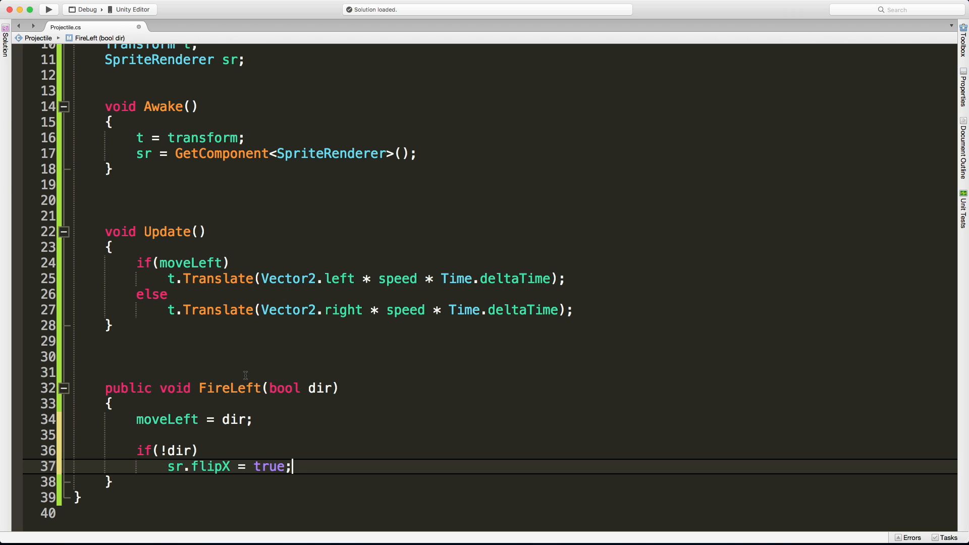
pyautogui.scroll(3)
pyautogui.write('void Start()')
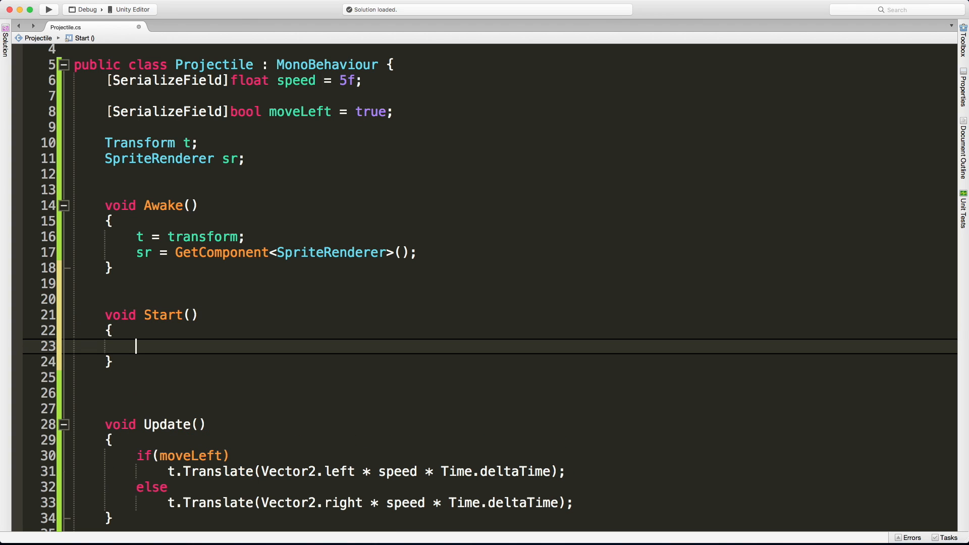
# Call FireLeft(); from inside the new Start method
pyautogui.scroll(-3)
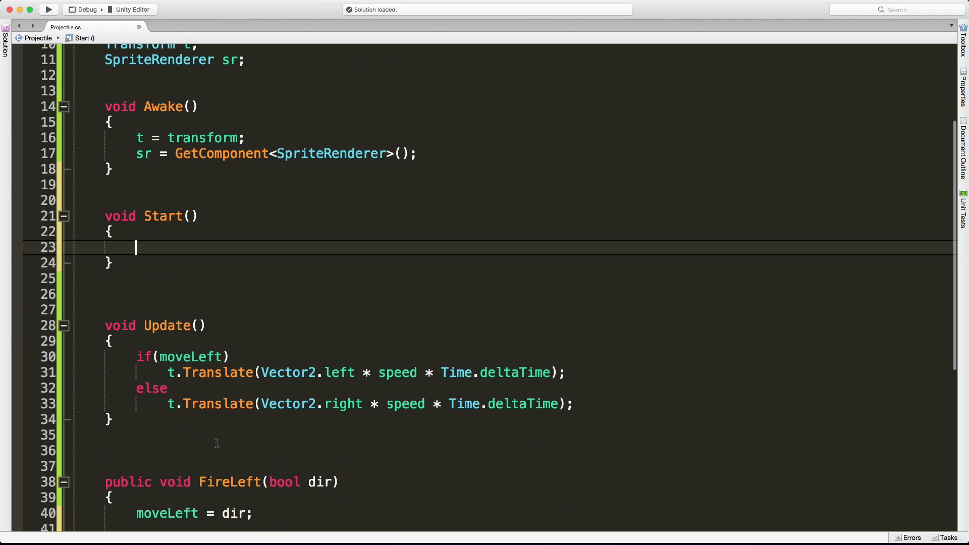
pyautogui.click(229, 482)
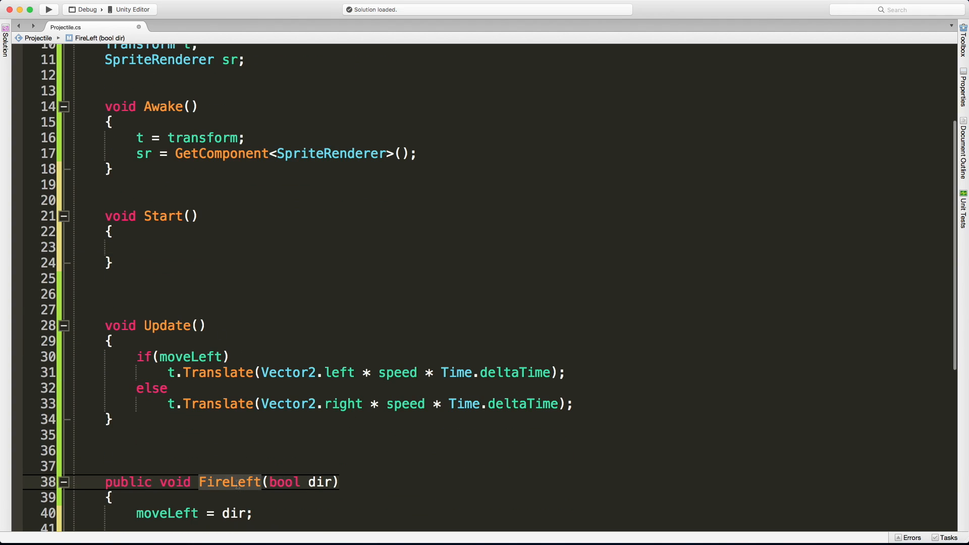
pyautogui.write('FireLeft')
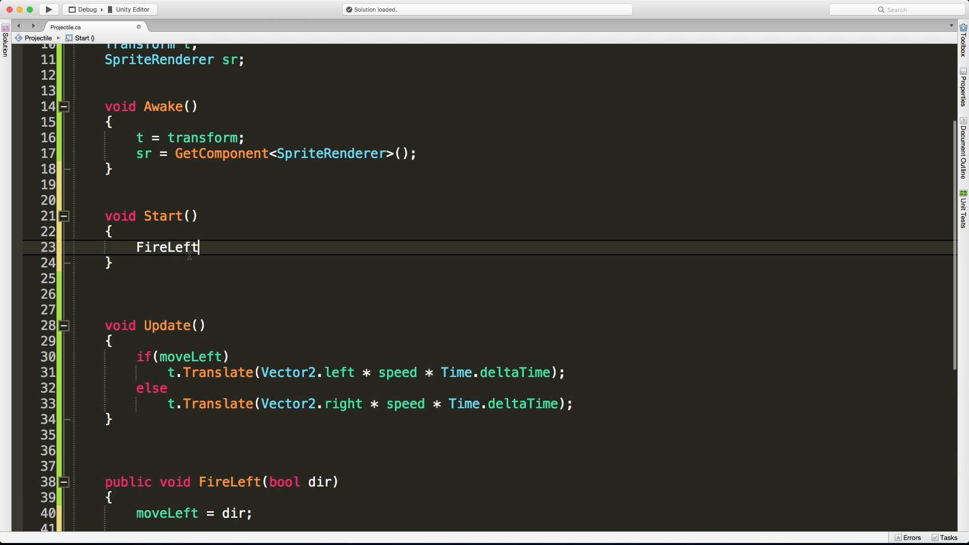
pyautogui.write('();')
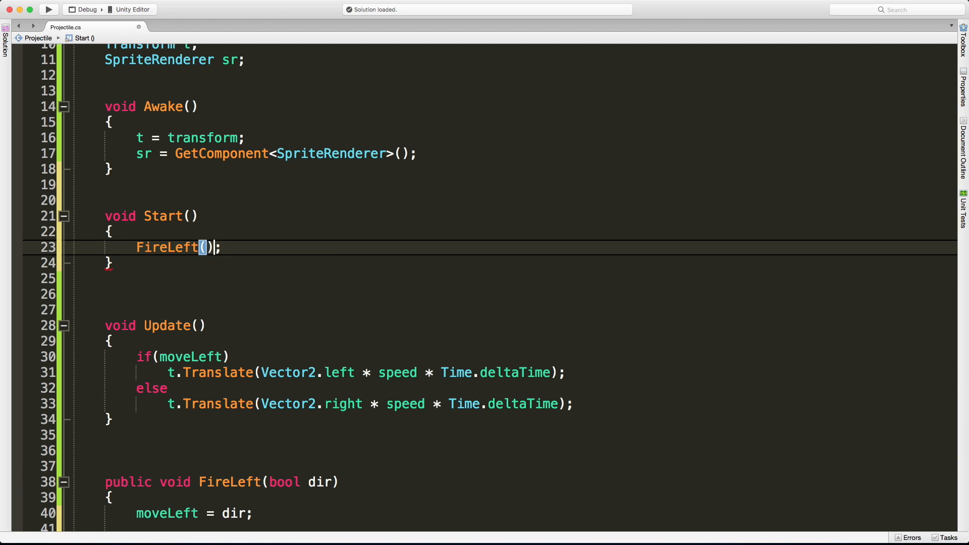
pyautogui.write('m')
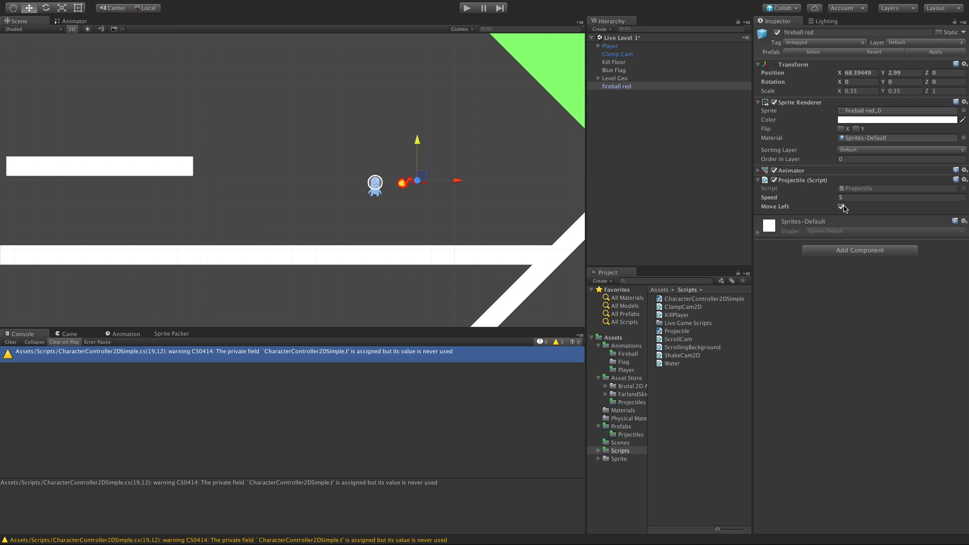
# Play-test with Move Left off, moving the fireball to X 62 left of the player
pyautogui.click(467, 8)
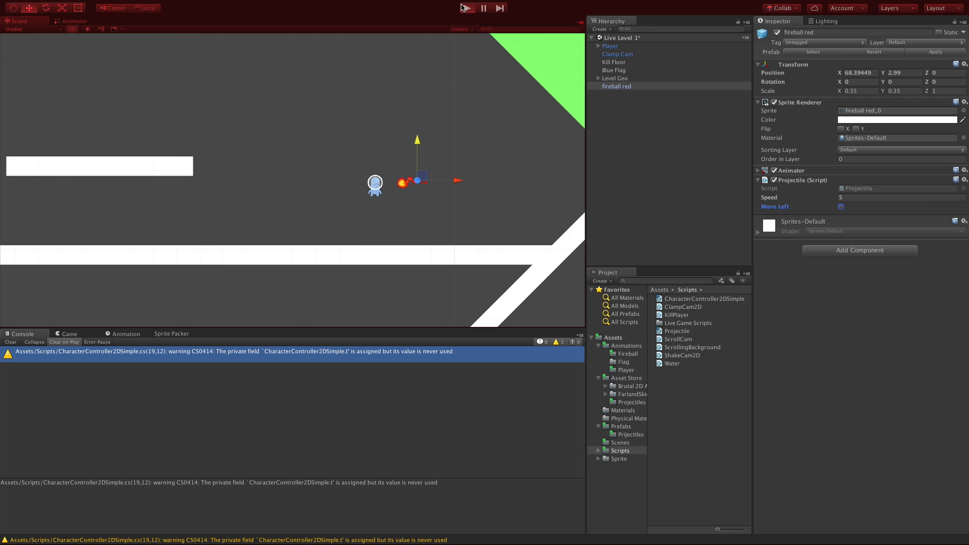
pyautogui.click(466, 7)
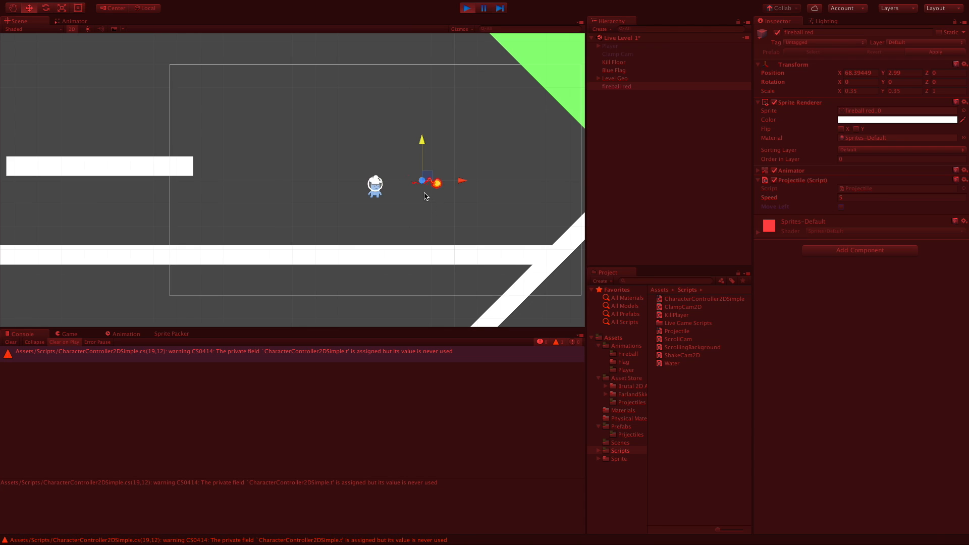
pyautogui.click(467, 8)
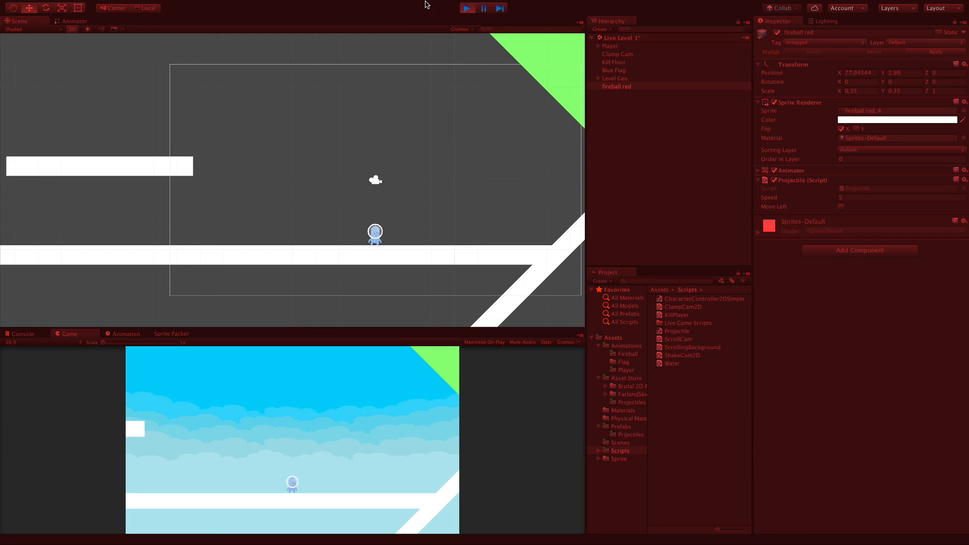
pyautogui.click(466, 7)
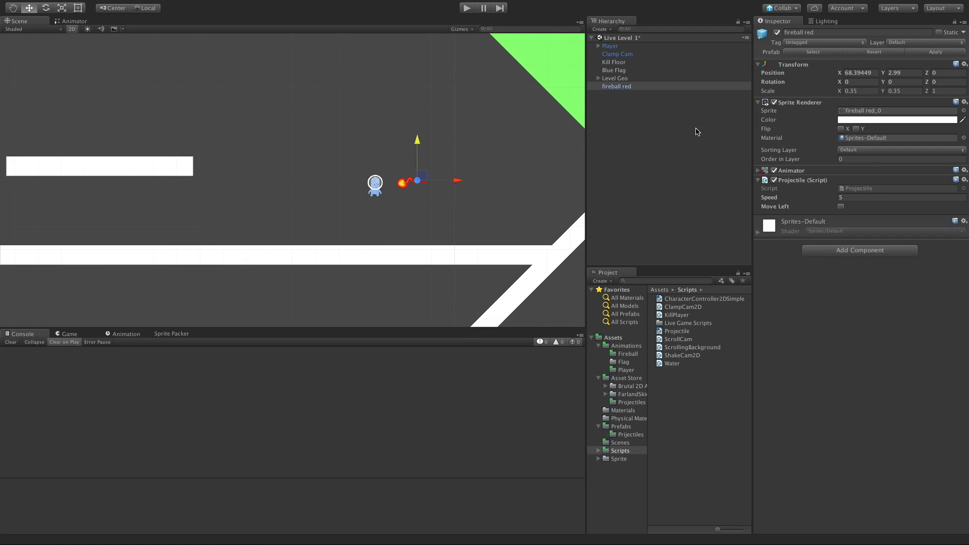
pyautogui.moveTo(745, 141)
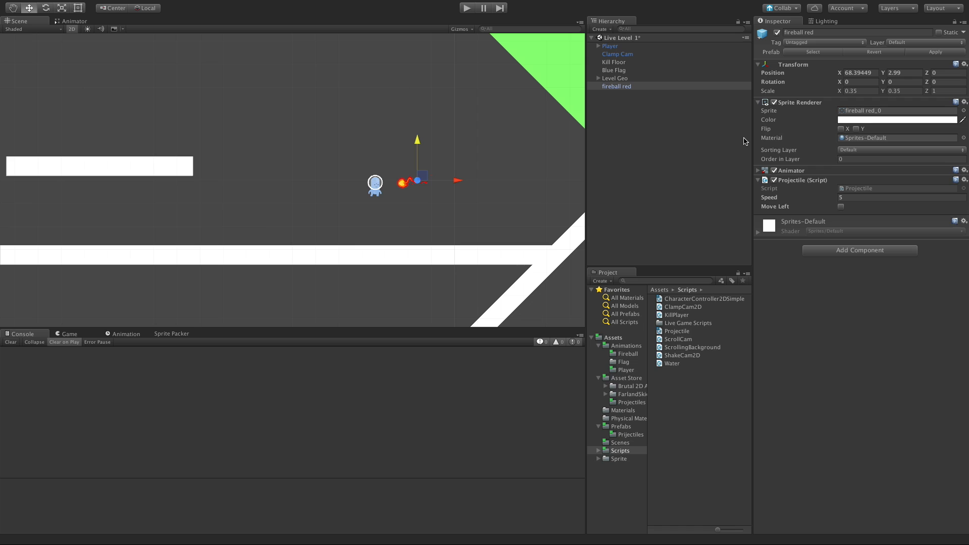
pyautogui.moveTo(726, 160)
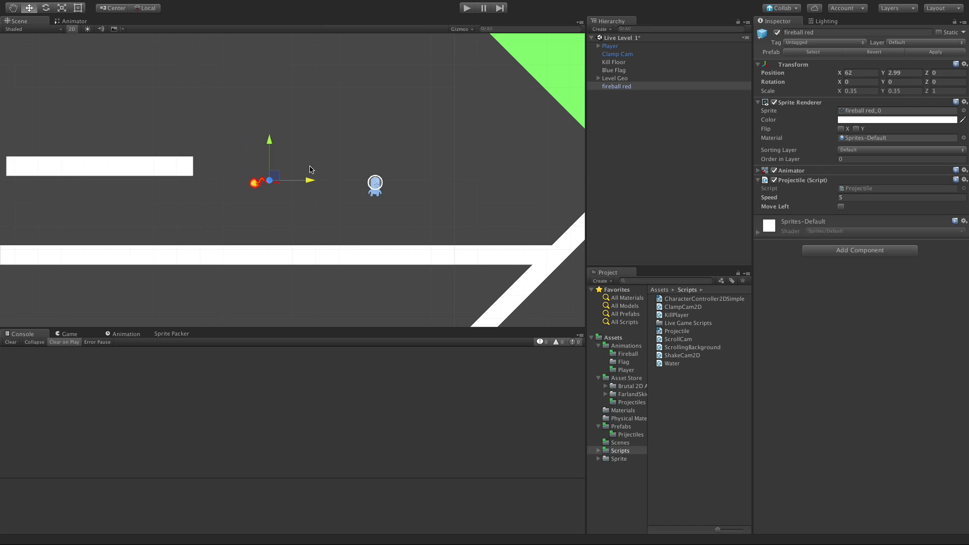
pyautogui.click(467, 8)
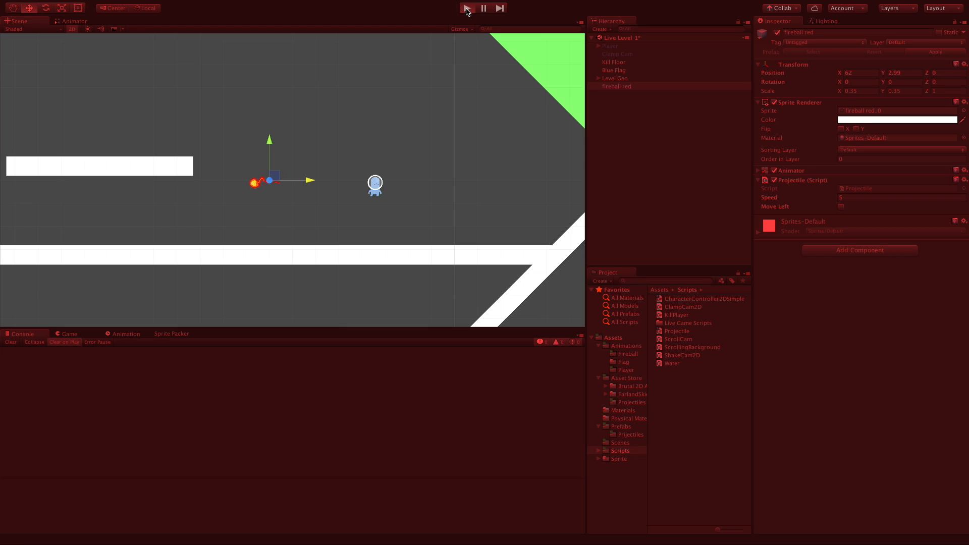
pyautogui.click(466, 8)
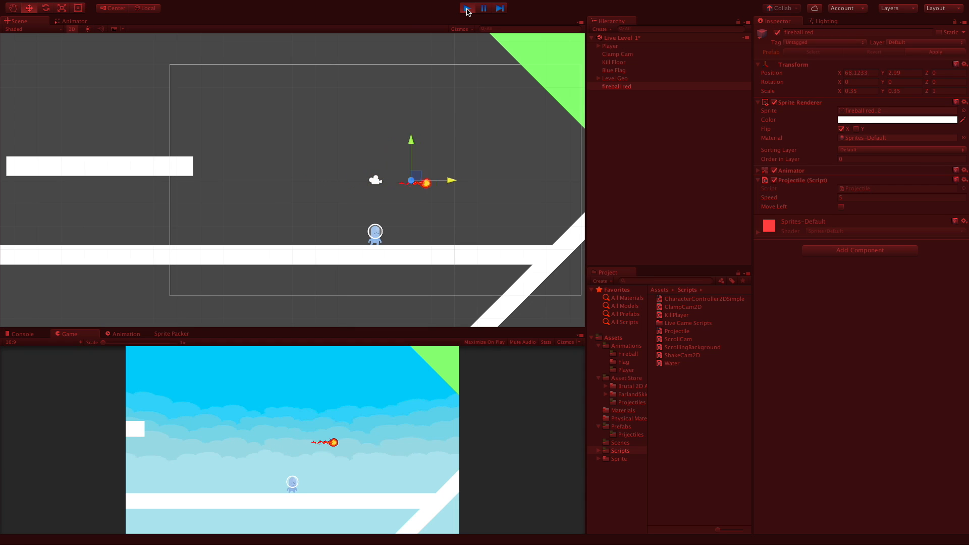
pyautogui.click(468, 8)
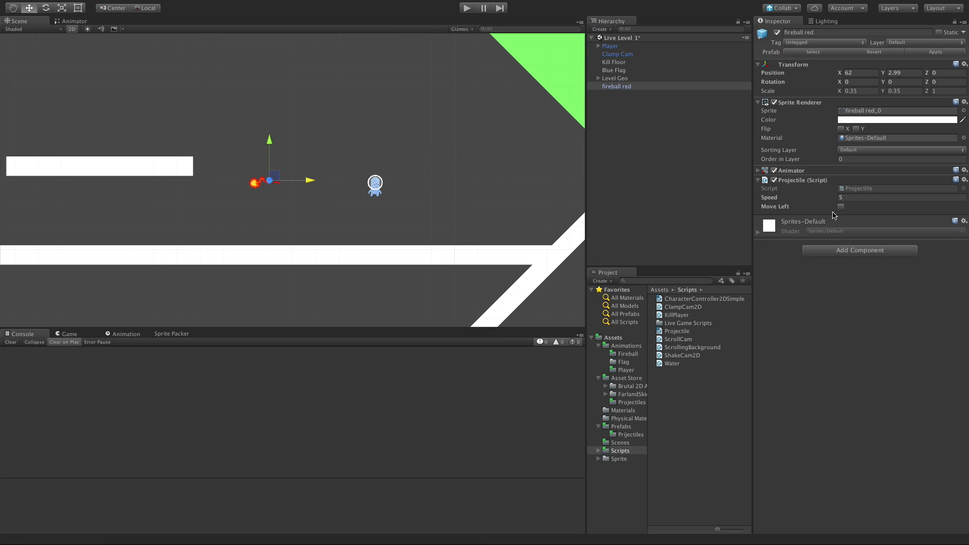
# Re-enable Move Left and play-test the fireball flying left
pyautogui.click(841, 206)
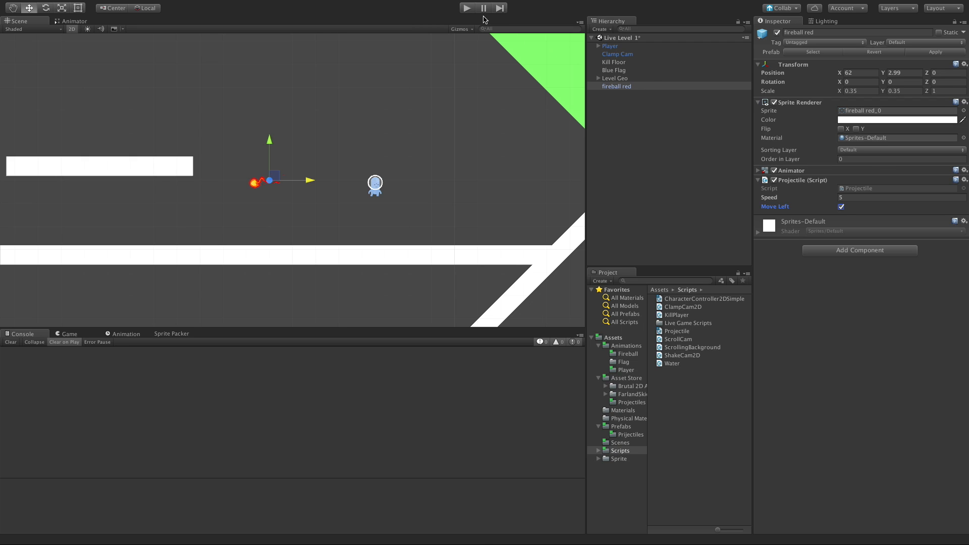
pyautogui.click(467, 8)
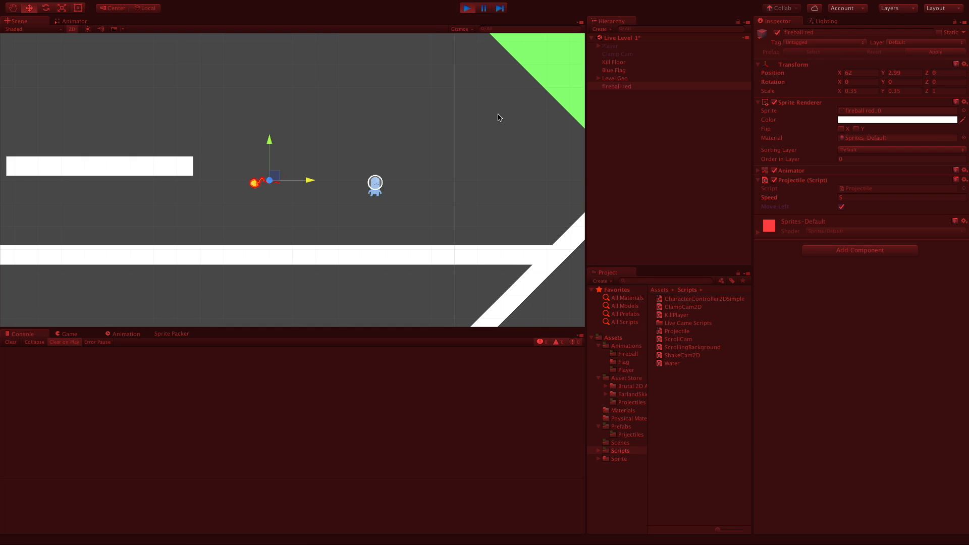
pyautogui.click(467, 7)
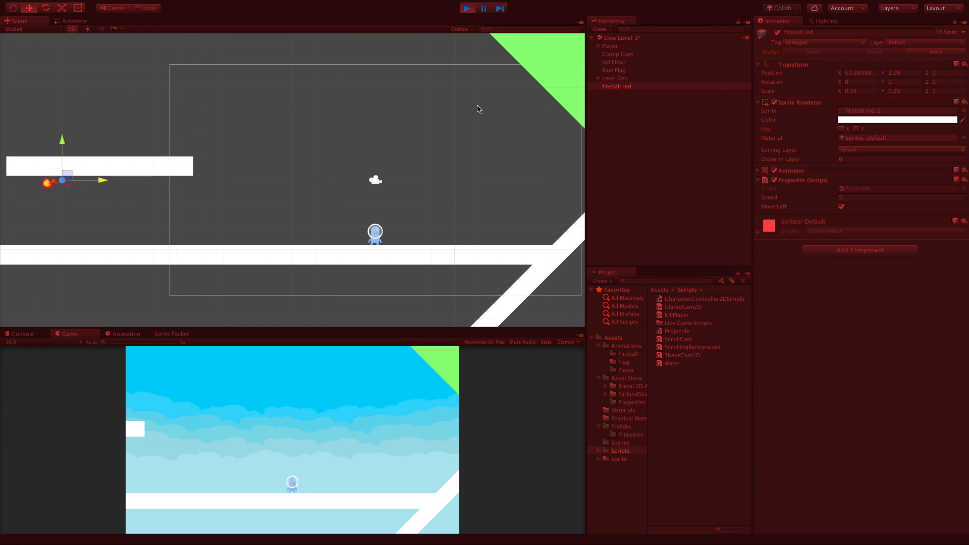
pyautogui.click(466, 7)
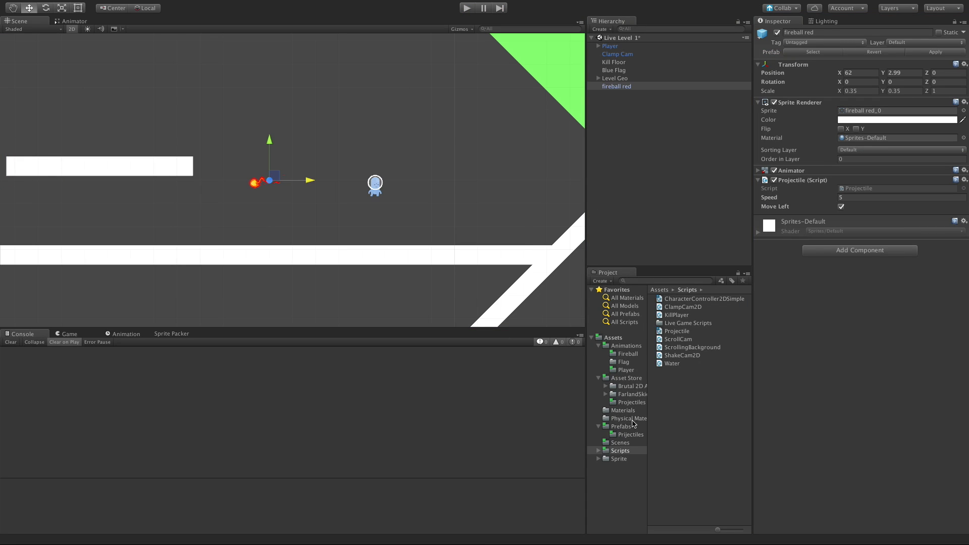
pyautogui.click(631, 402)
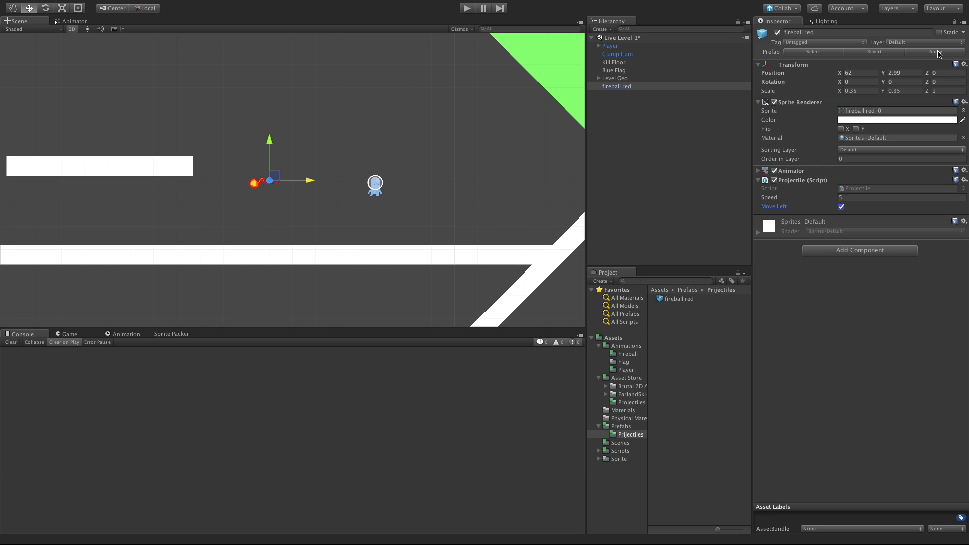
pyautogui.moveTo(350, 199)
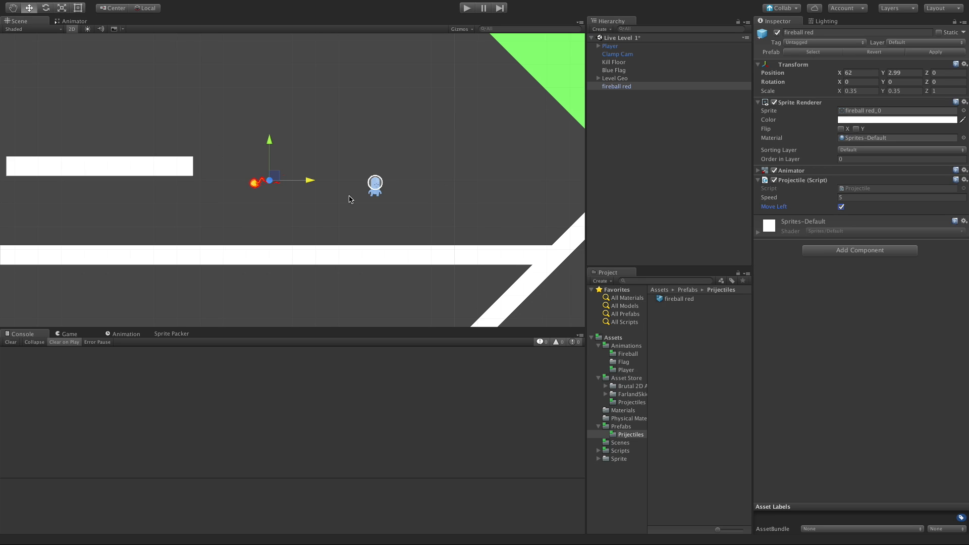
pyautogui.moveTo(394, 226)
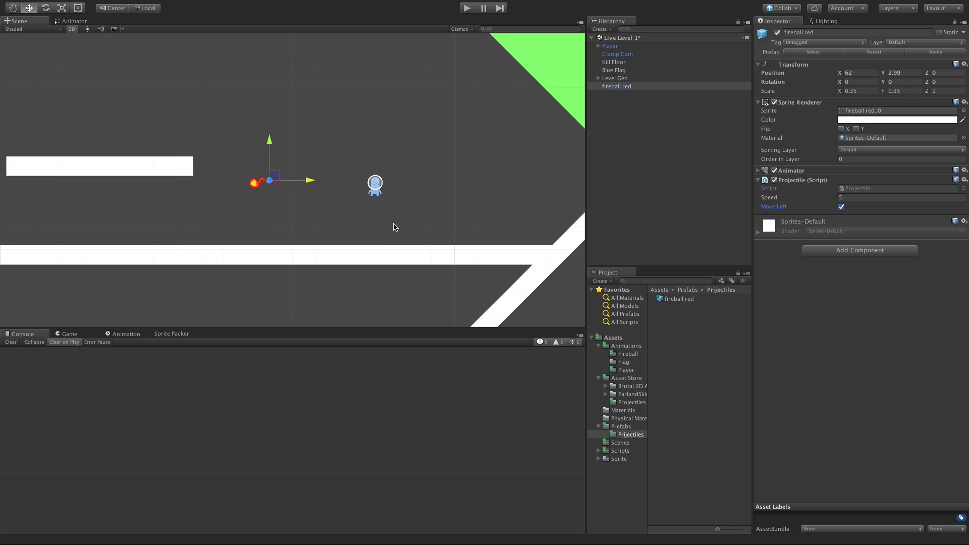